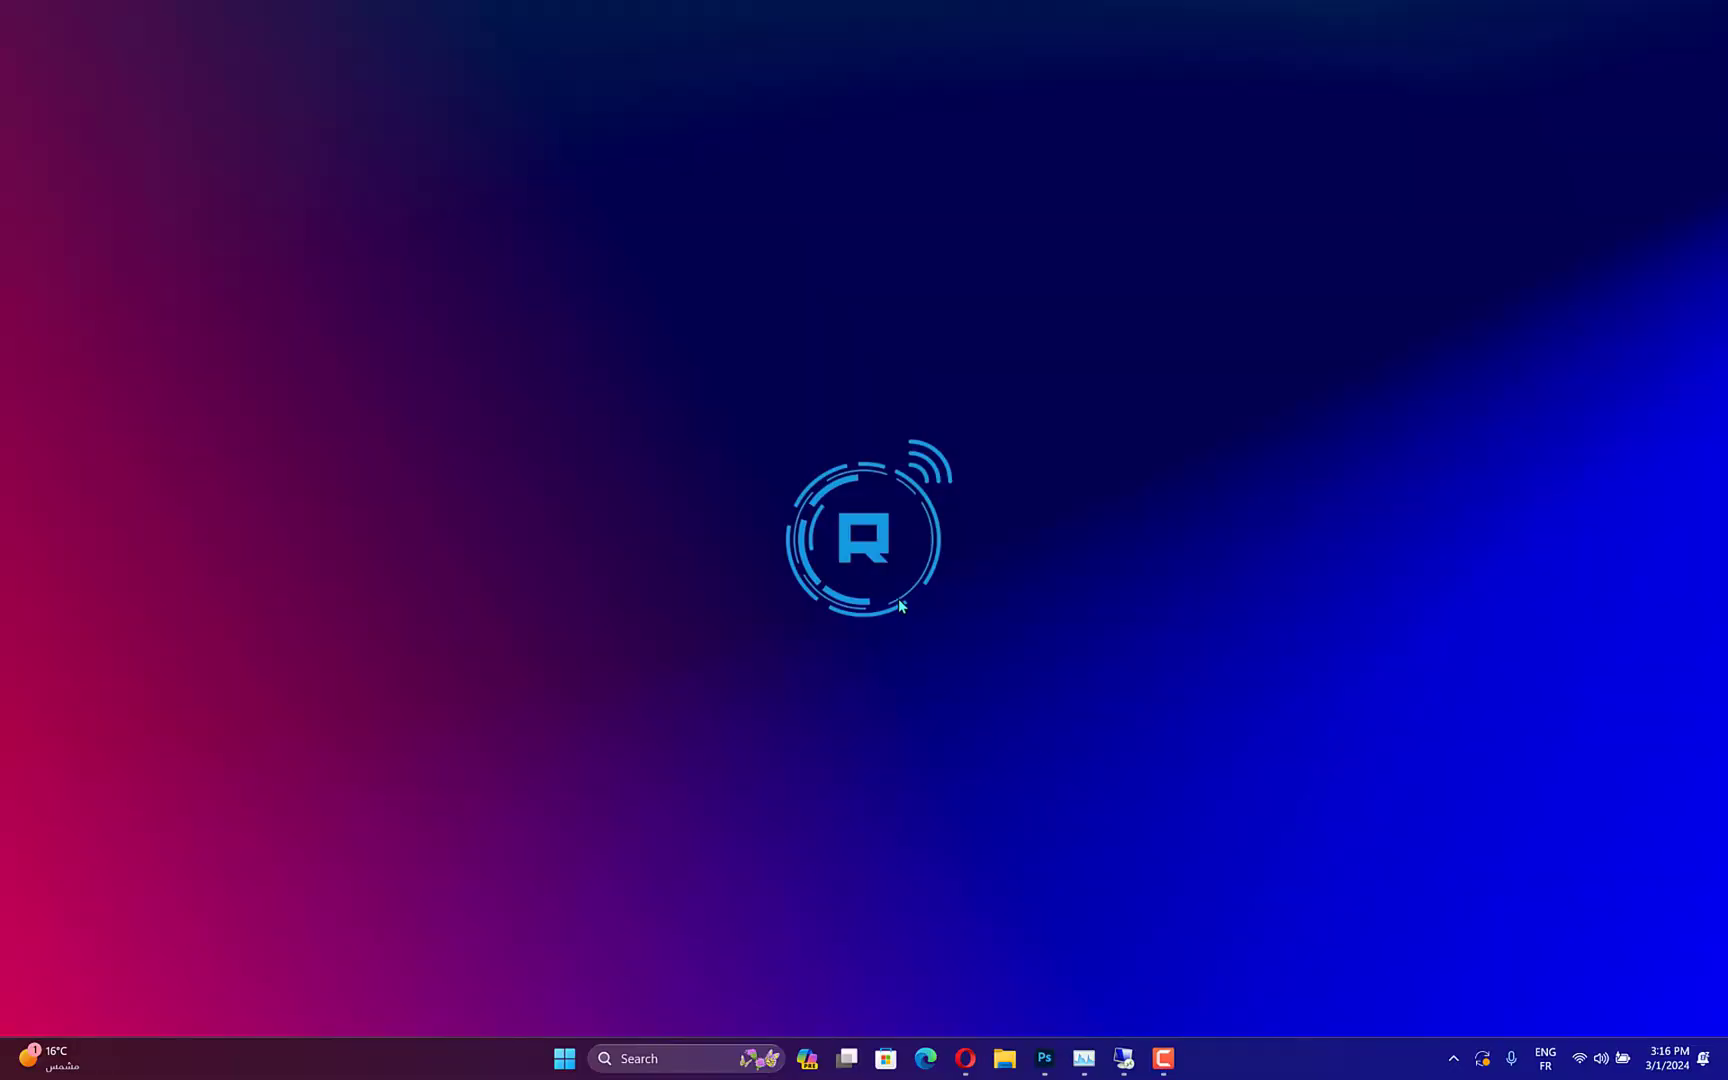
mouse_move(964, 565)
text(cmd)
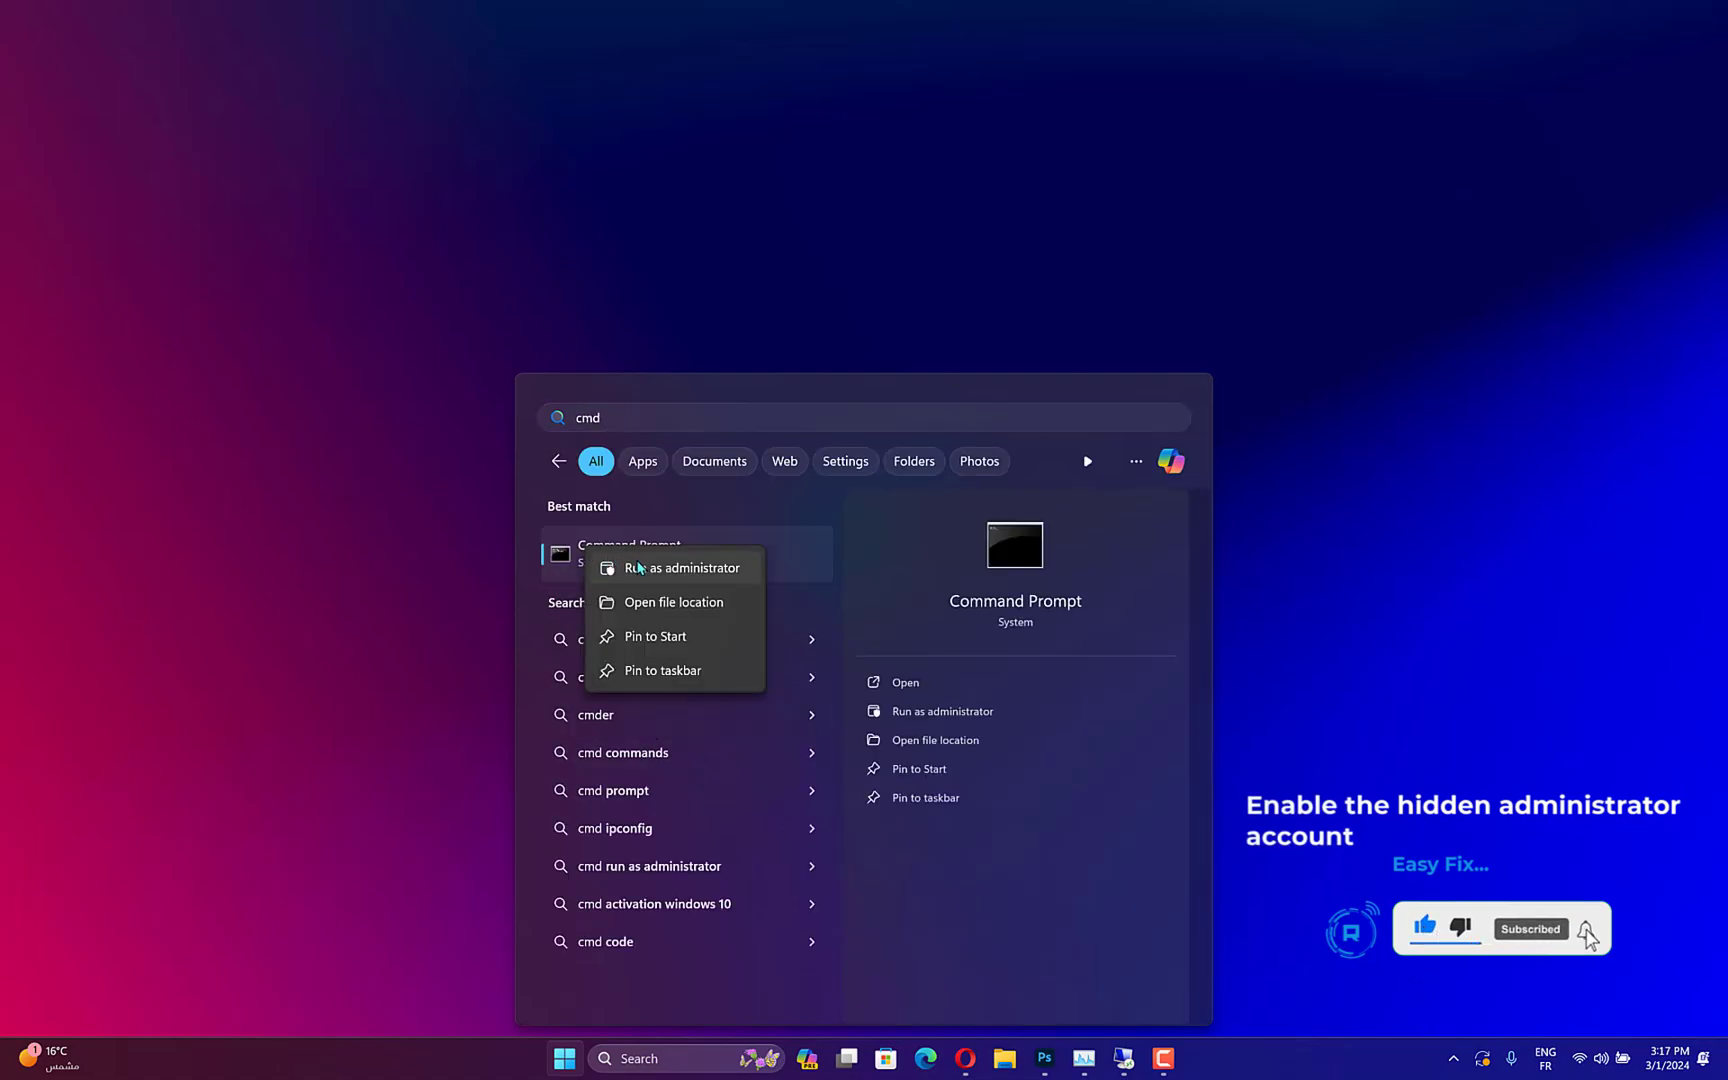
In an elevated Command Prompt, run 'net user administrator /active:yes' to enable the built-in Administrator
click(677, 568)
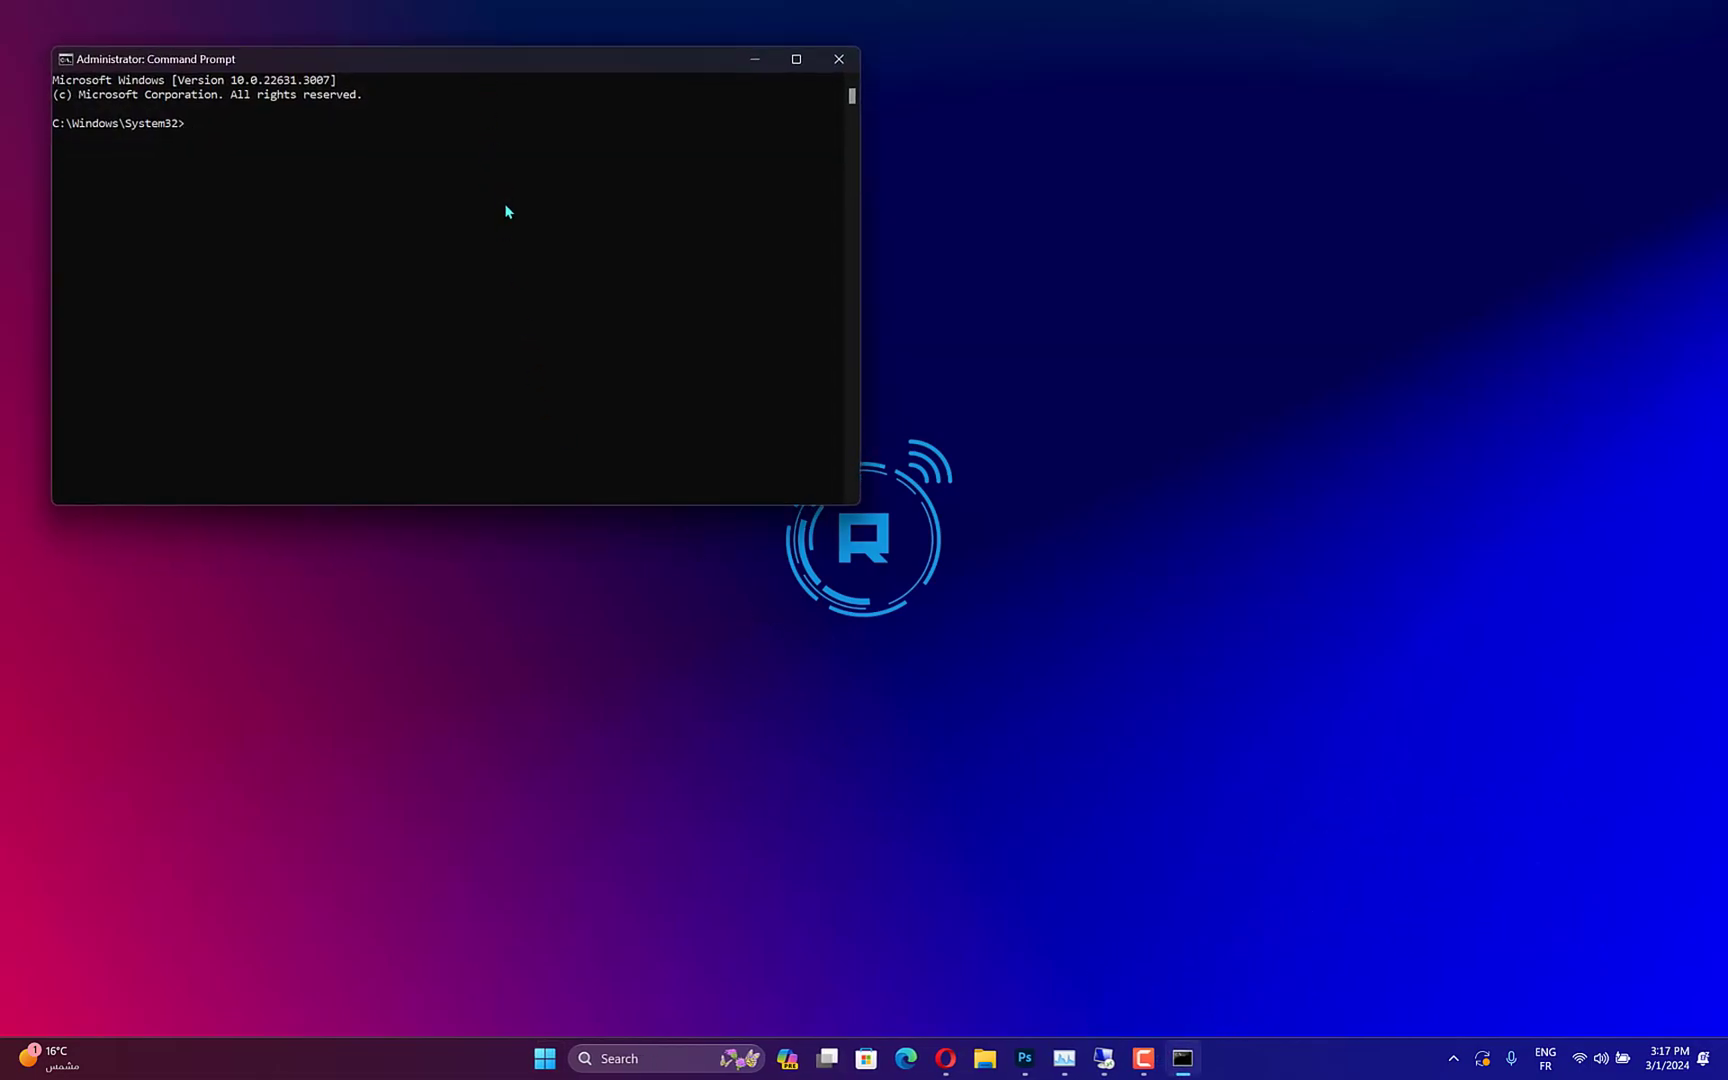
text(net user administrator /active:yes)
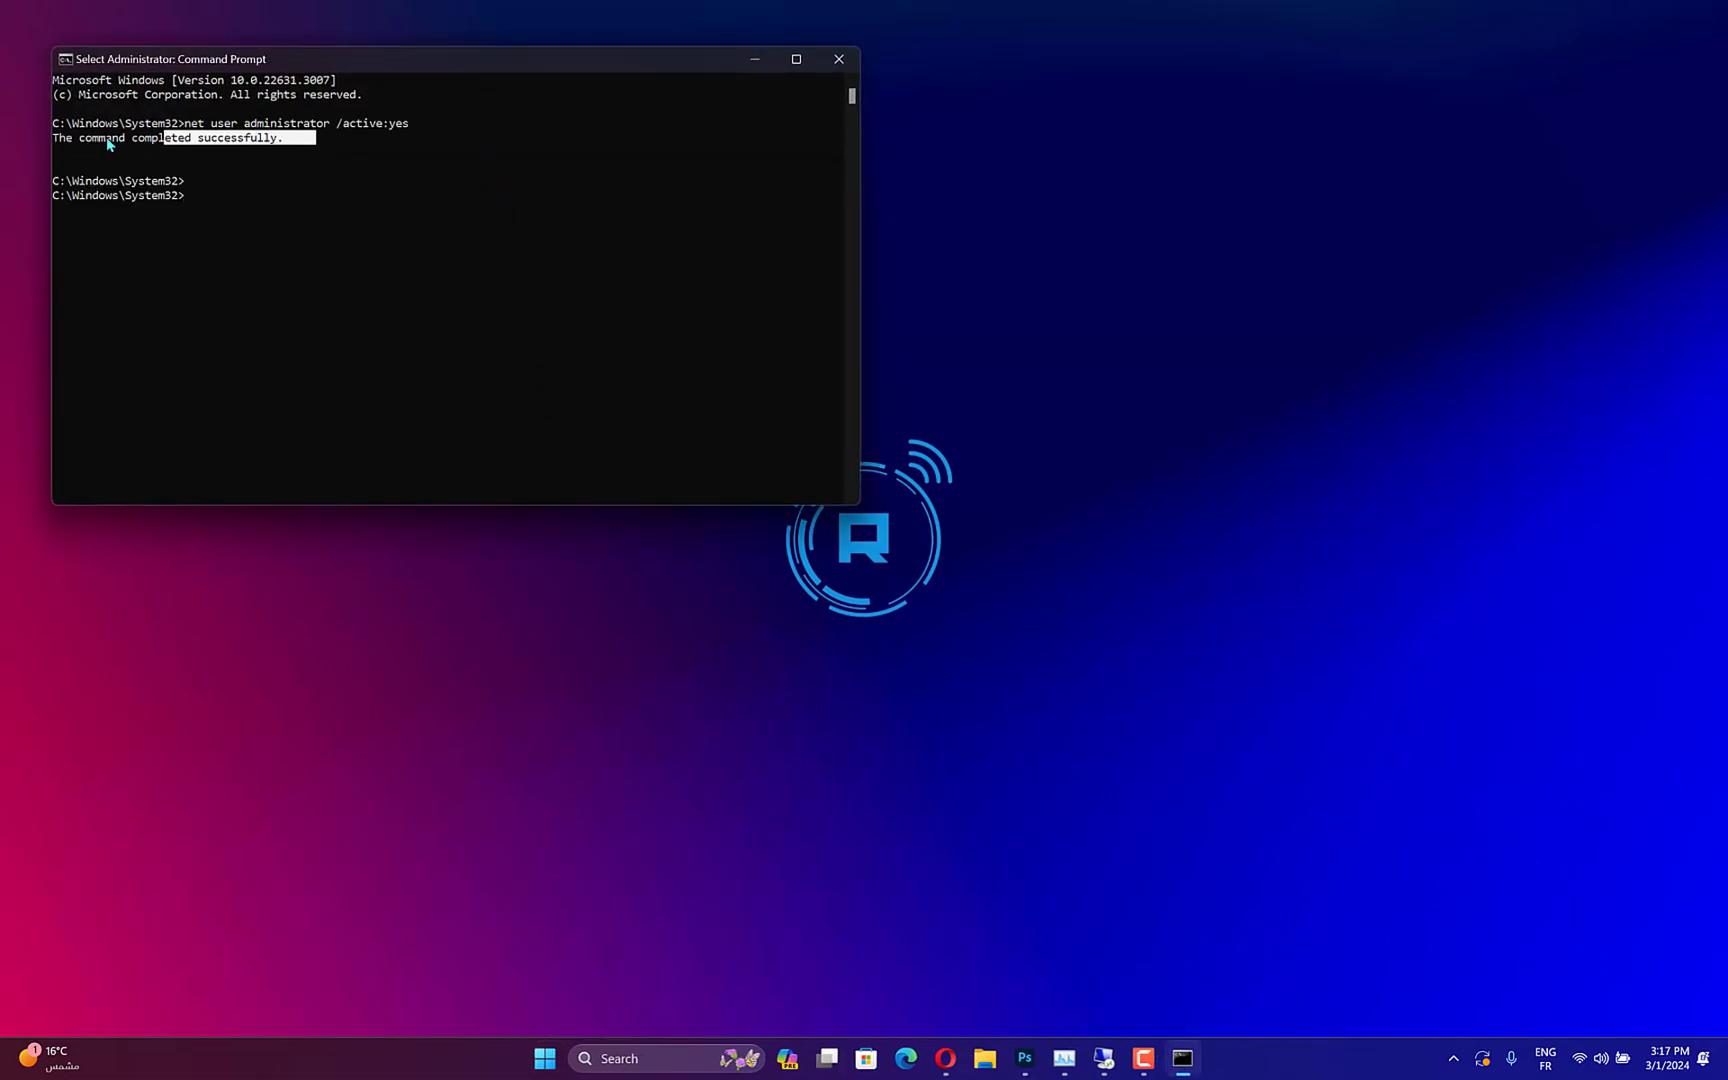
click(542, 1058)
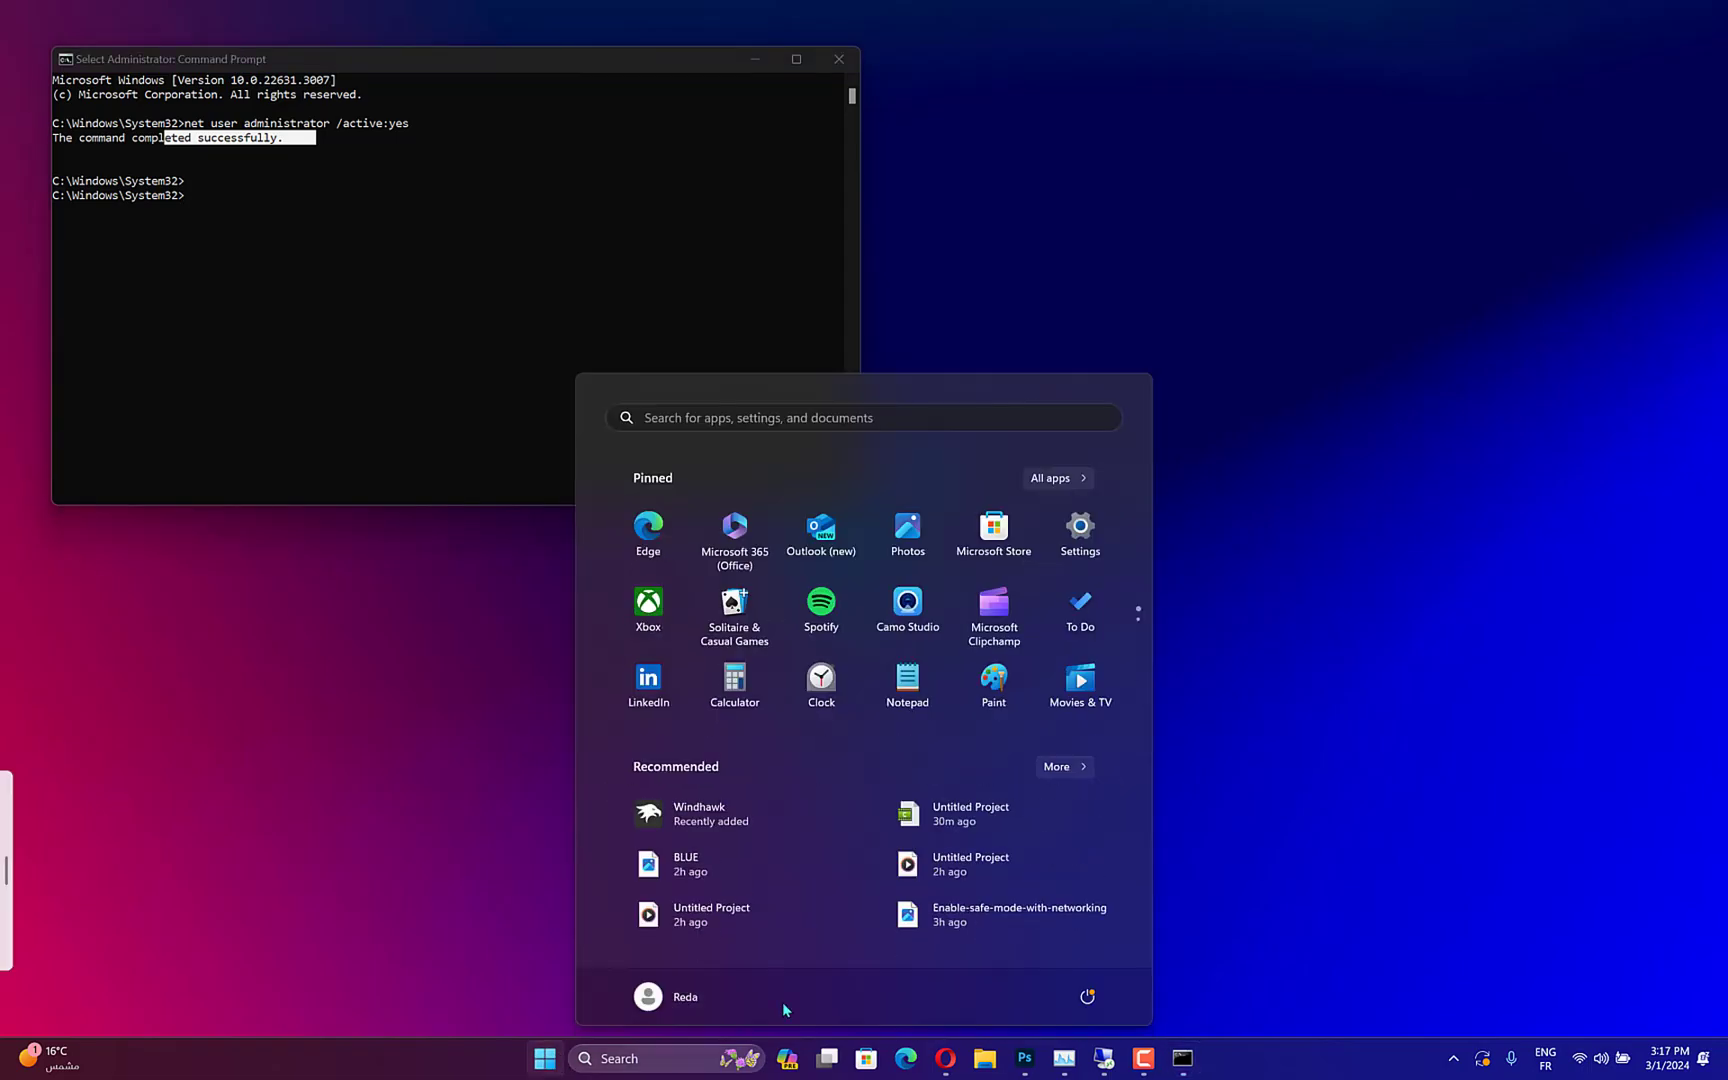
click(666, 996)
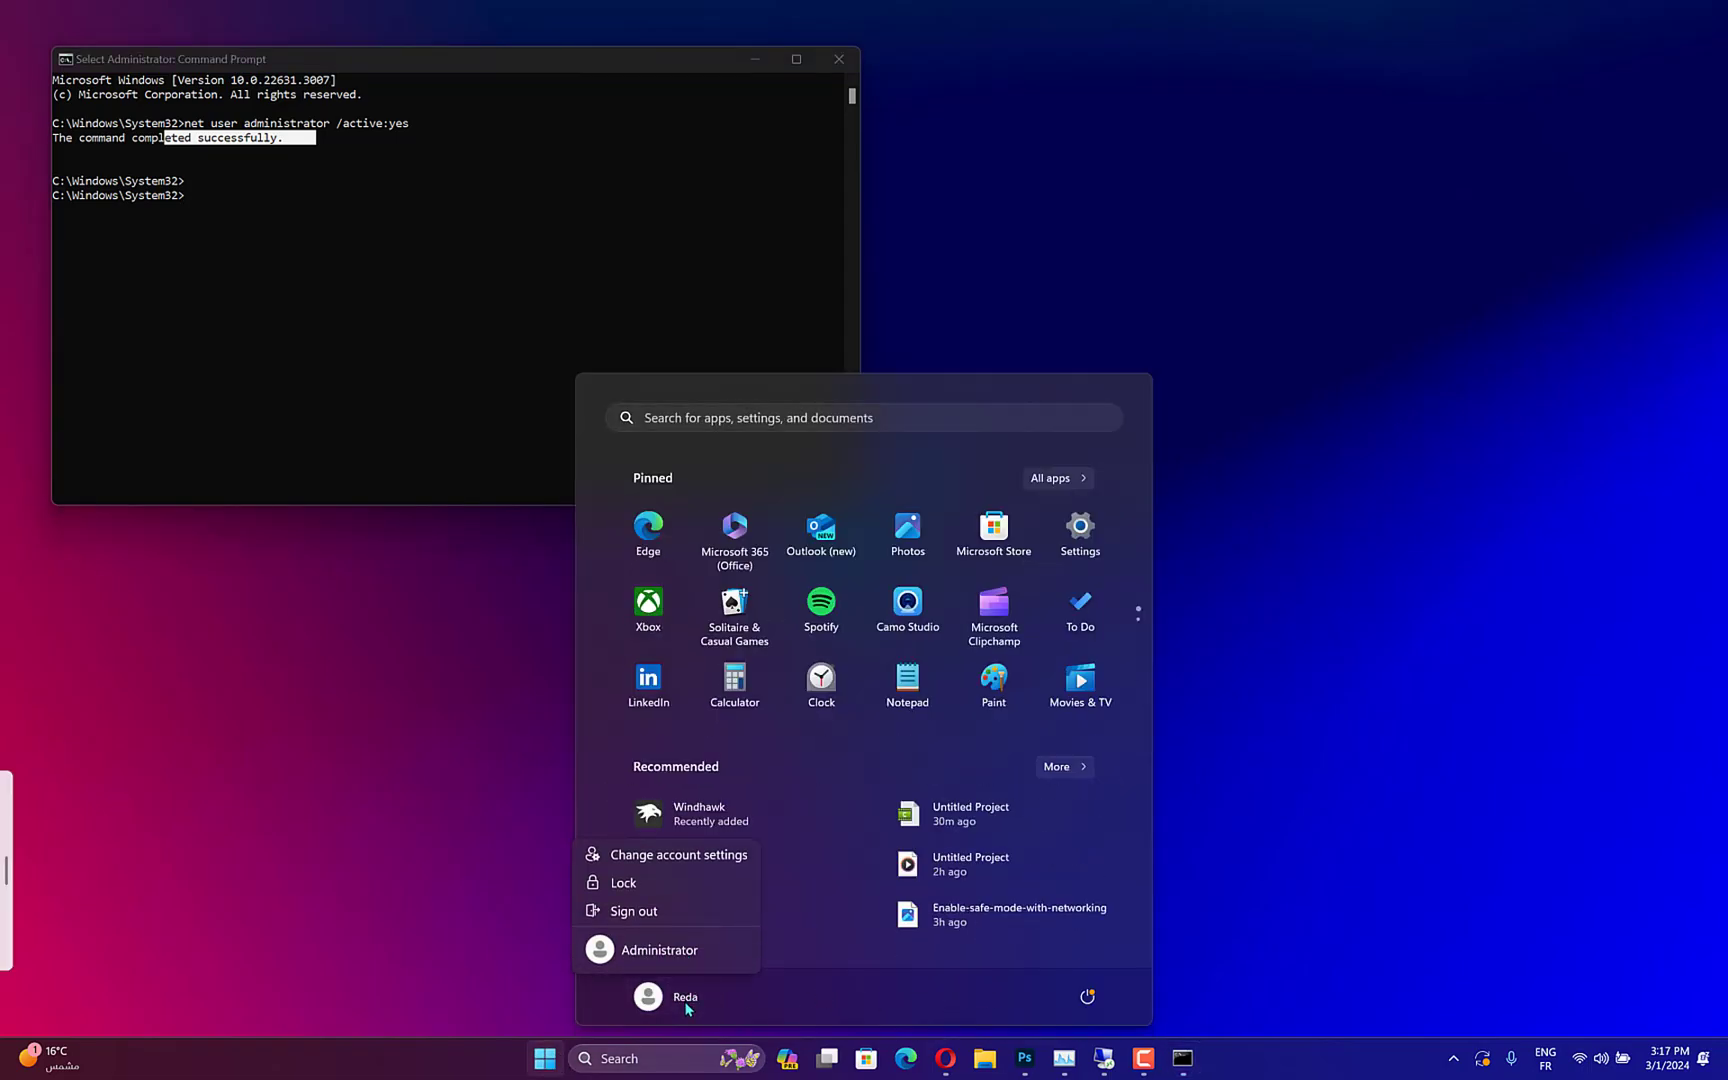
mouse_move(634, 910)
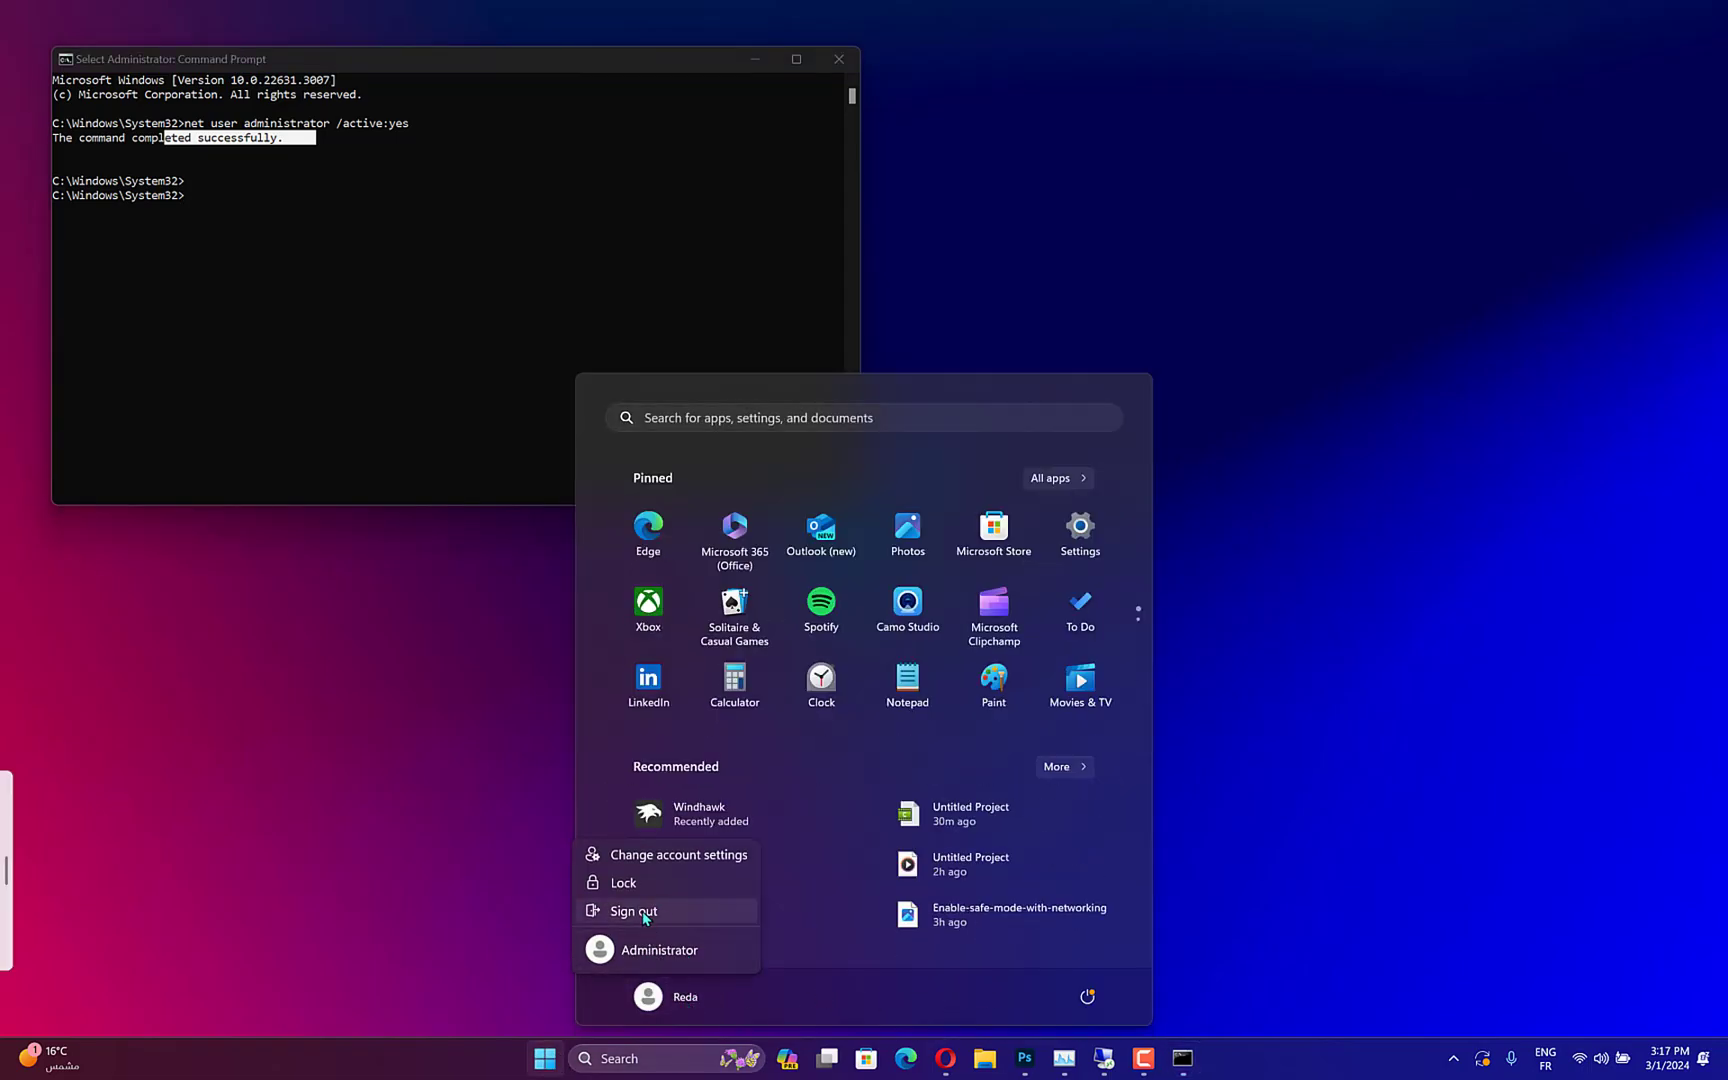
mouse_move(687, 978)
text(net user administrator /active:y)
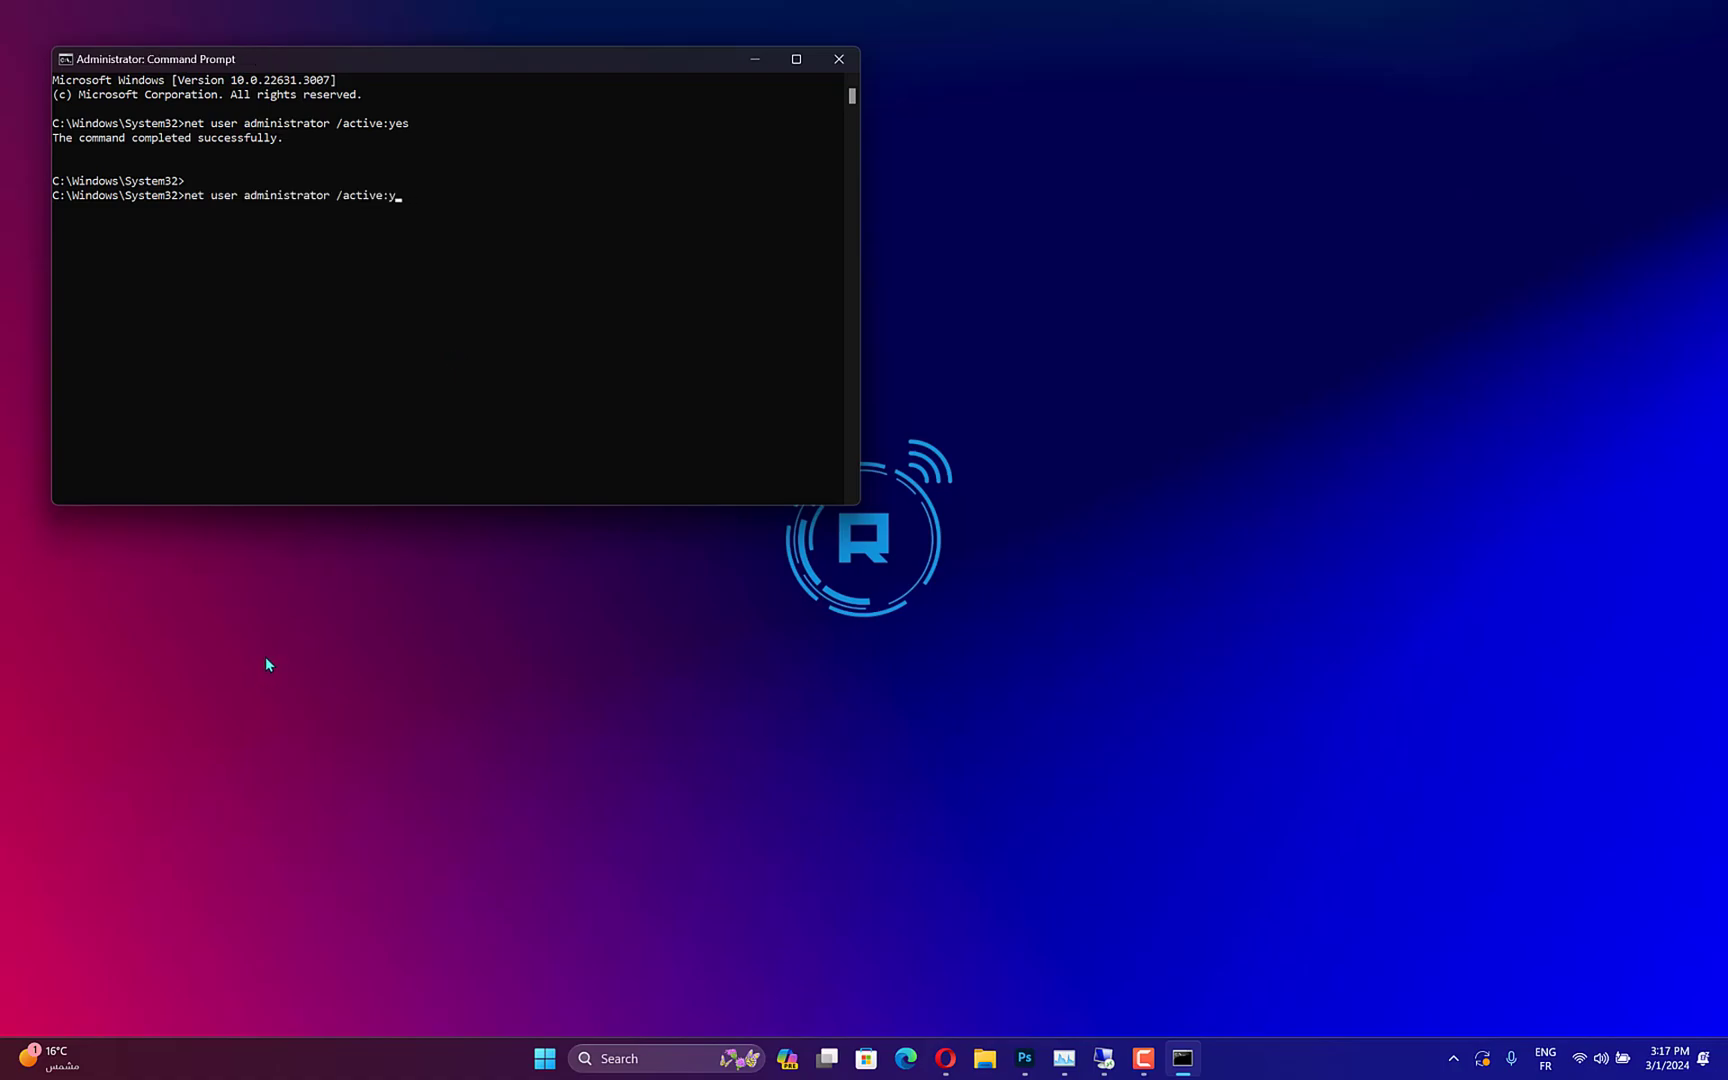
text(no)
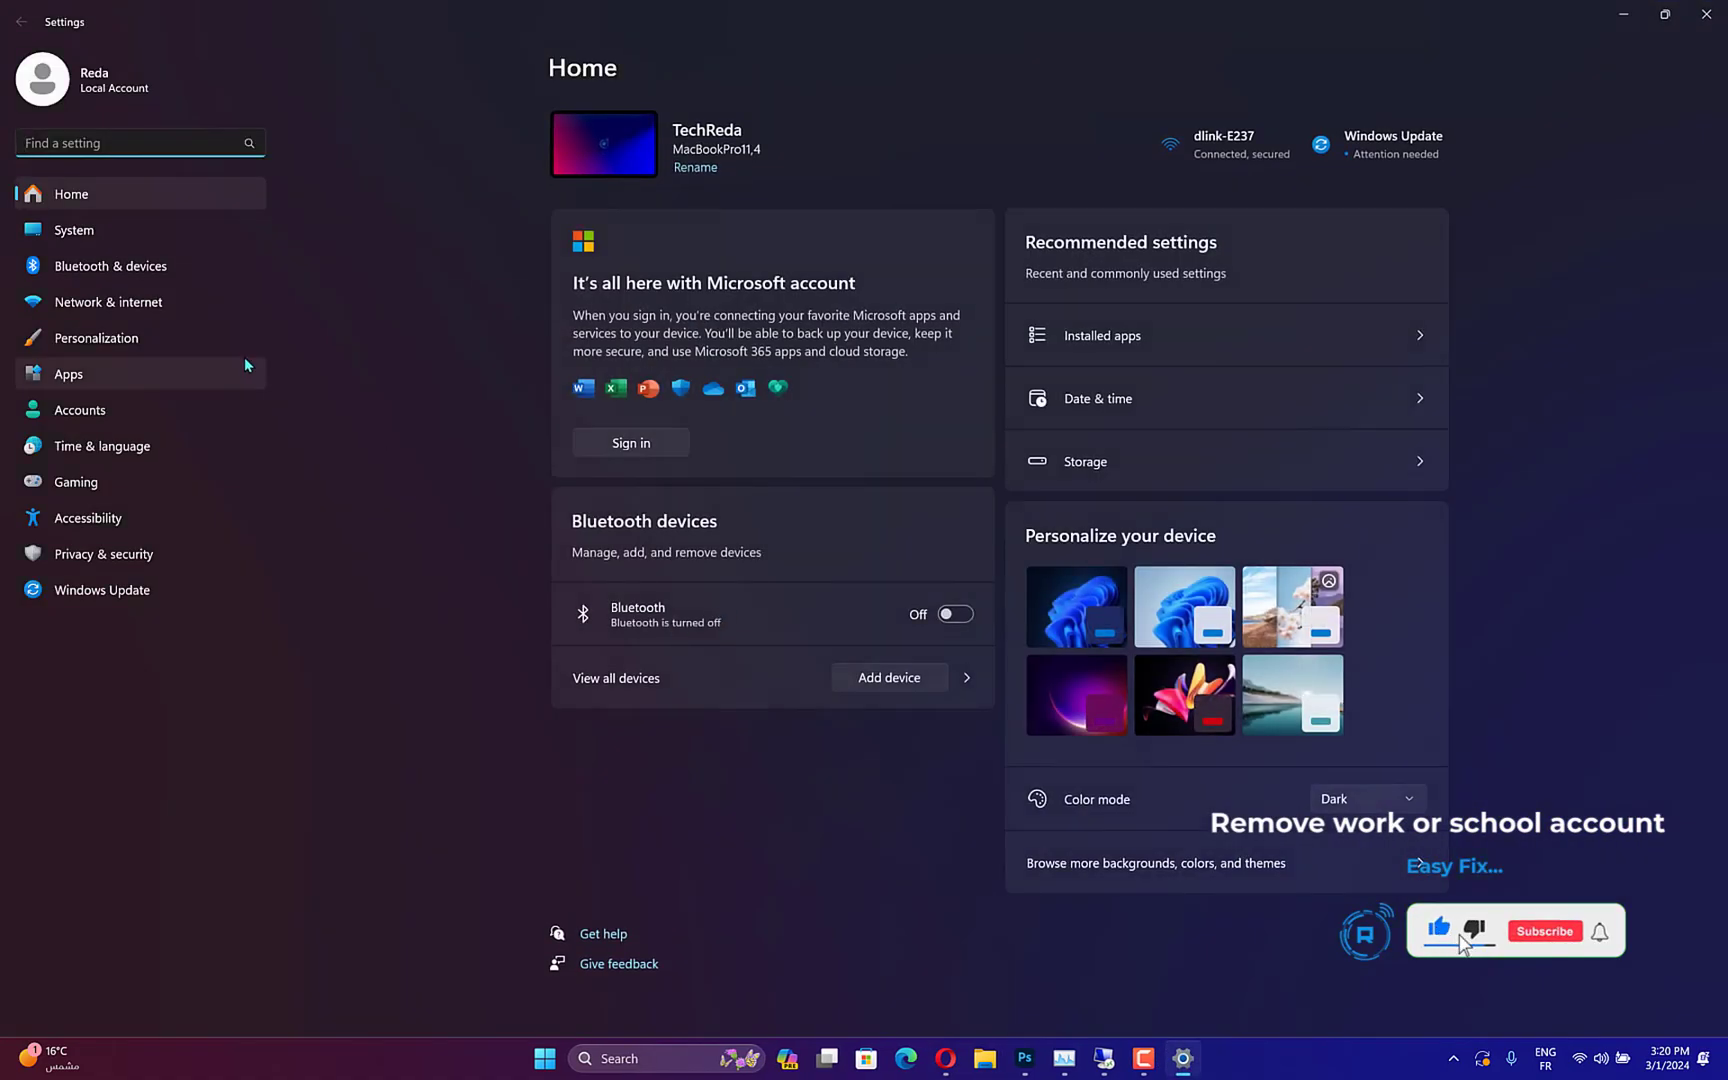
Go to the Accounts section and show the Email & accounts page
click(79, 410)
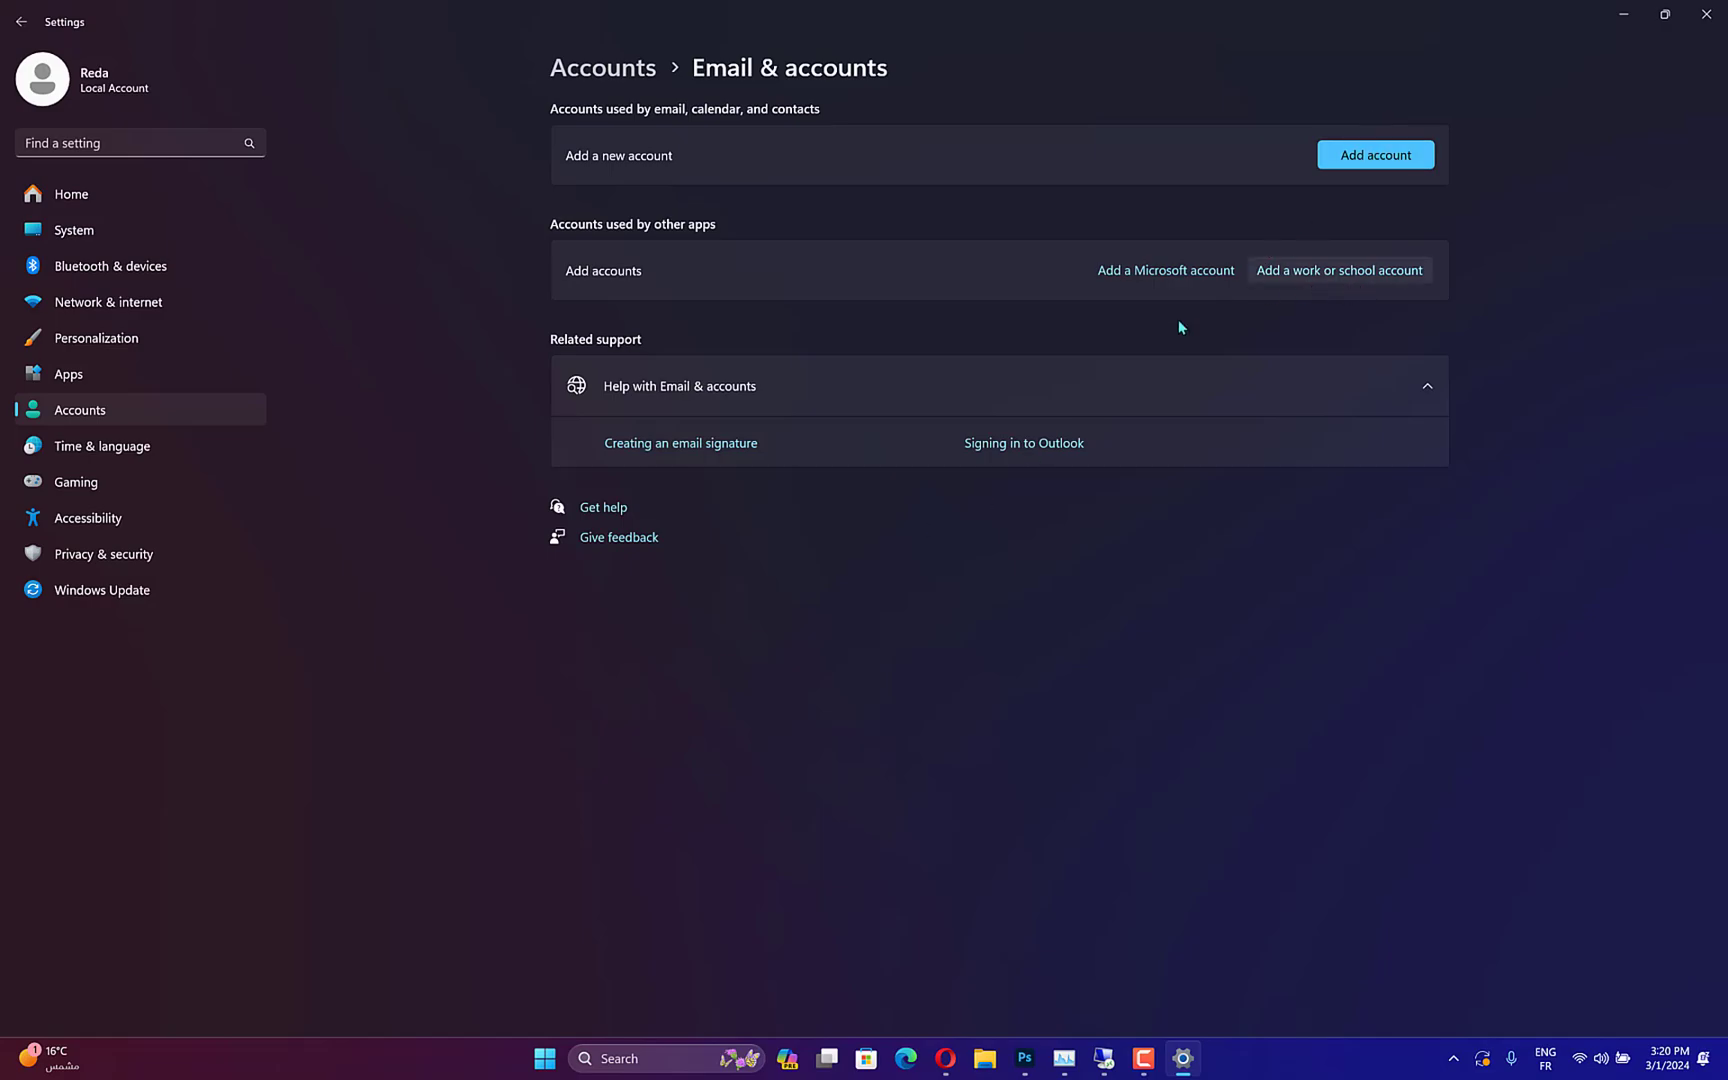
mouse_move(1257, 279)
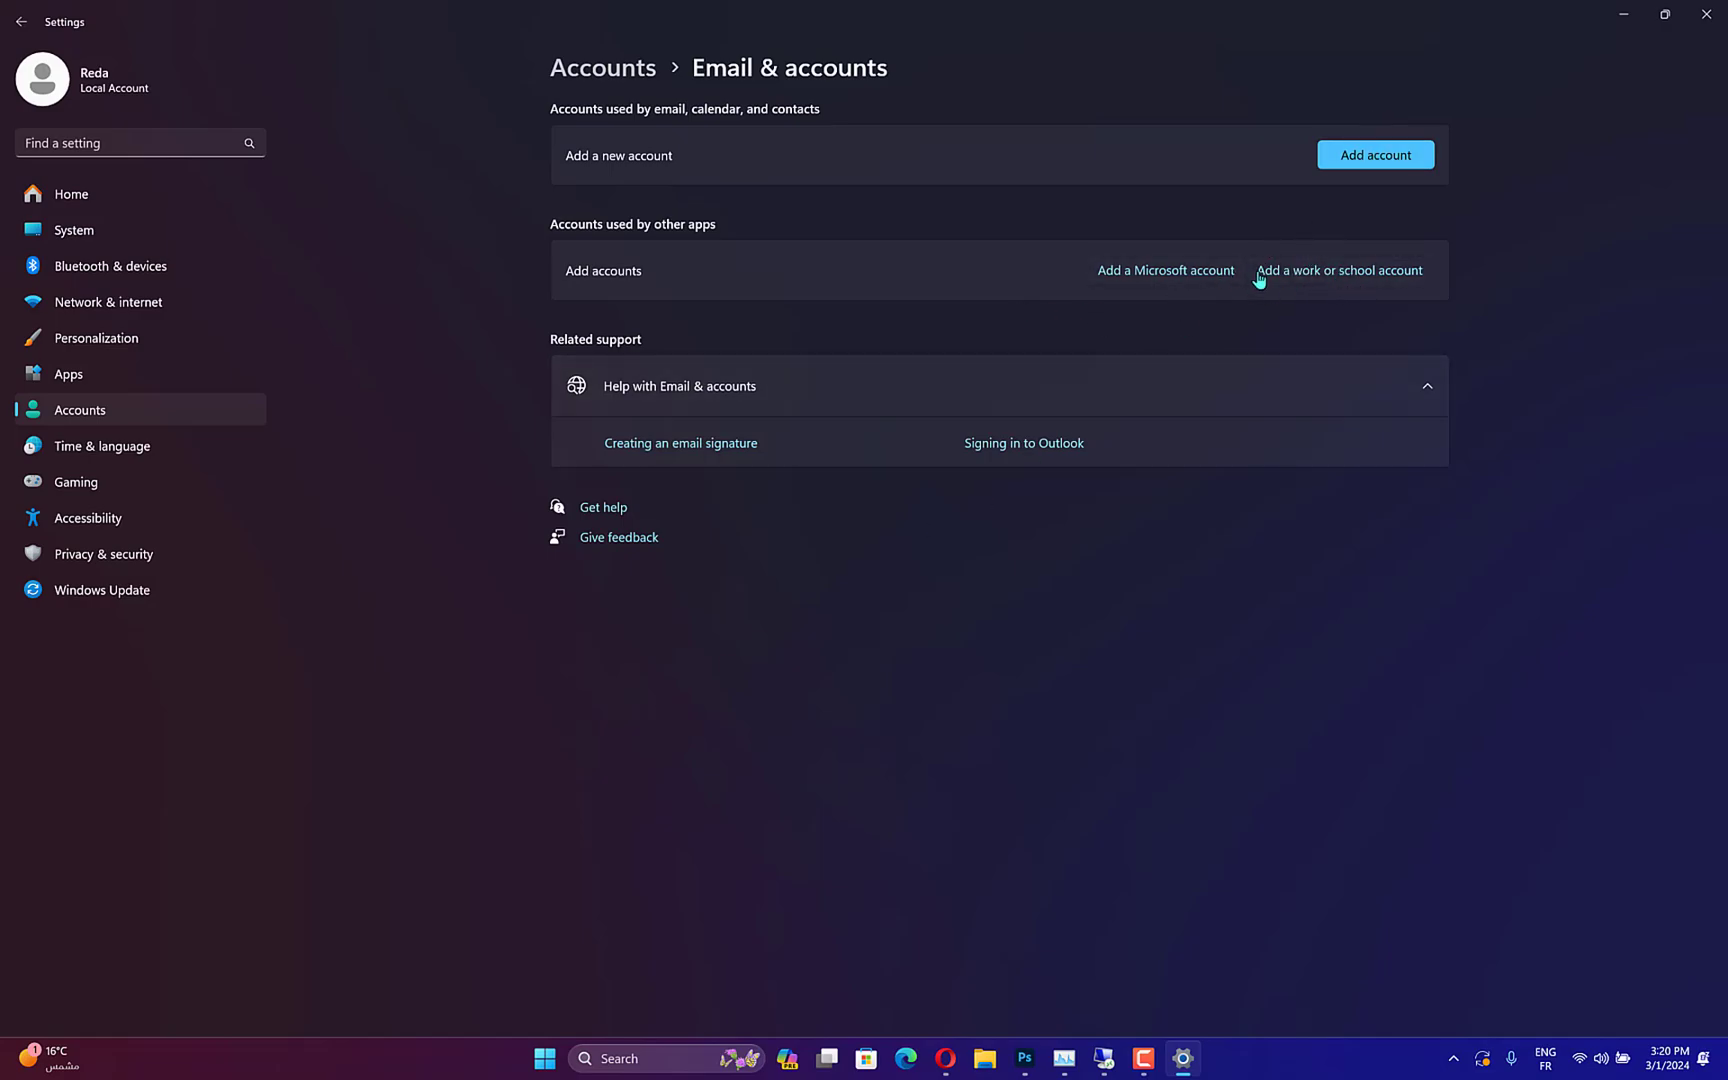
mouse_move(1165, 270)
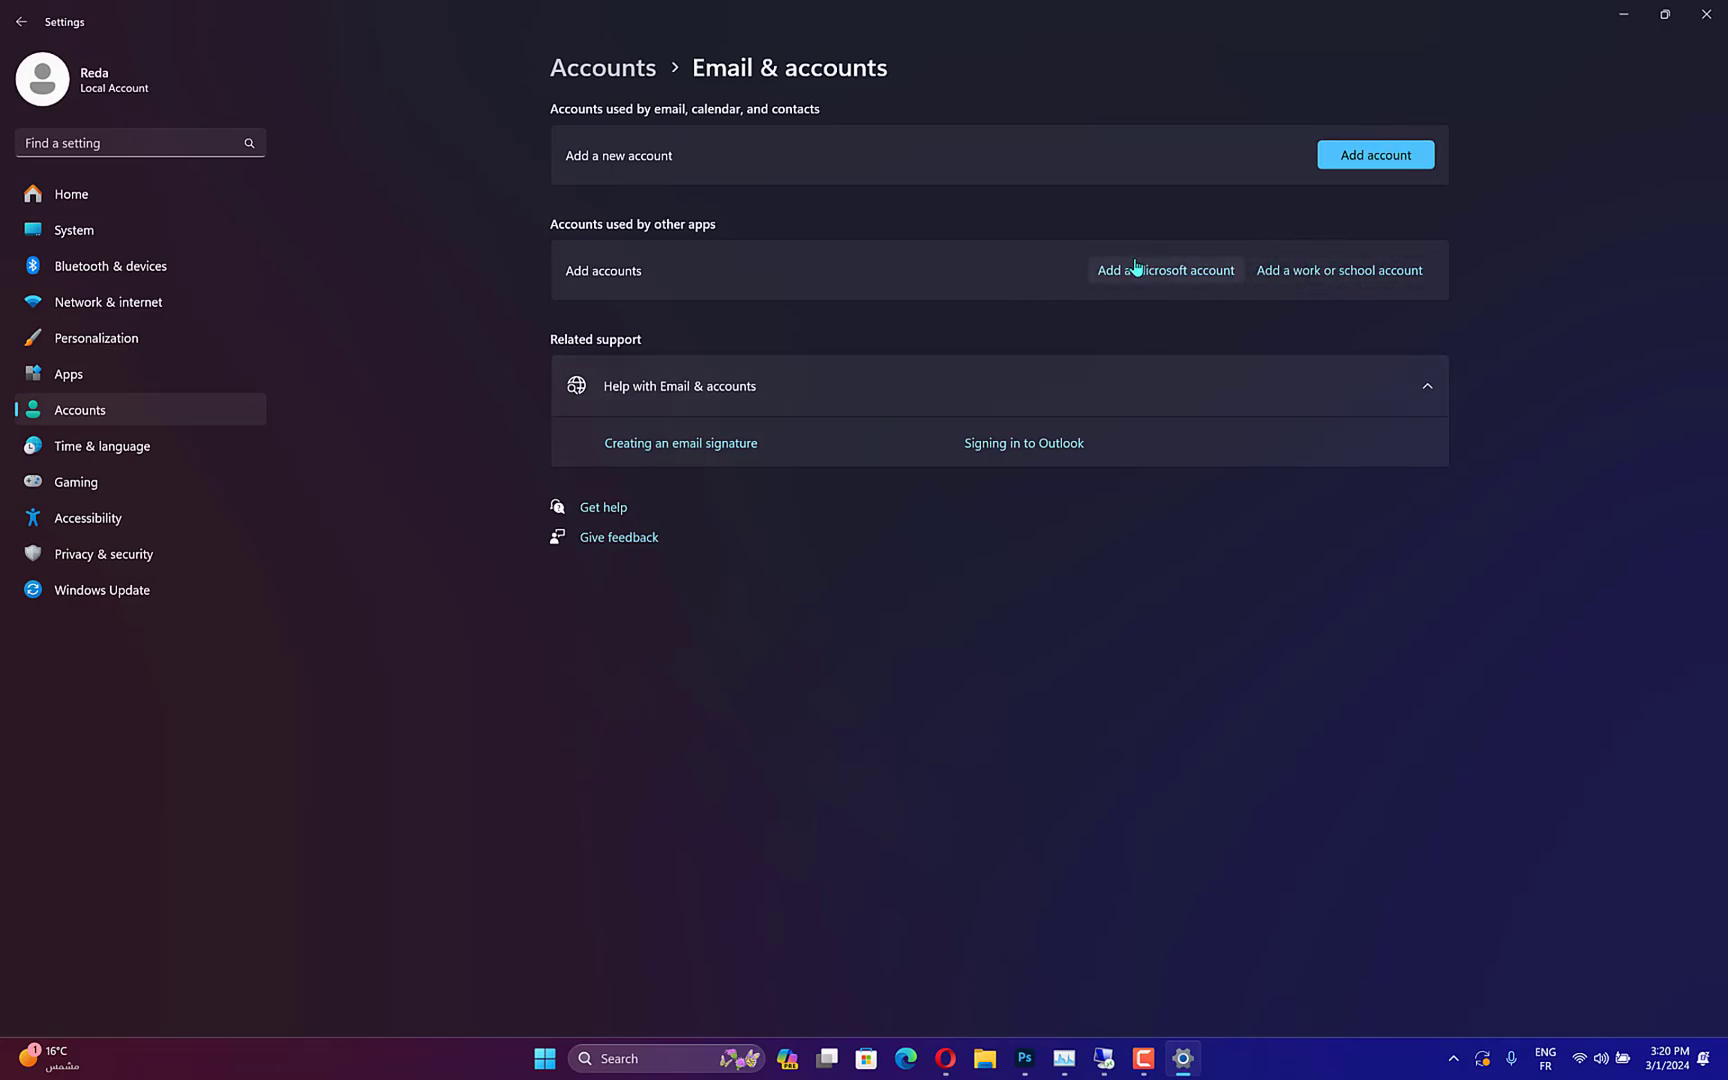
mouse_move(1023, 288)
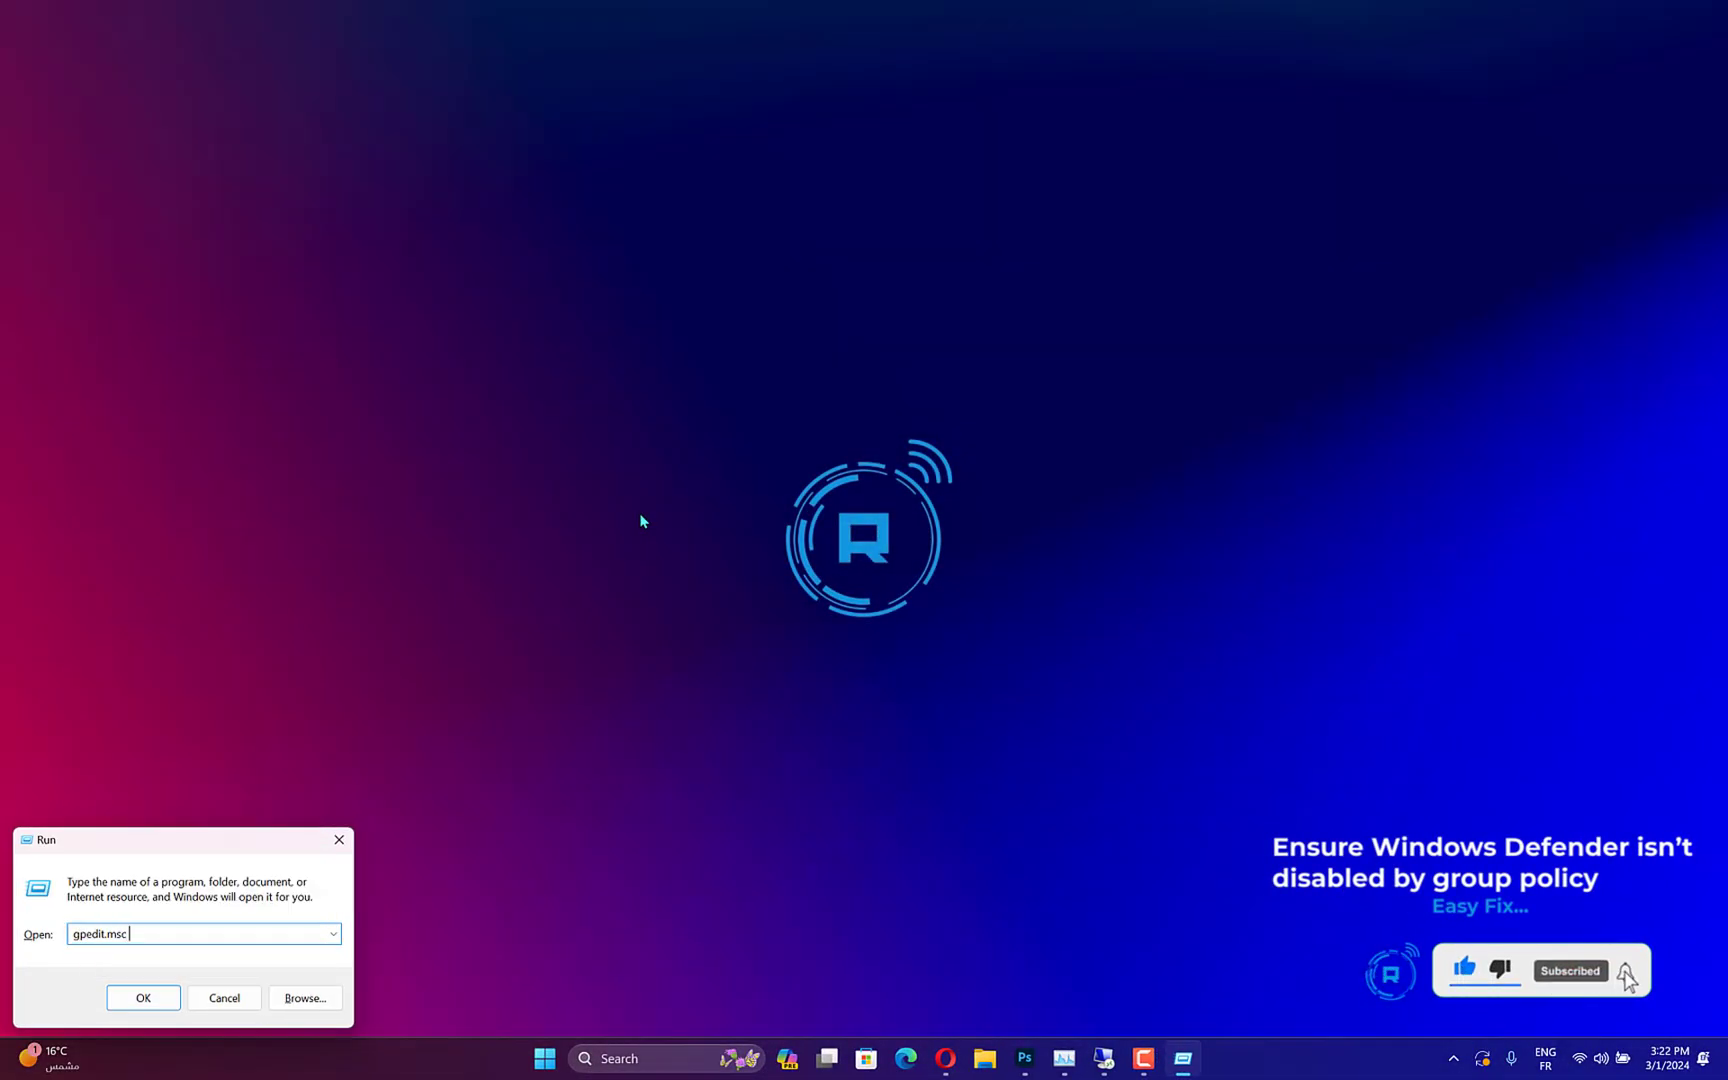
Launch gpedit.msc and expand Computer Configuration > Administrative Templates > Windows Components
click(142, 997)
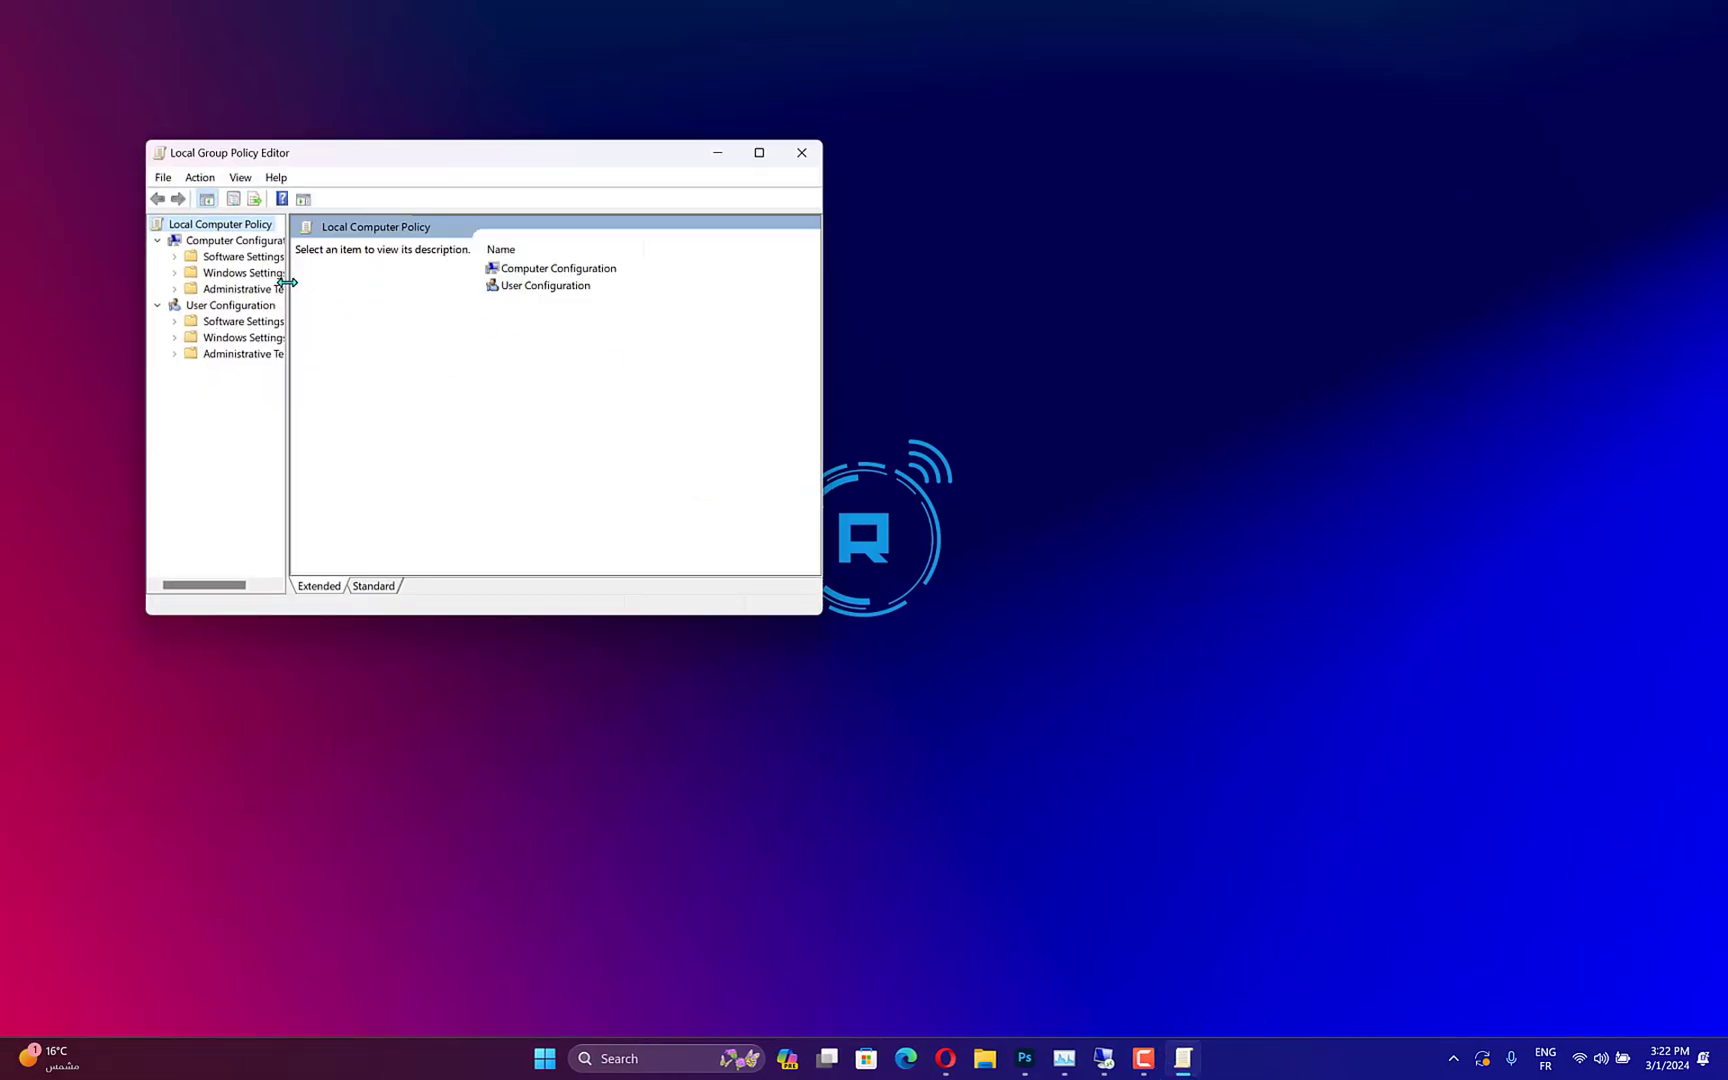
click(261, 288)
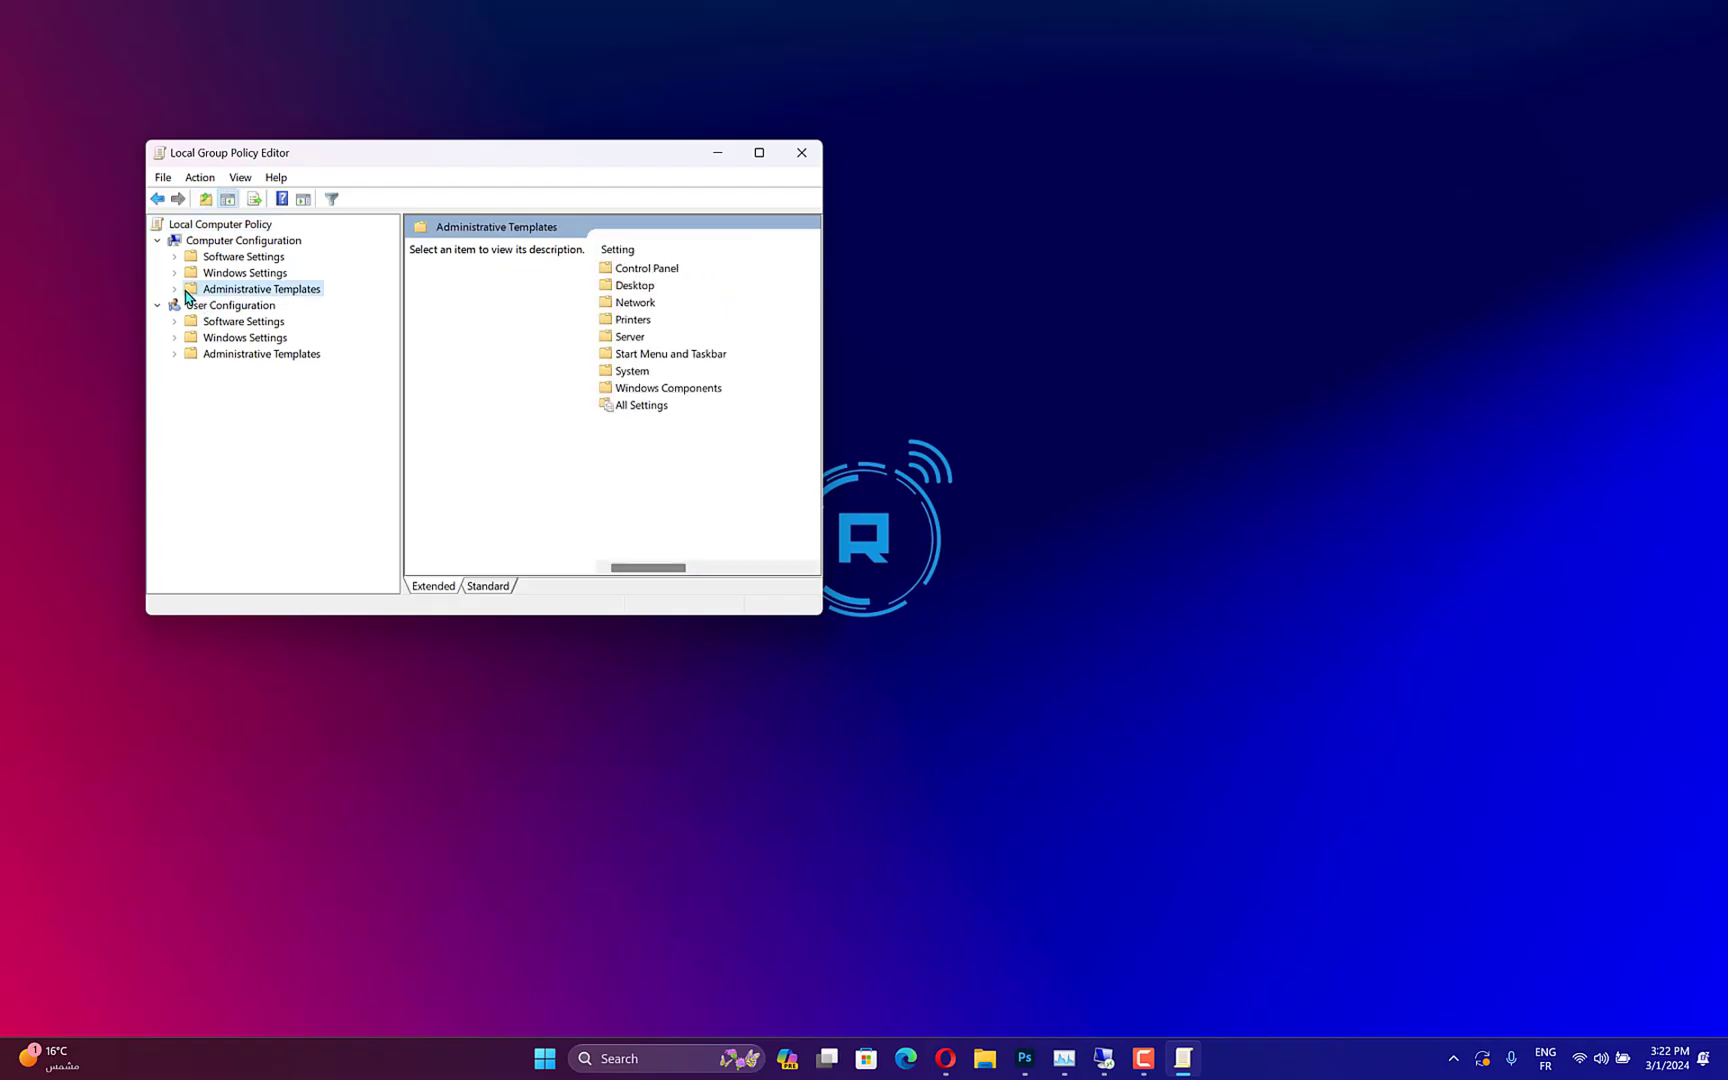
click(173, 289)
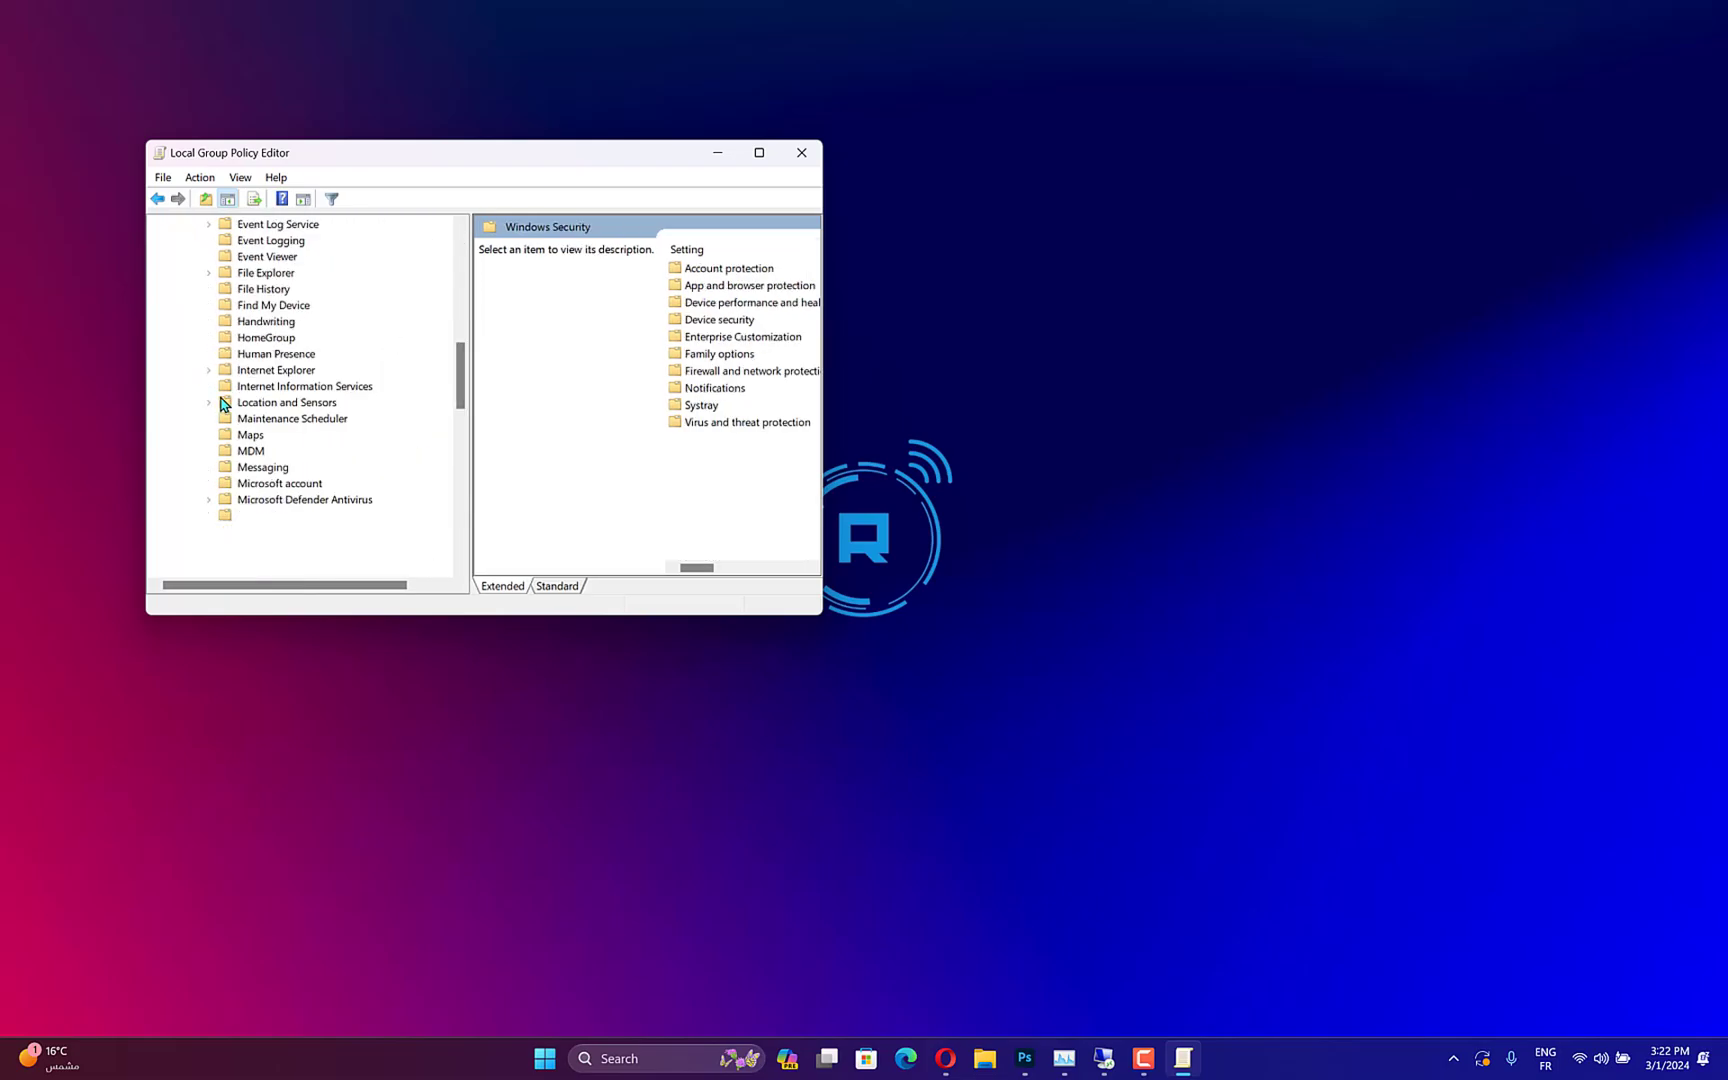
Select Microsoft Defender Antivirus to list its policies, with the editor maximized
click(305, 499)
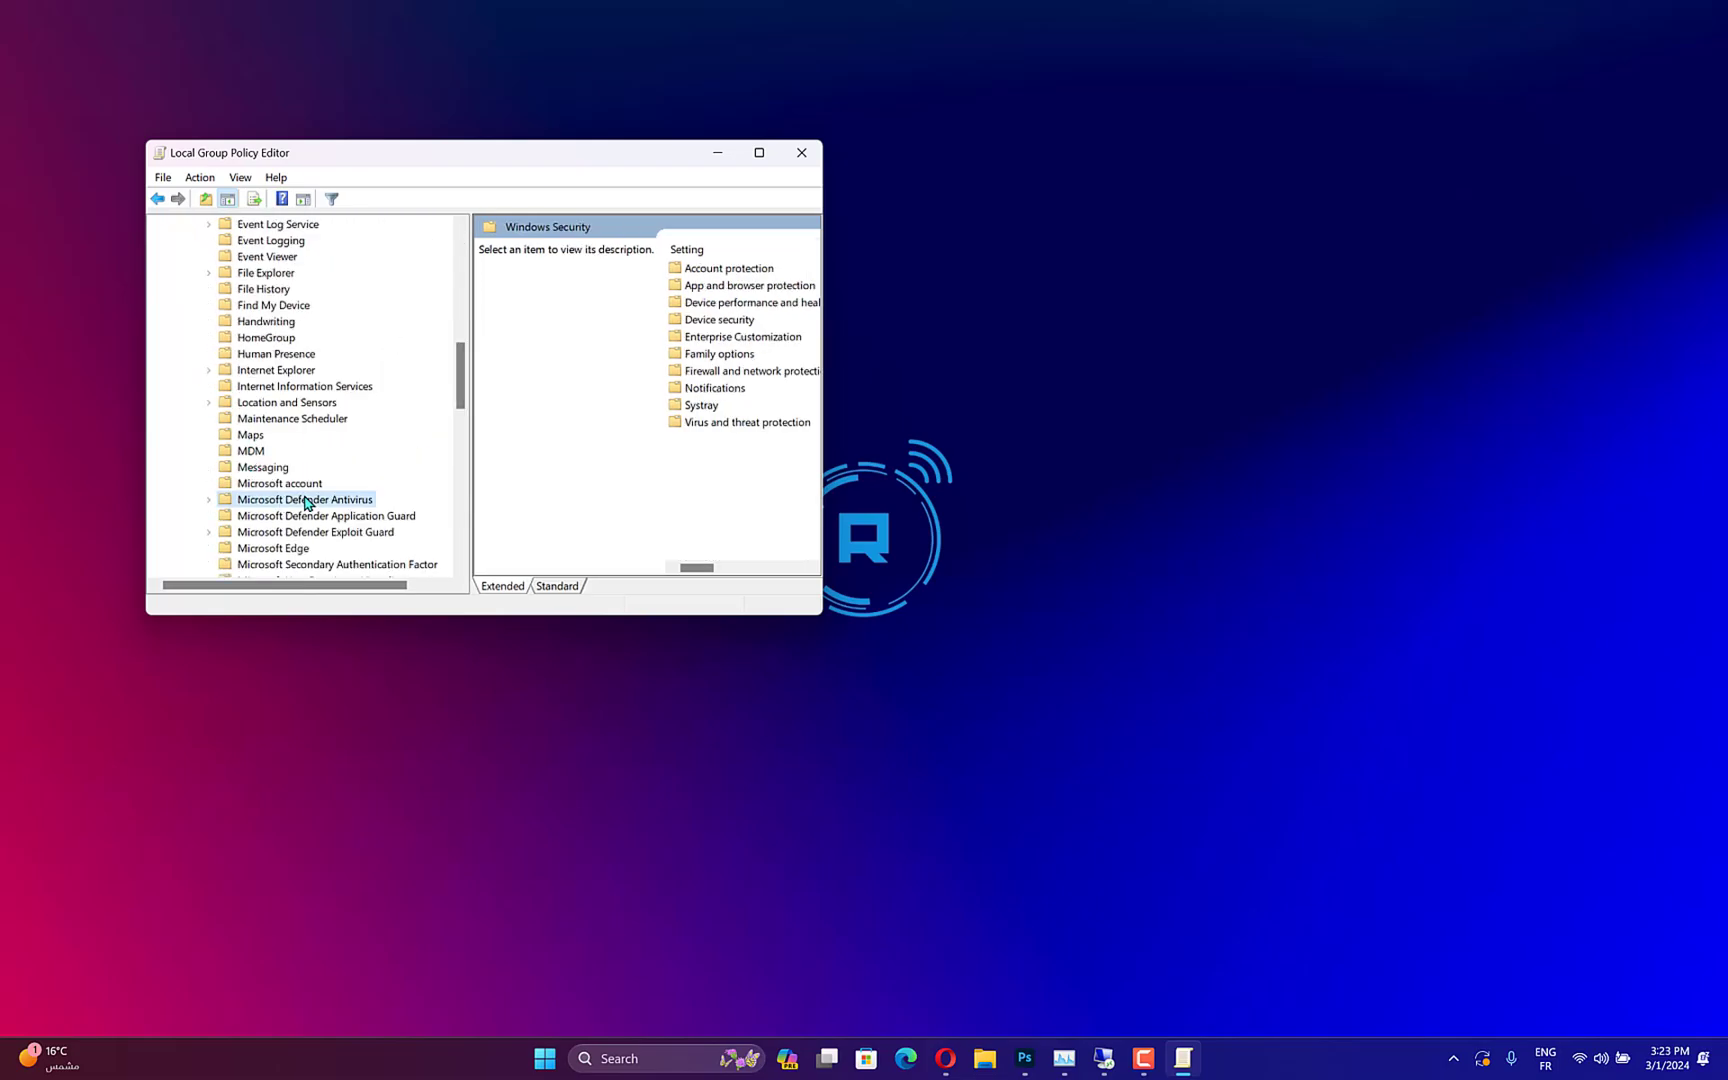
click(305, 499)
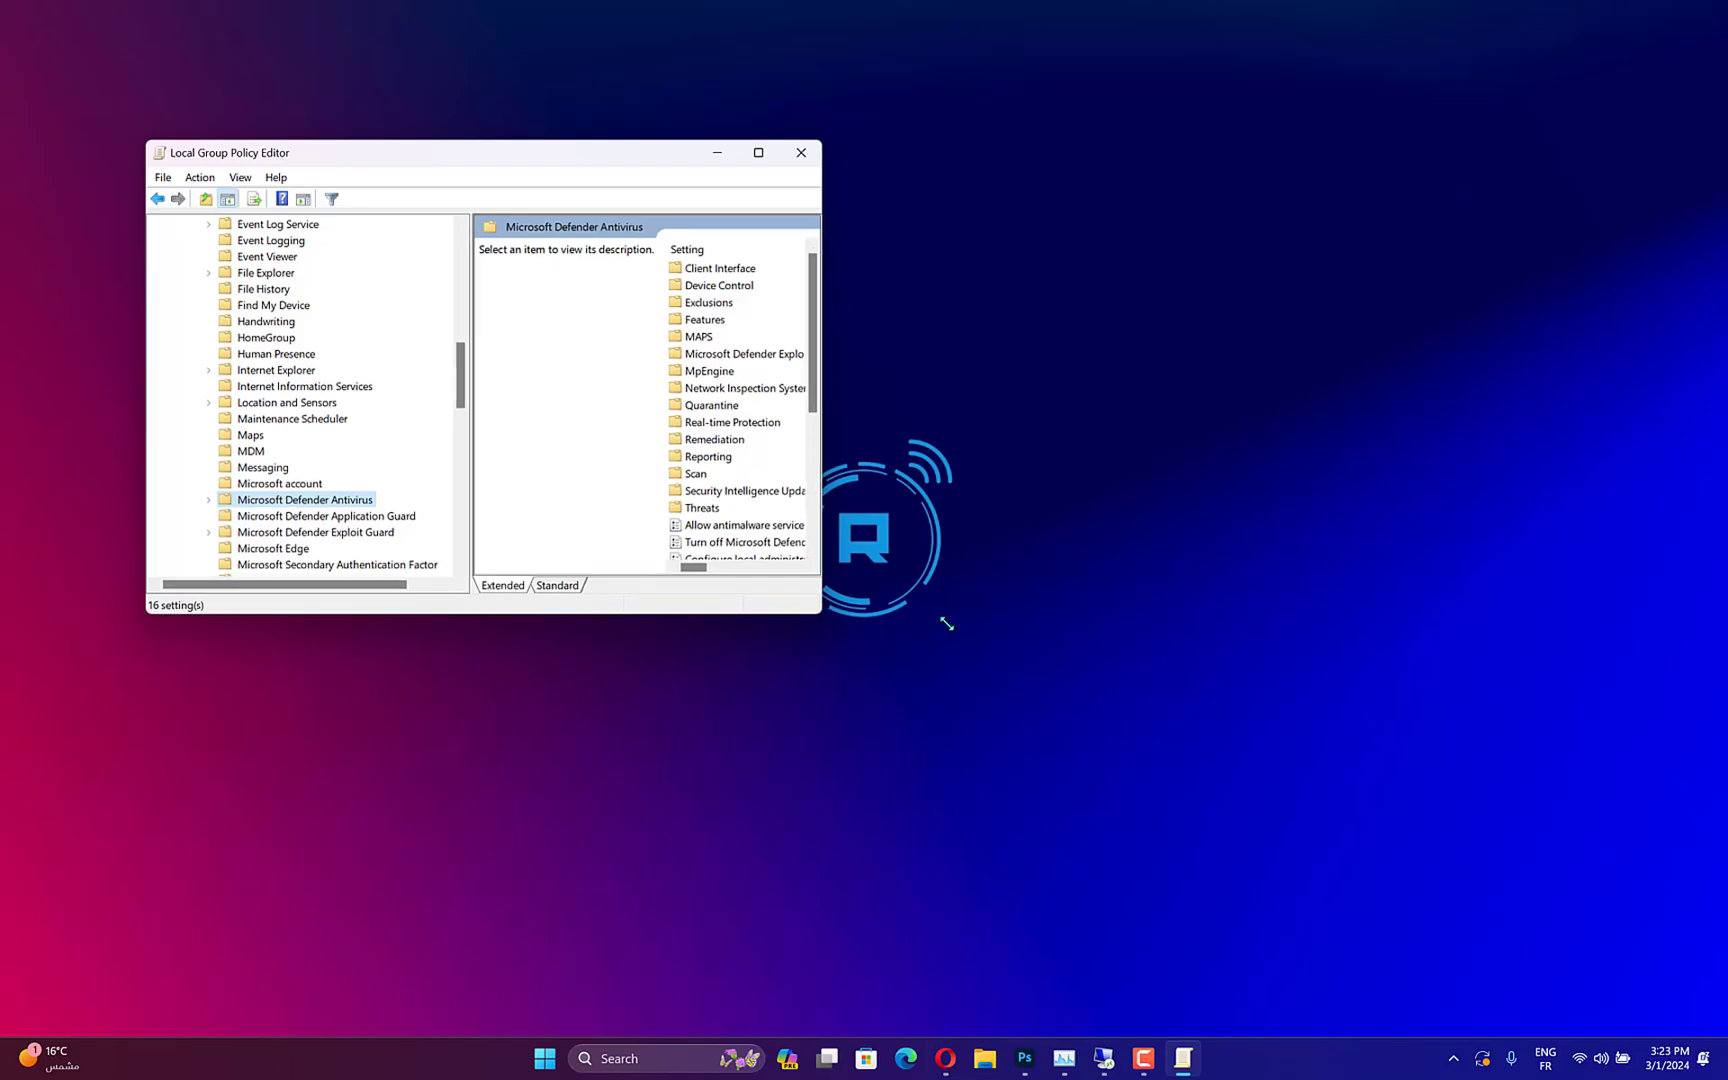
click(757, 152)
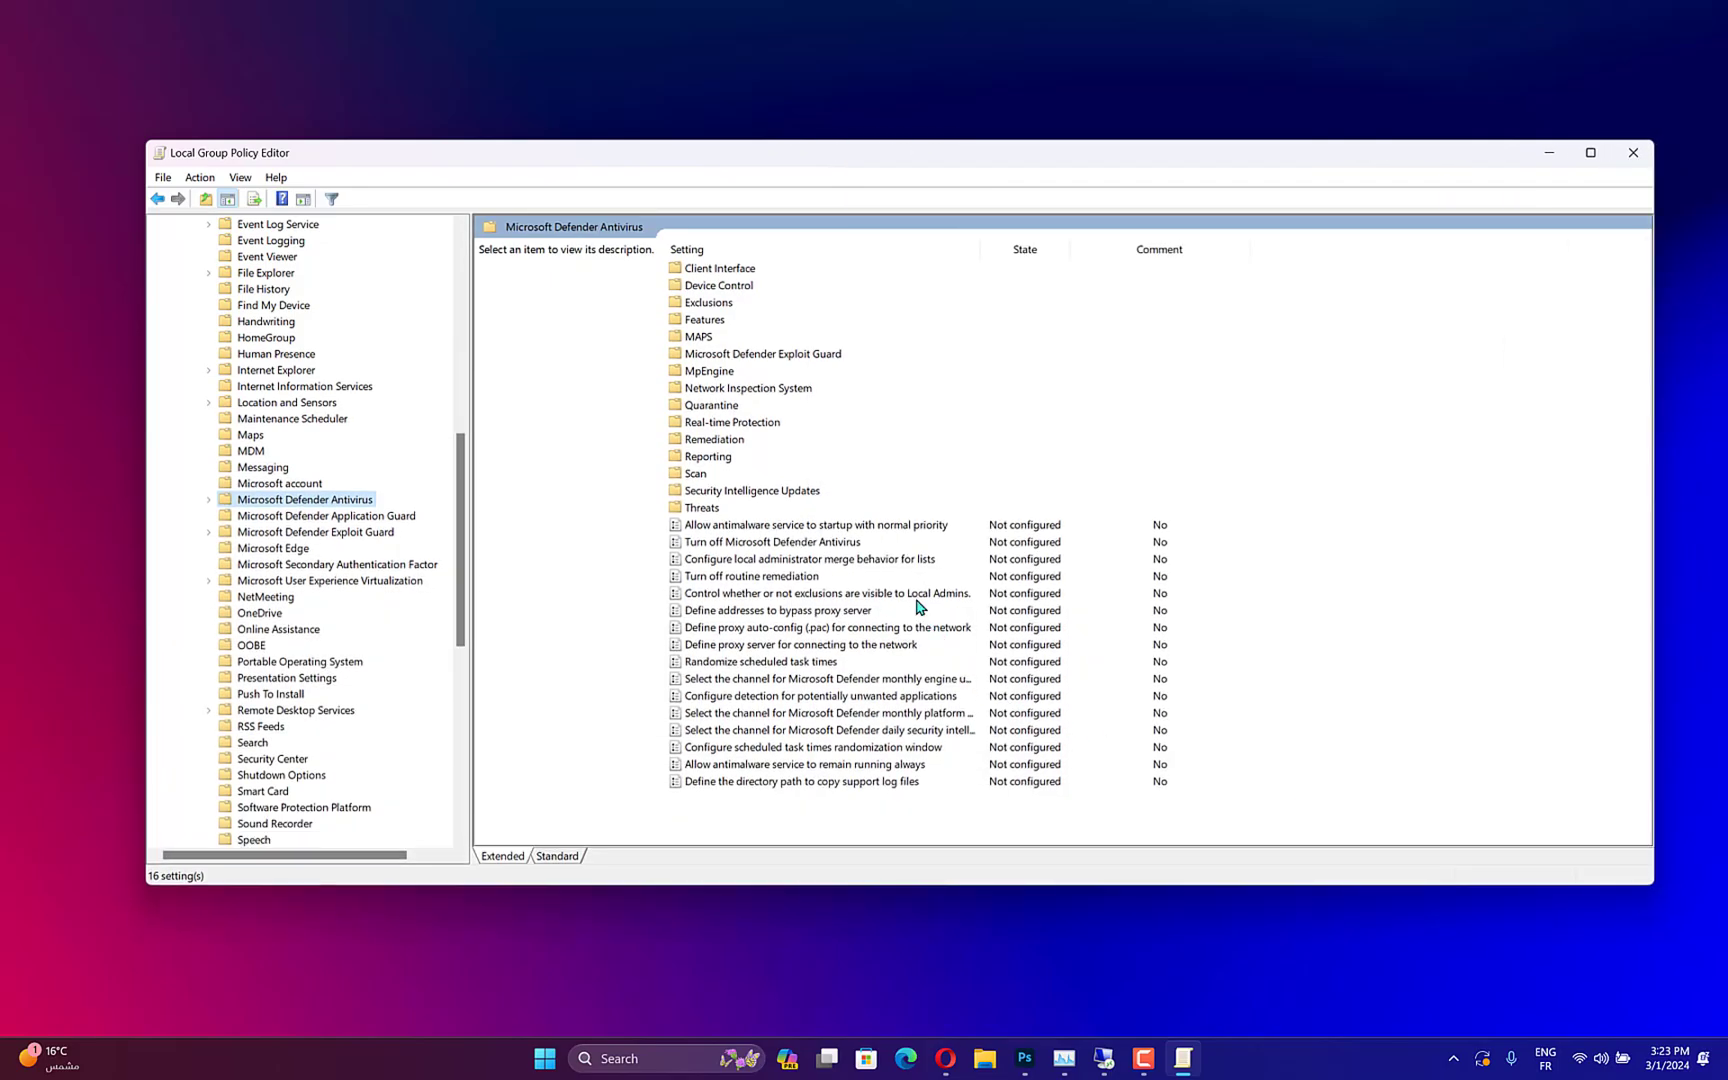
click(819, 525)
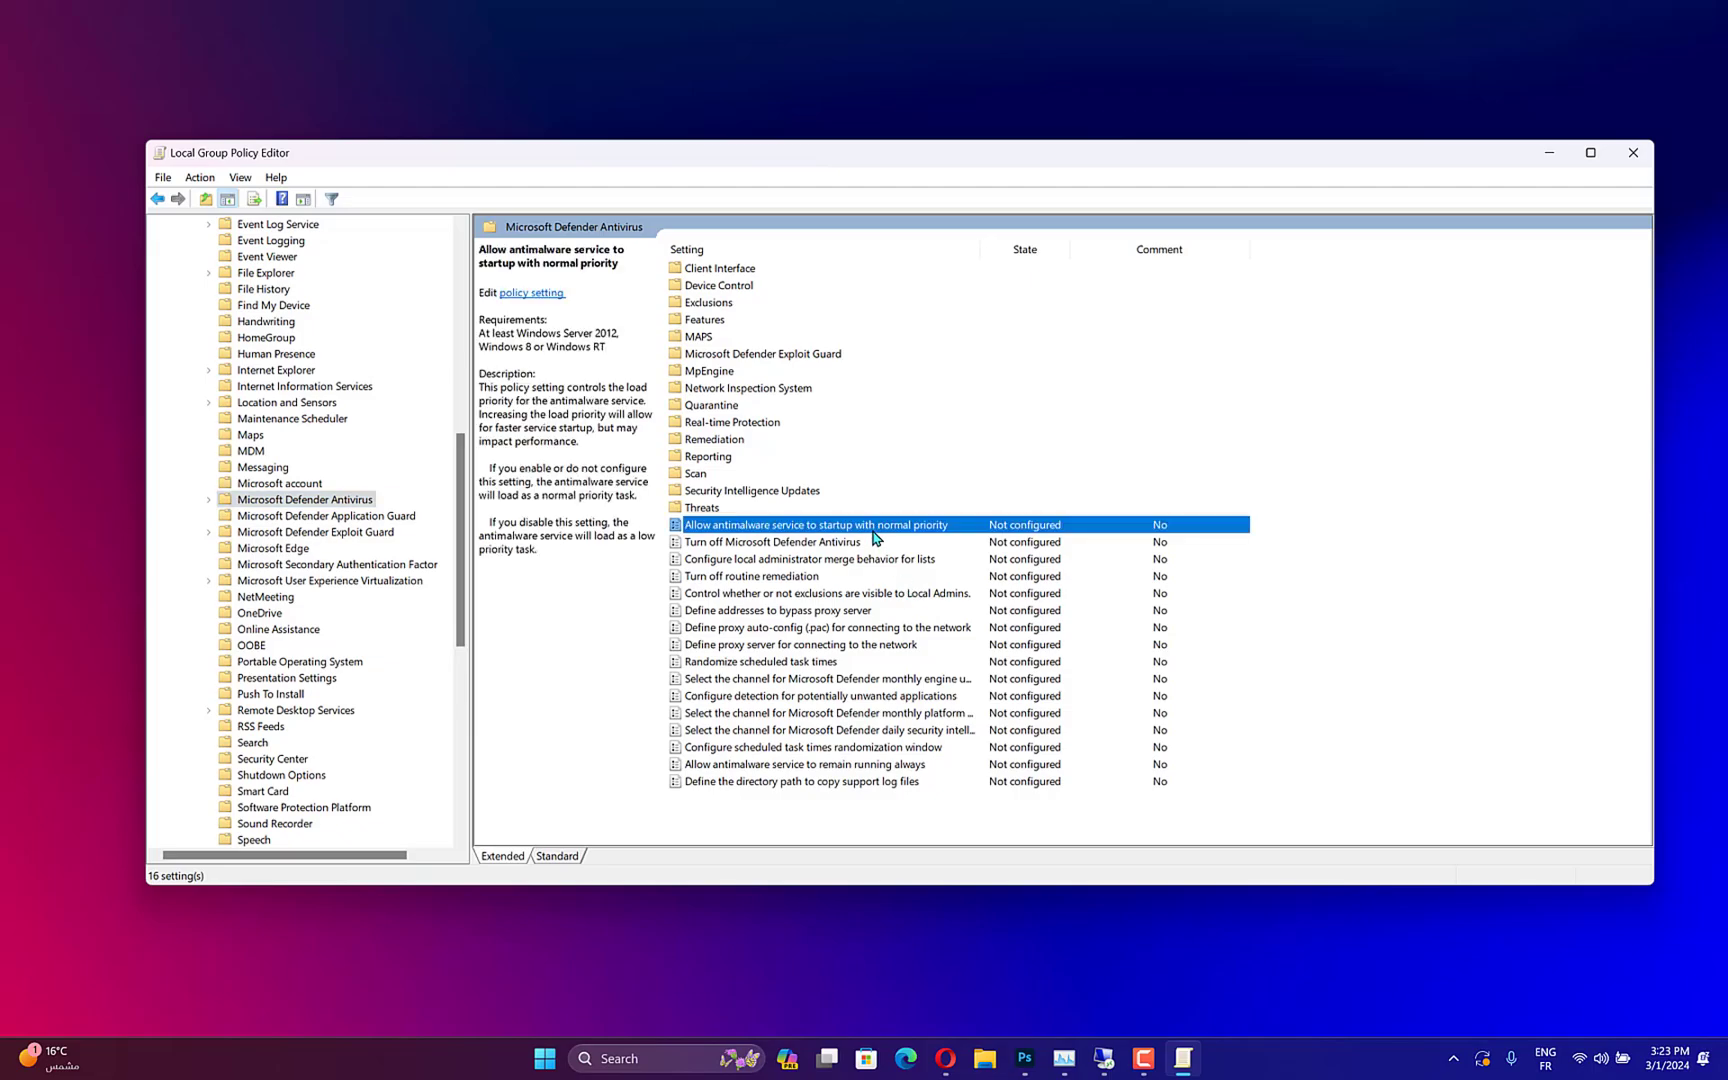
double_click(816, 523)
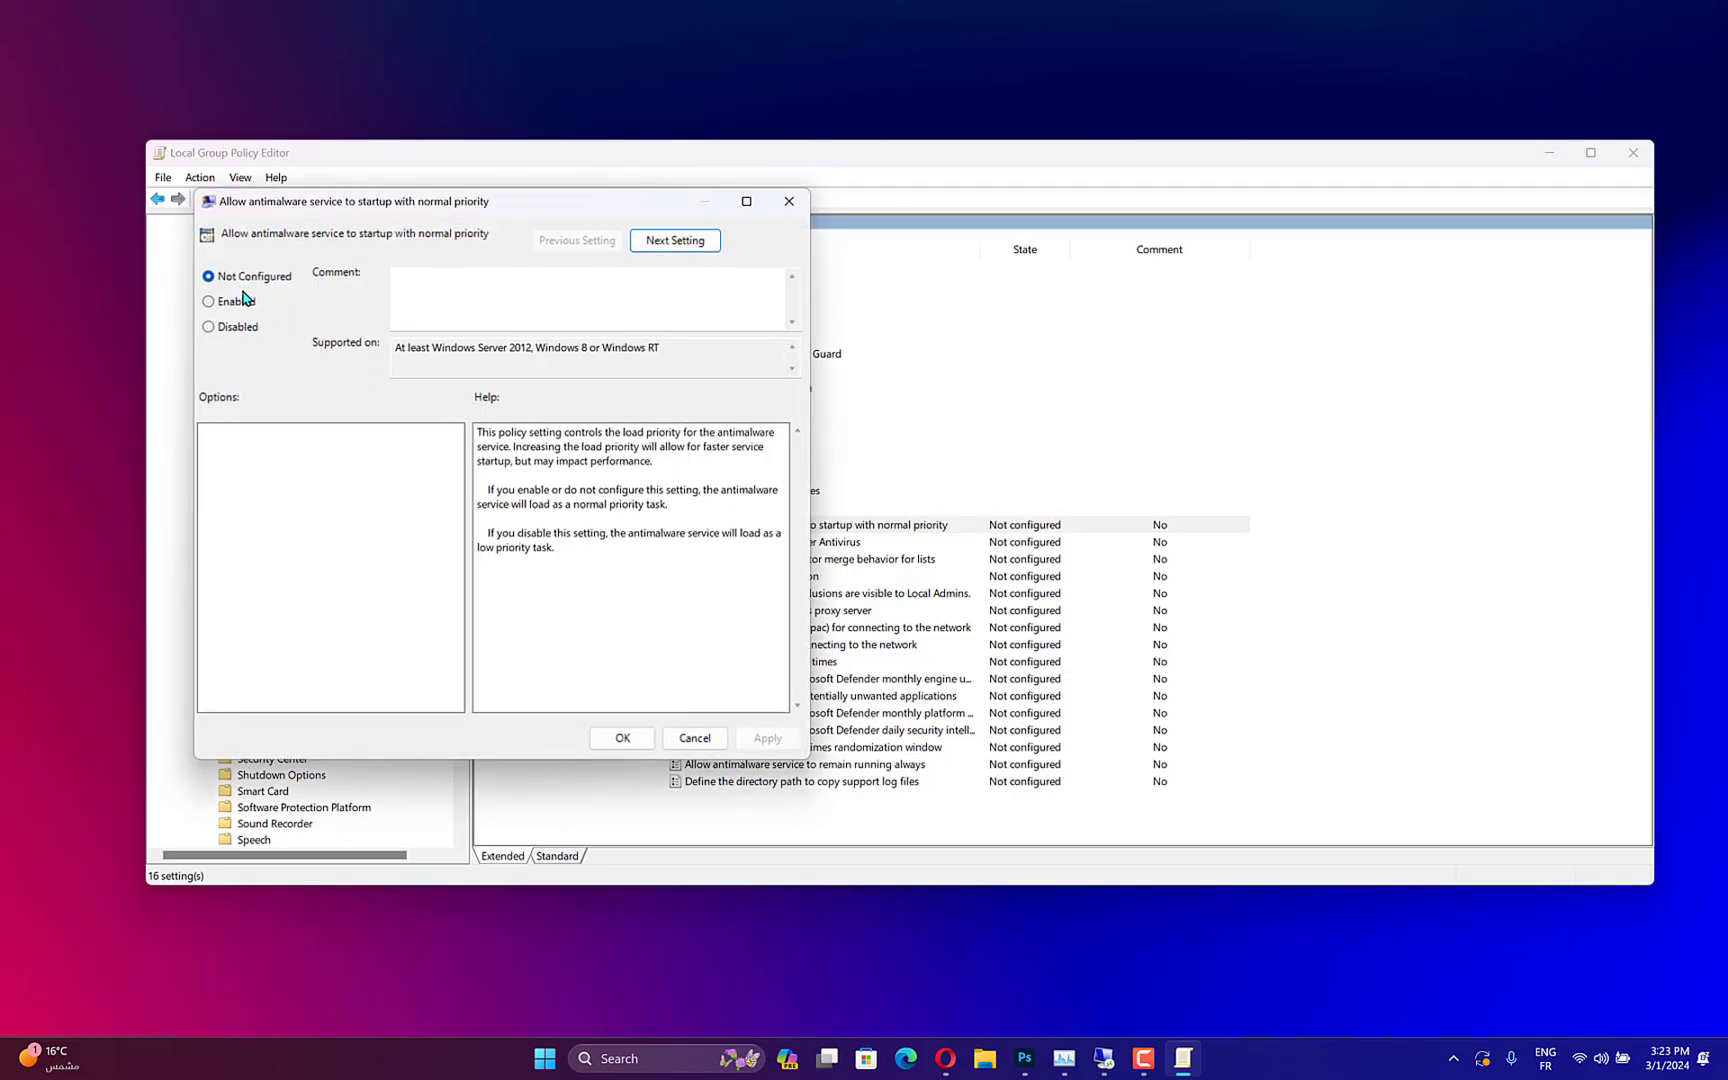
click(694, 737)
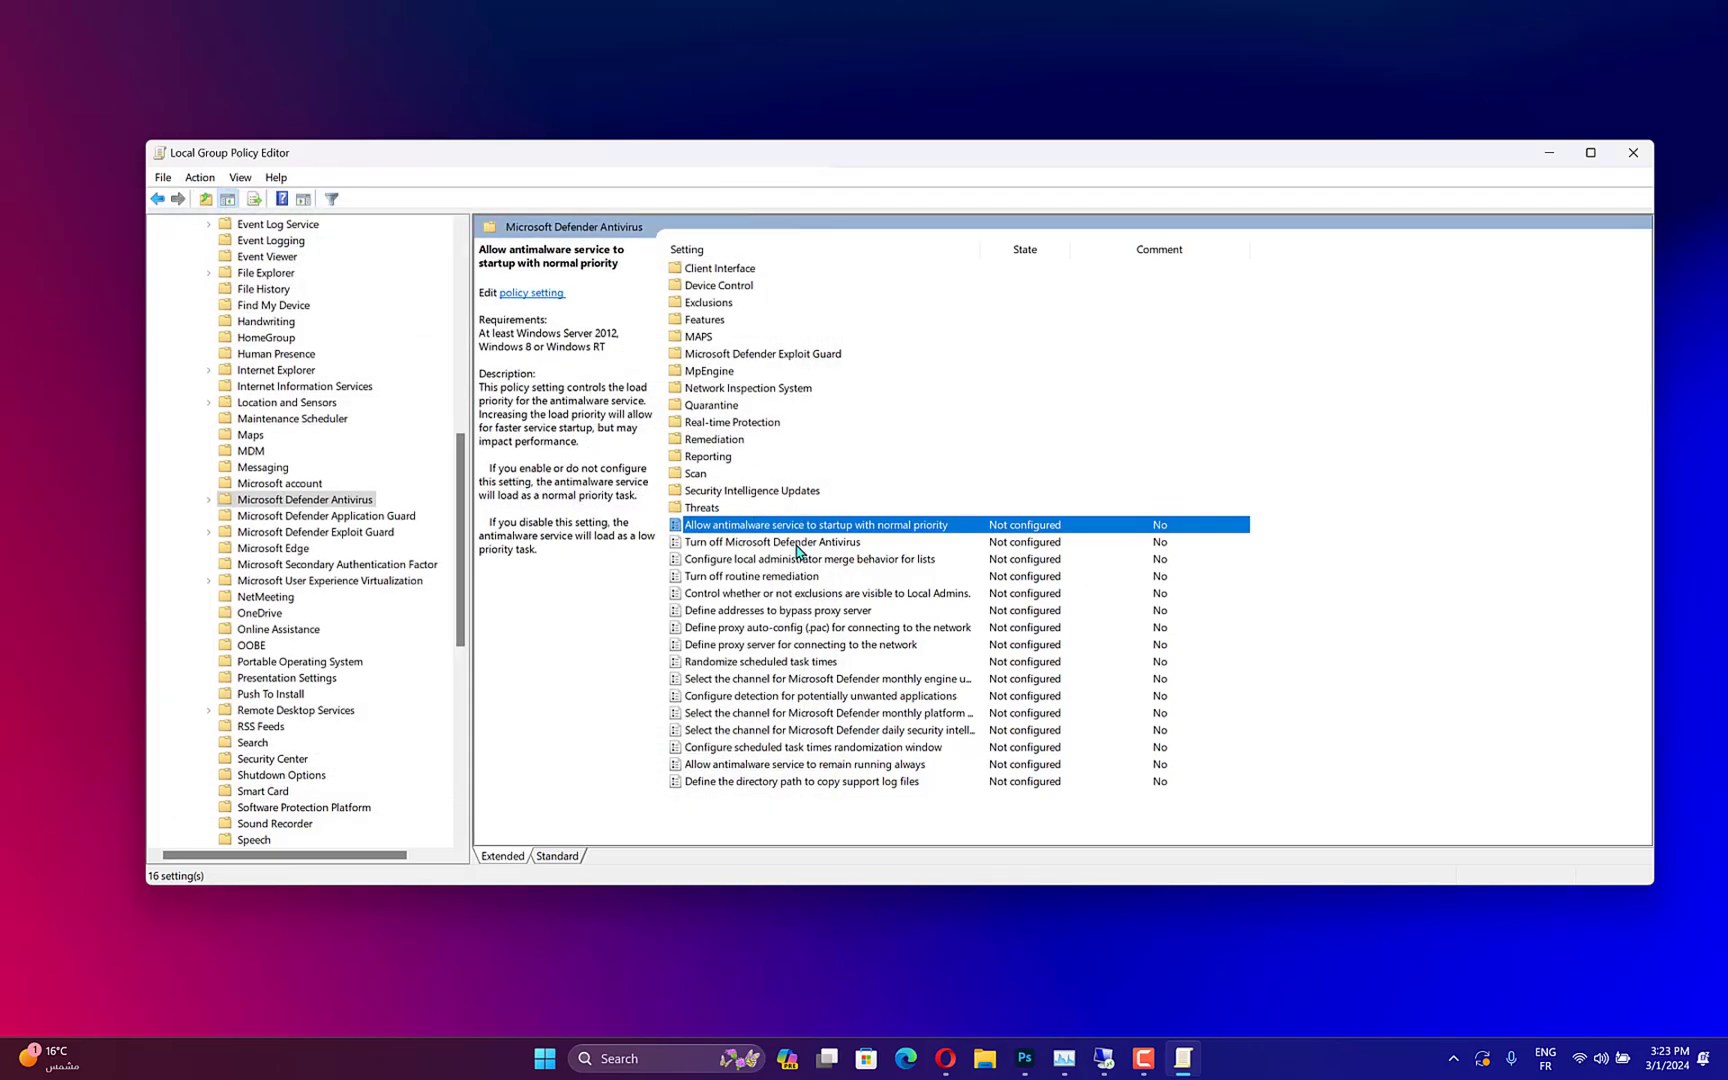
double_click(771, 541)
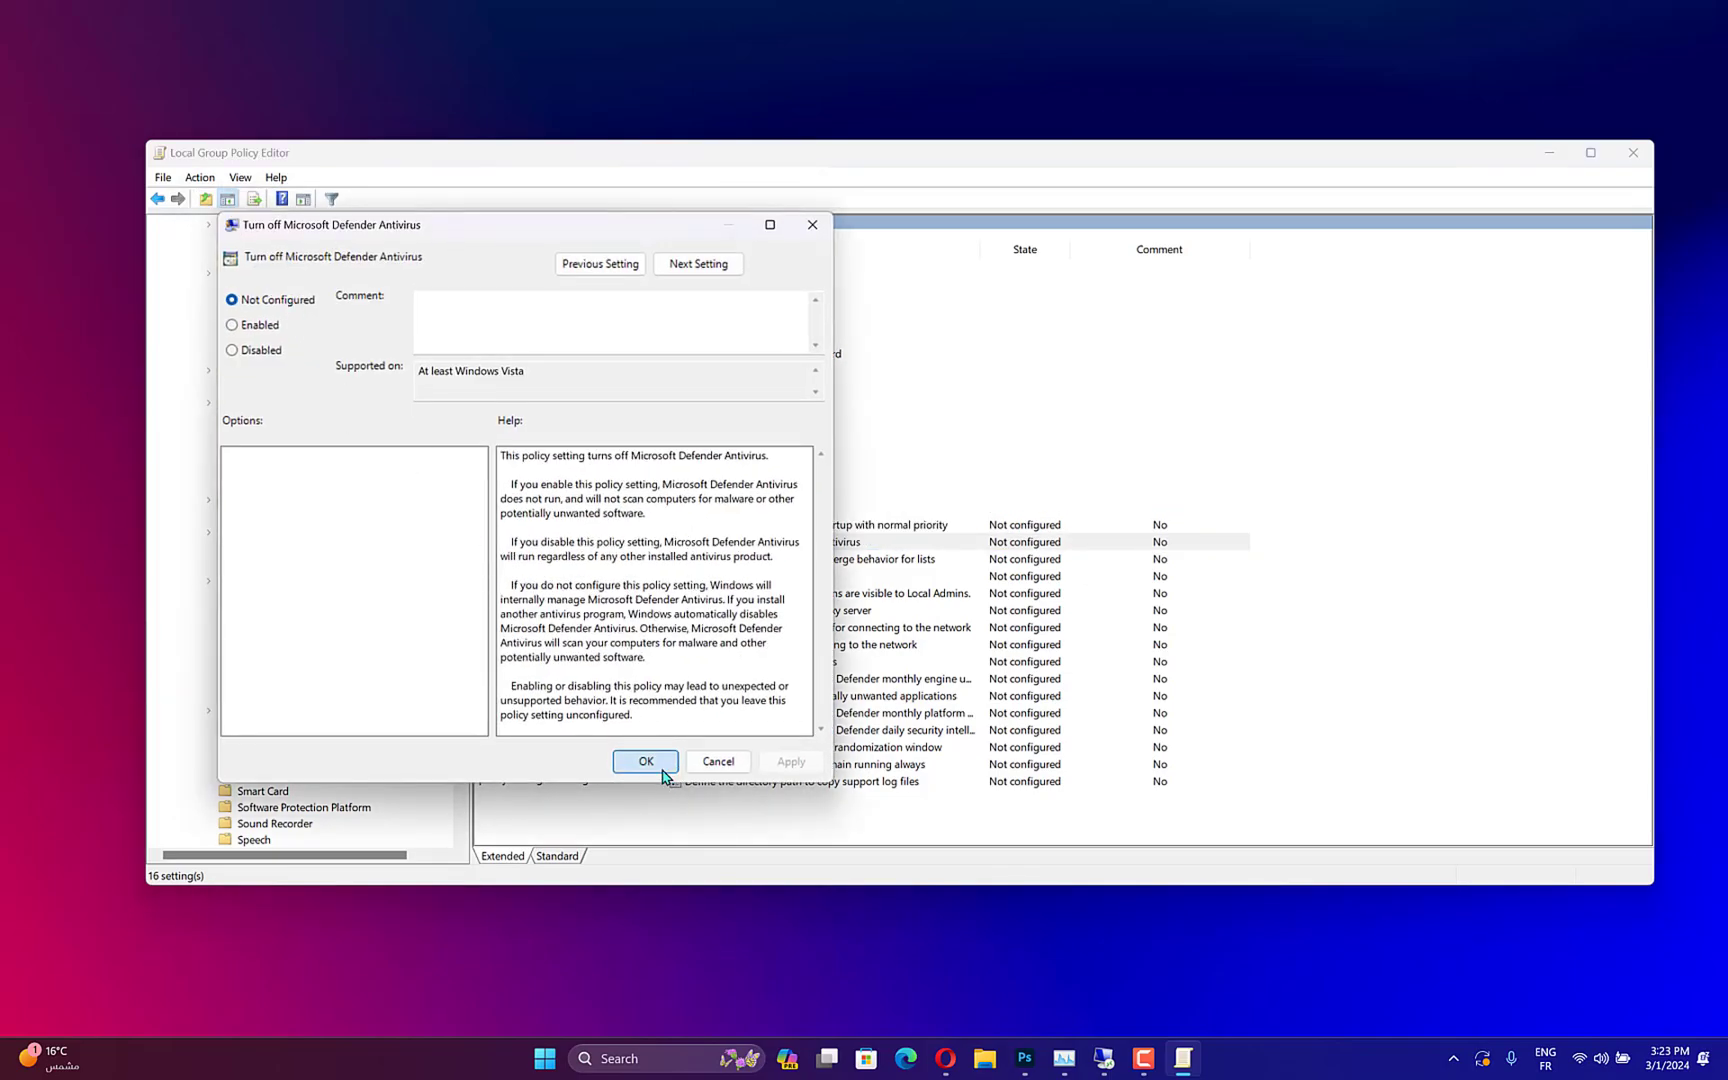
click(645, 762)
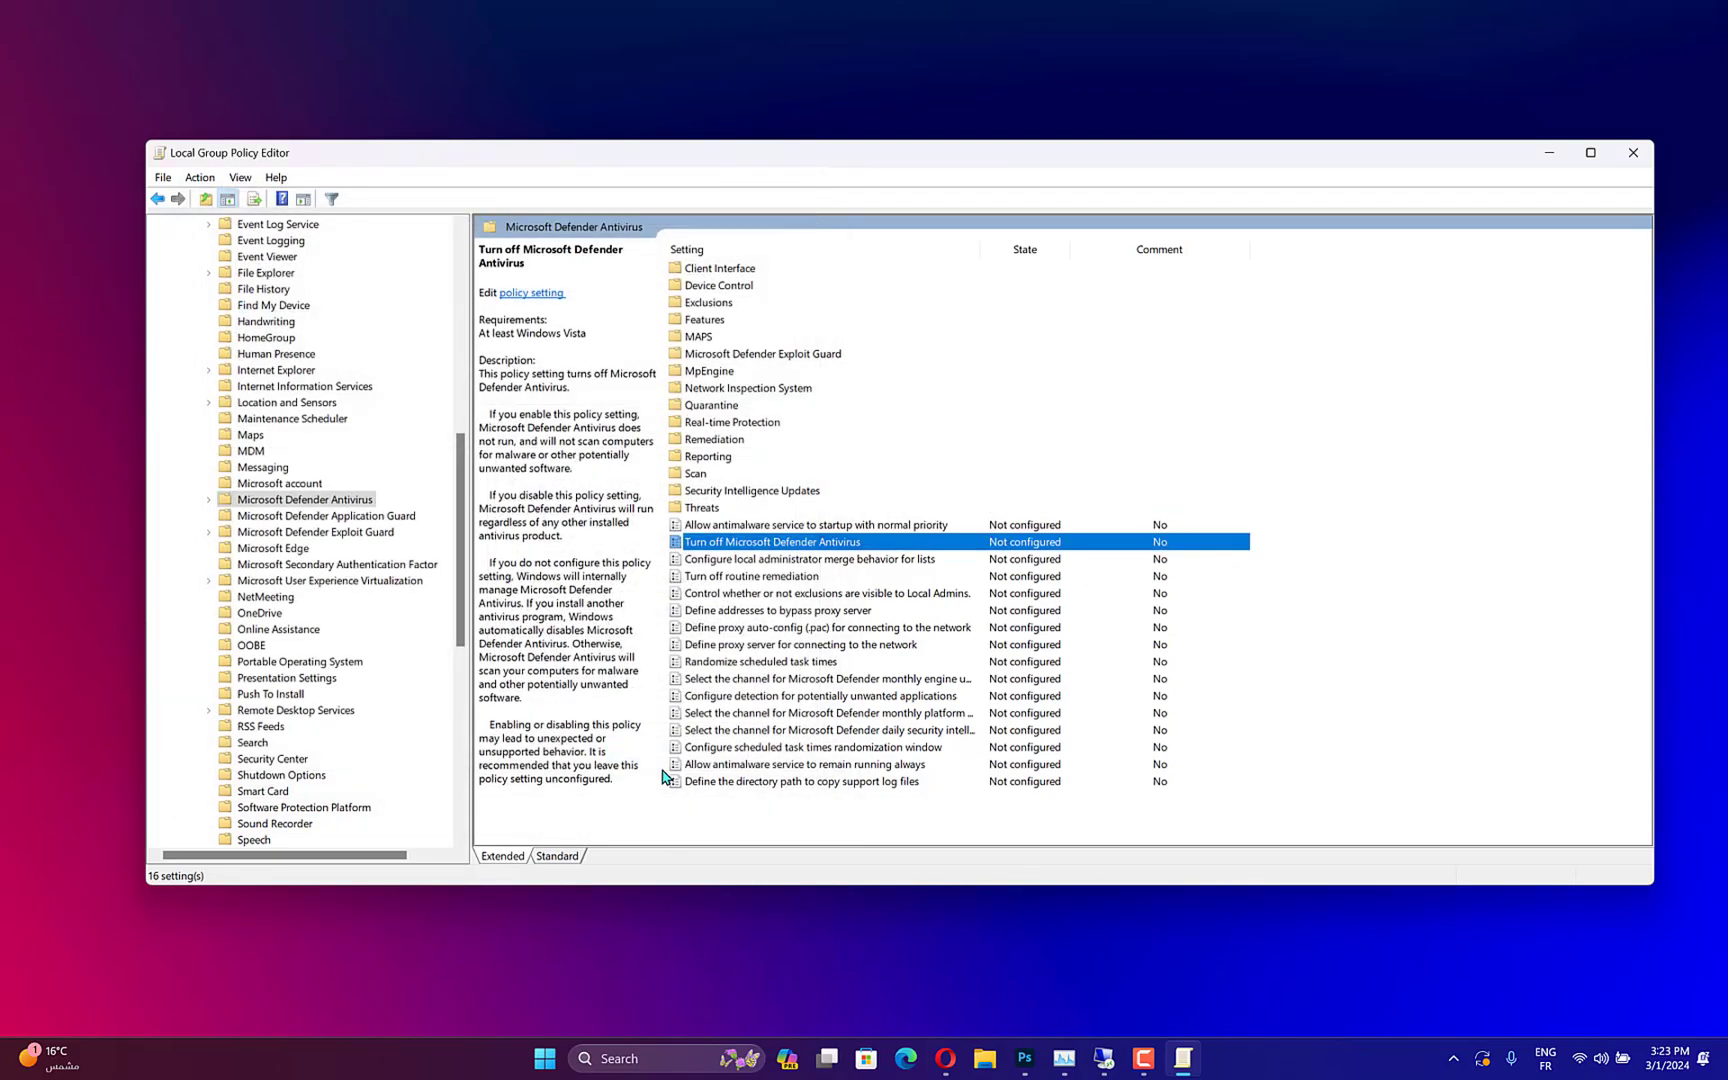
mouse_move(817, 702)
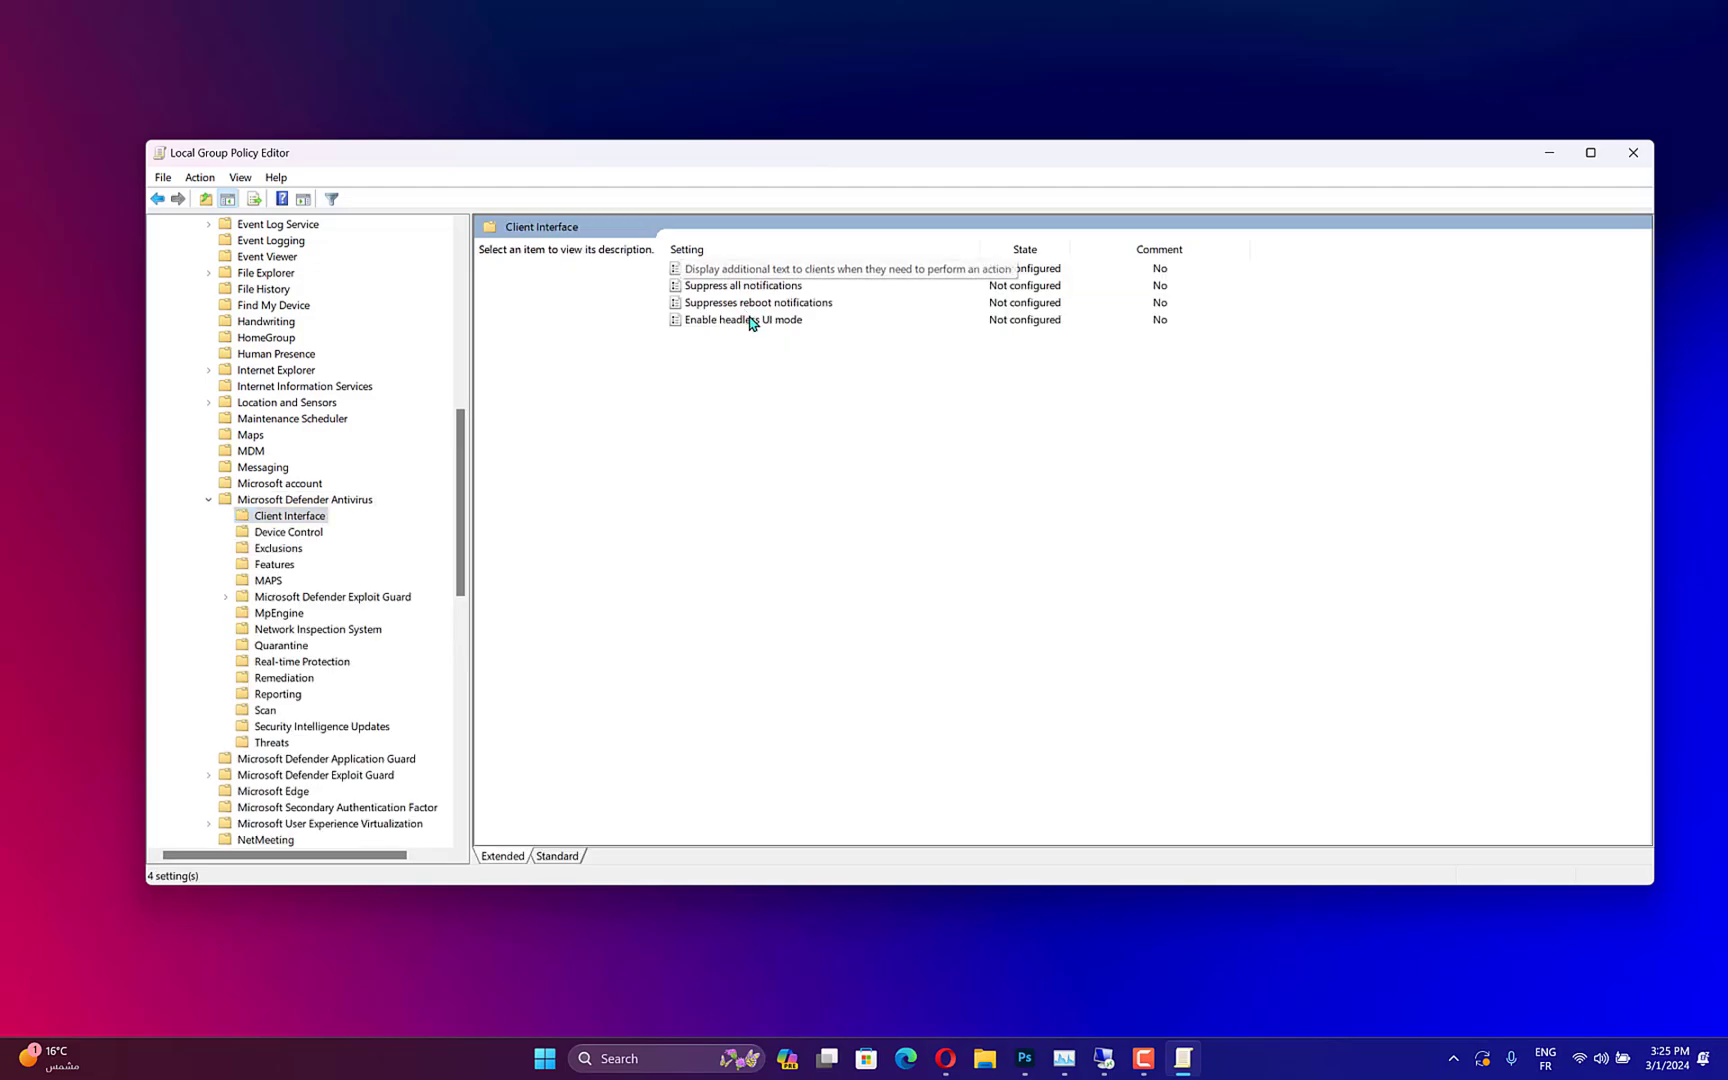
Set the 'Enable headless UI mode' policy to Disabled and apply it
double_click(743, 320)
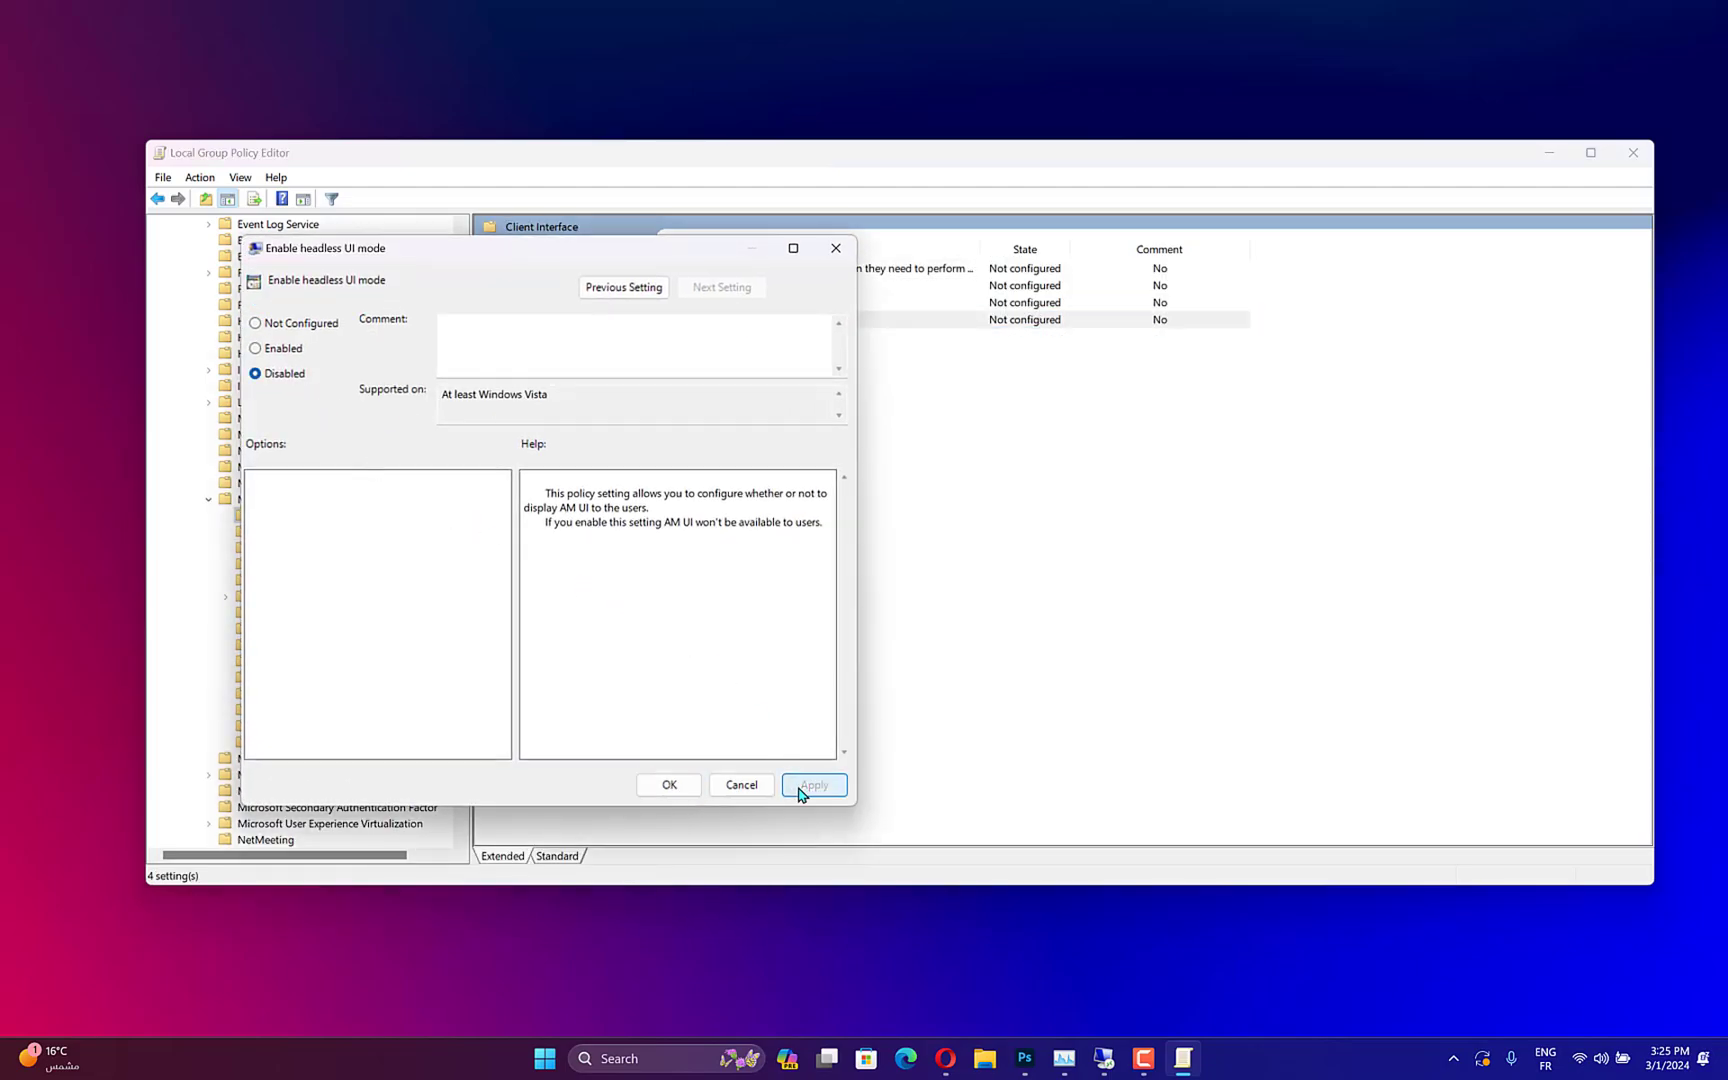
click(668, 785)
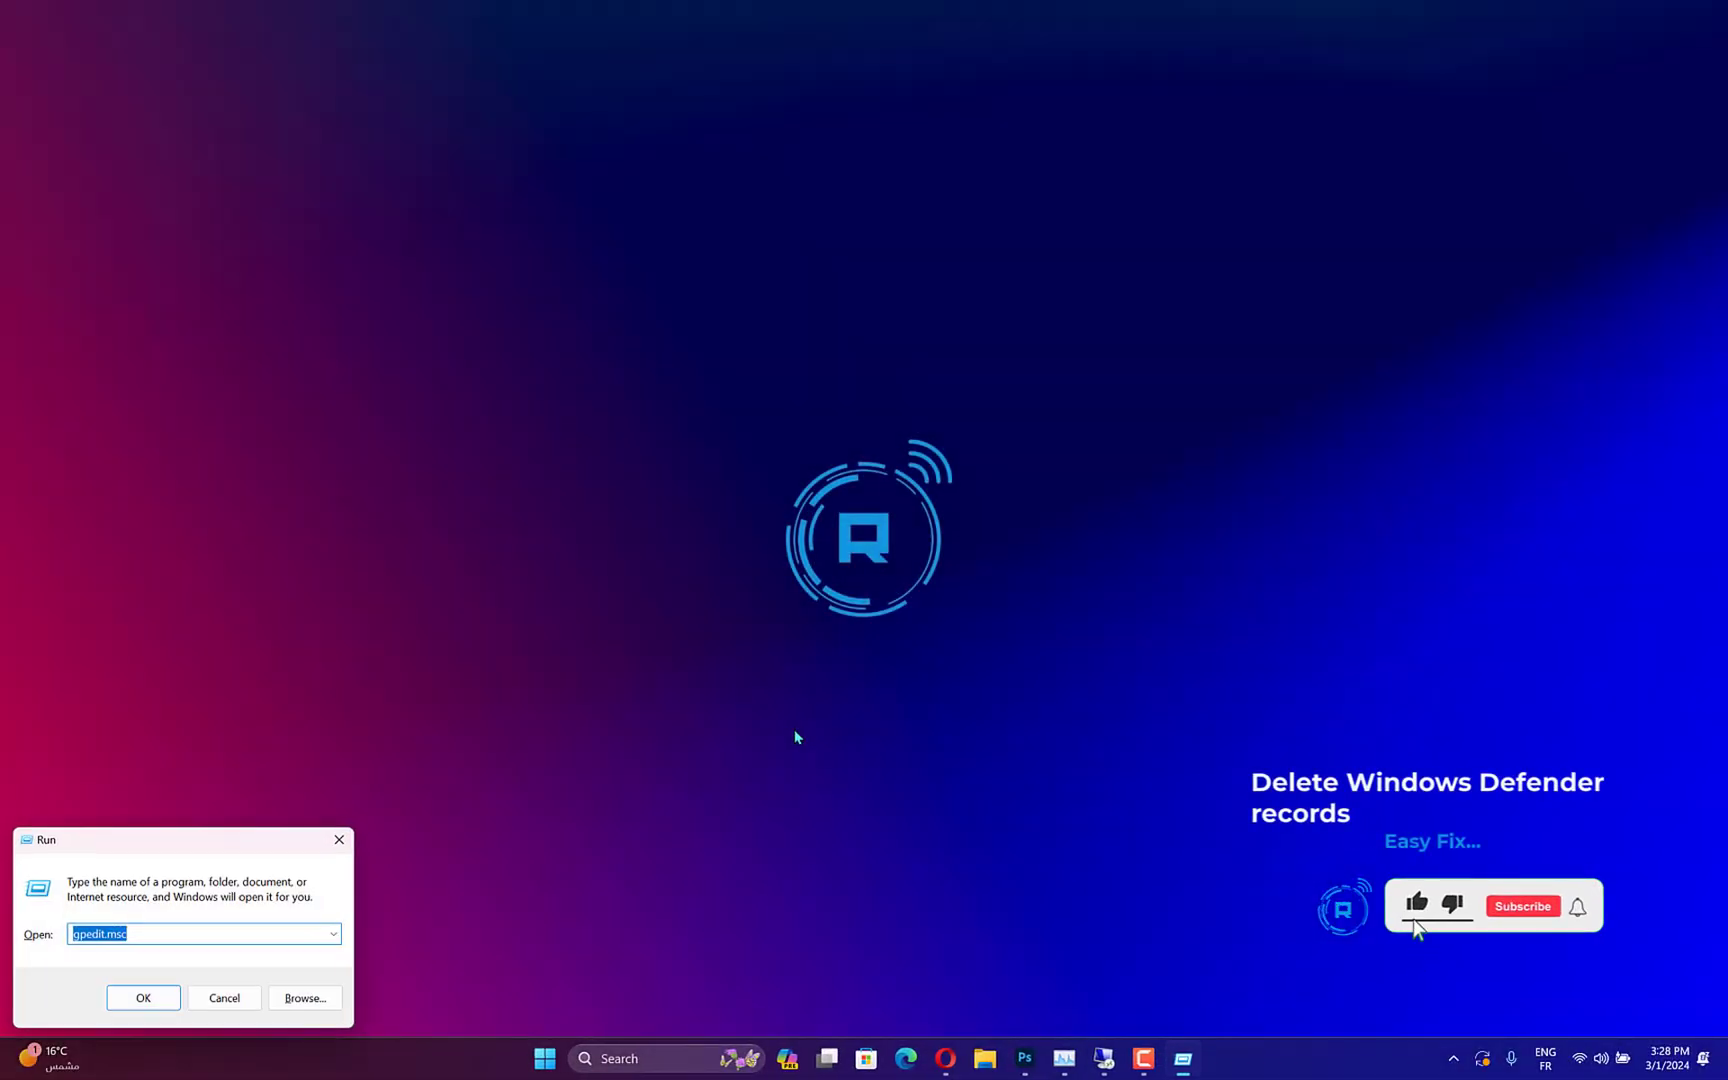
Launch regedit from the Run dialog and maximize Registry Editor
click(1523, 905)
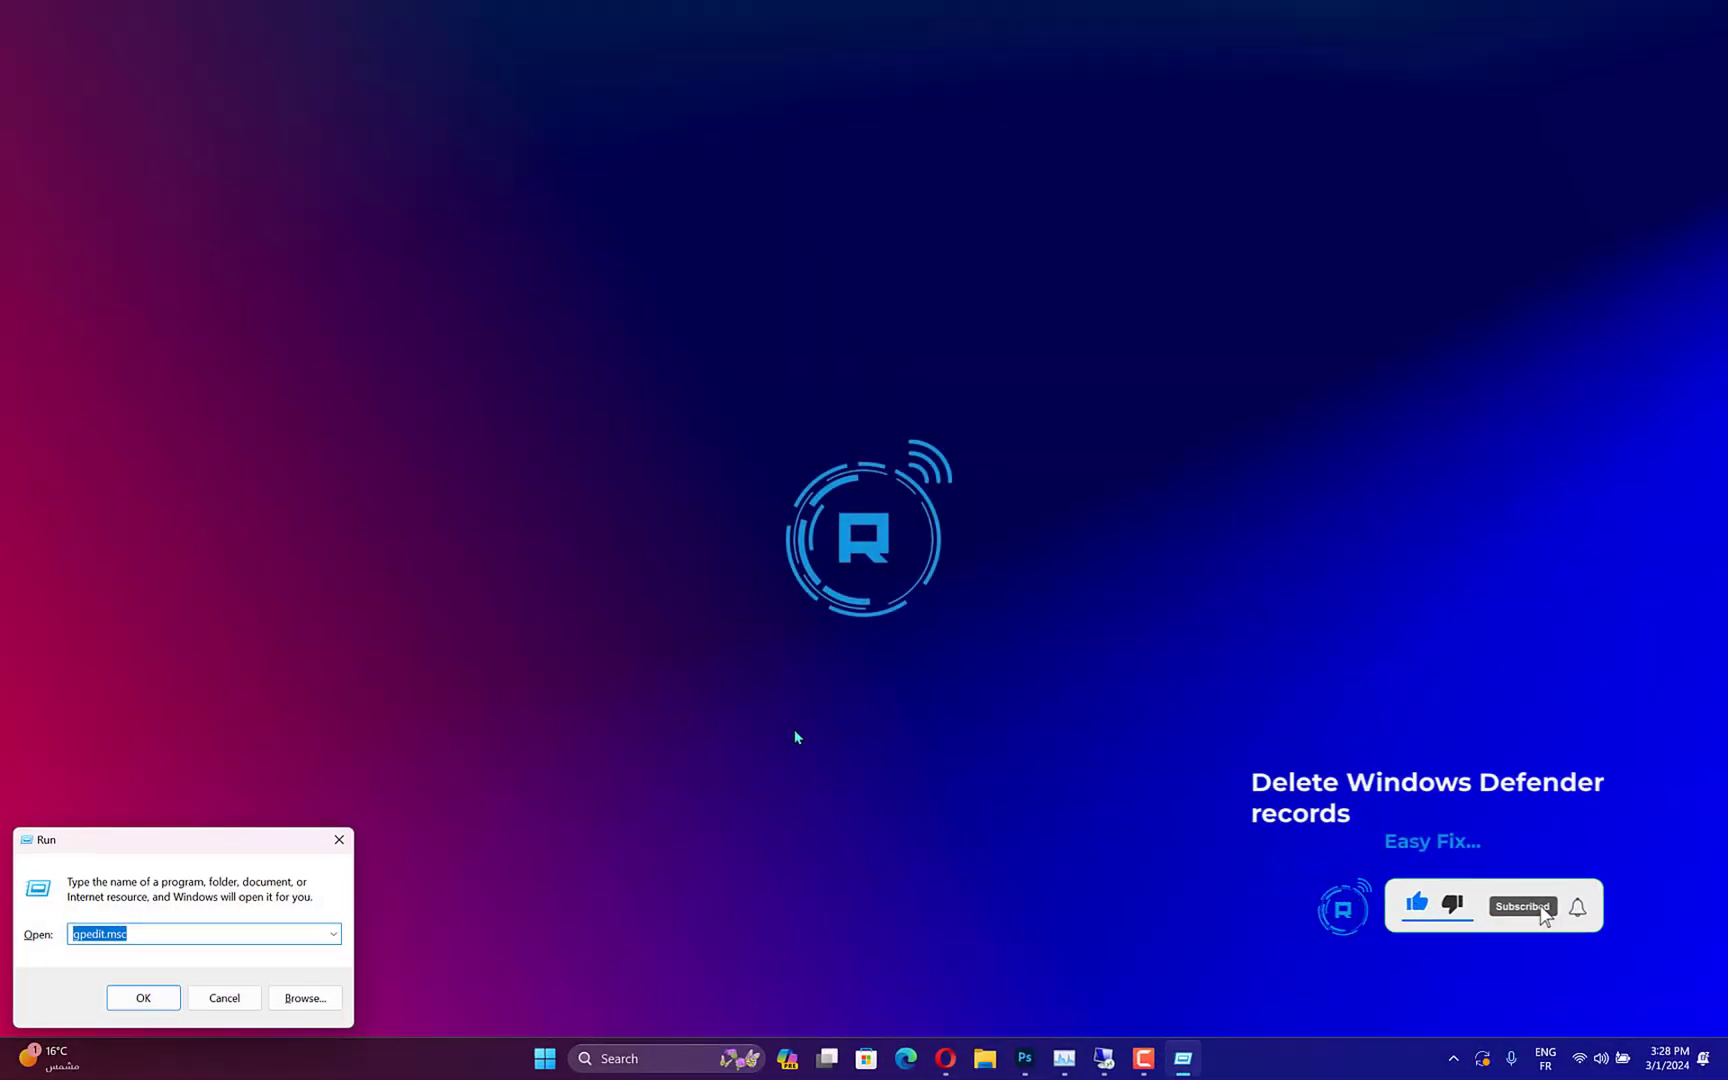
text(regedit)
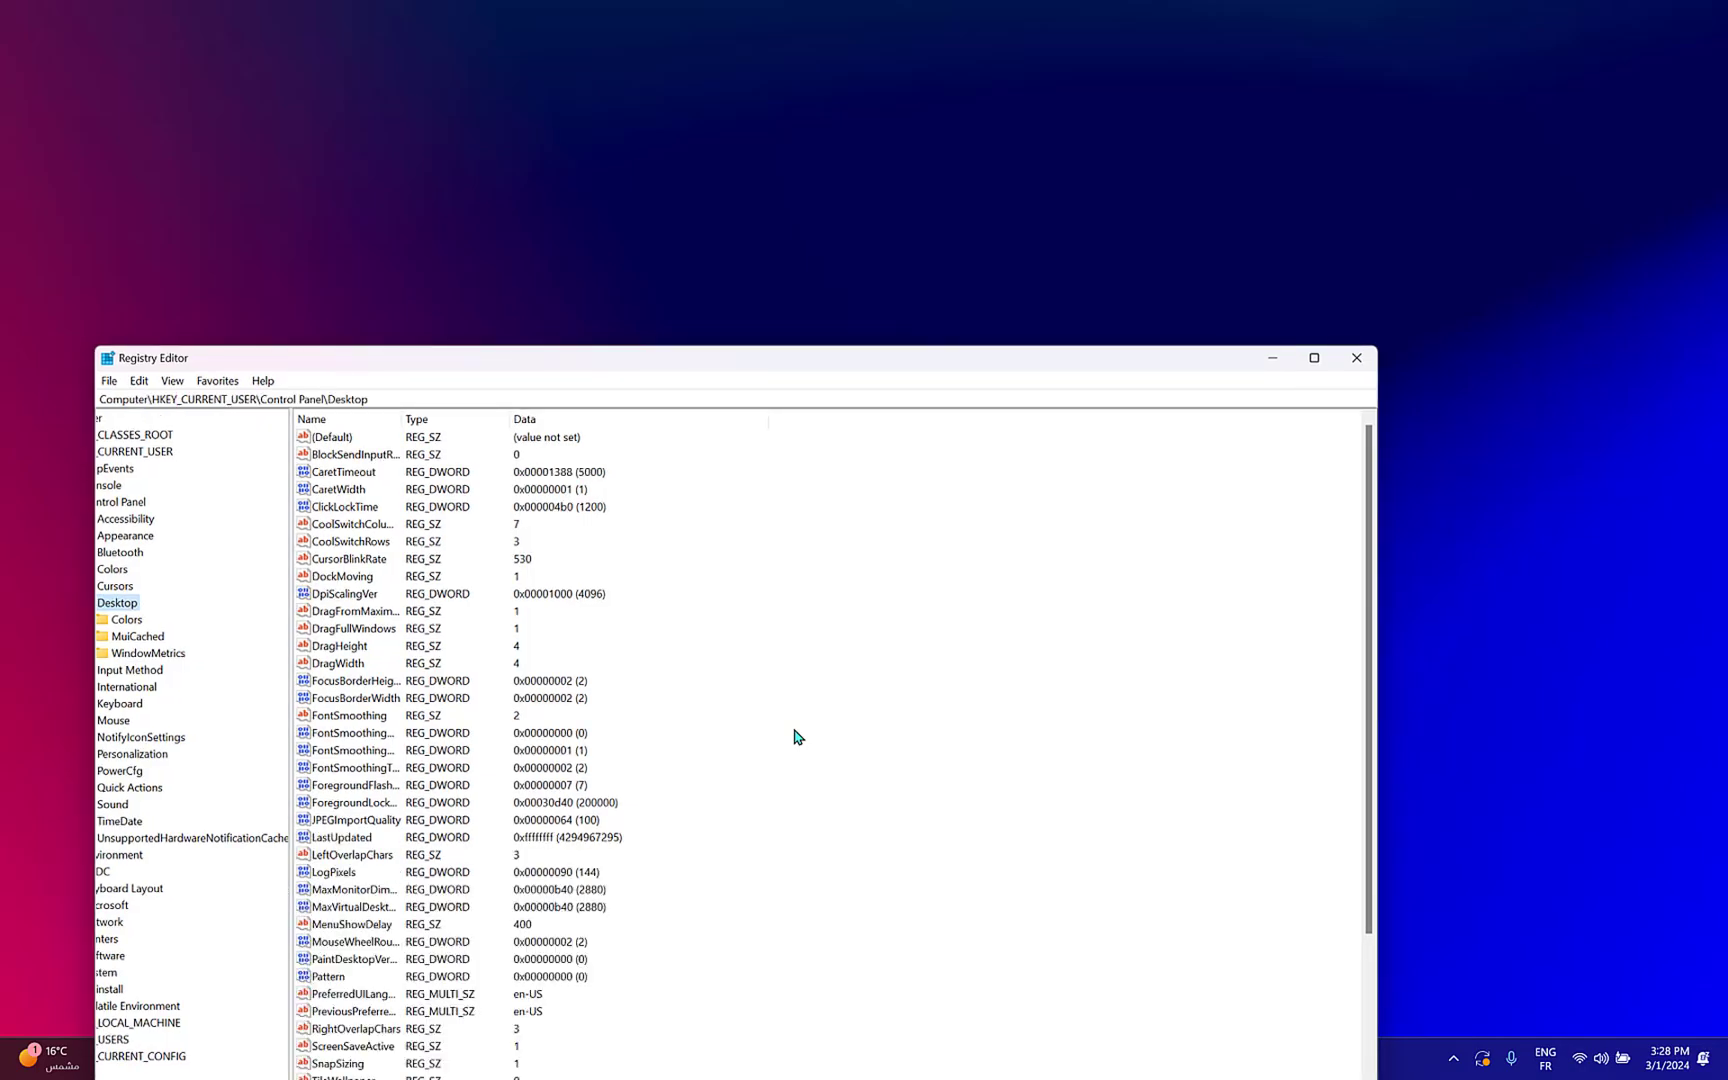
click(1314, 357)
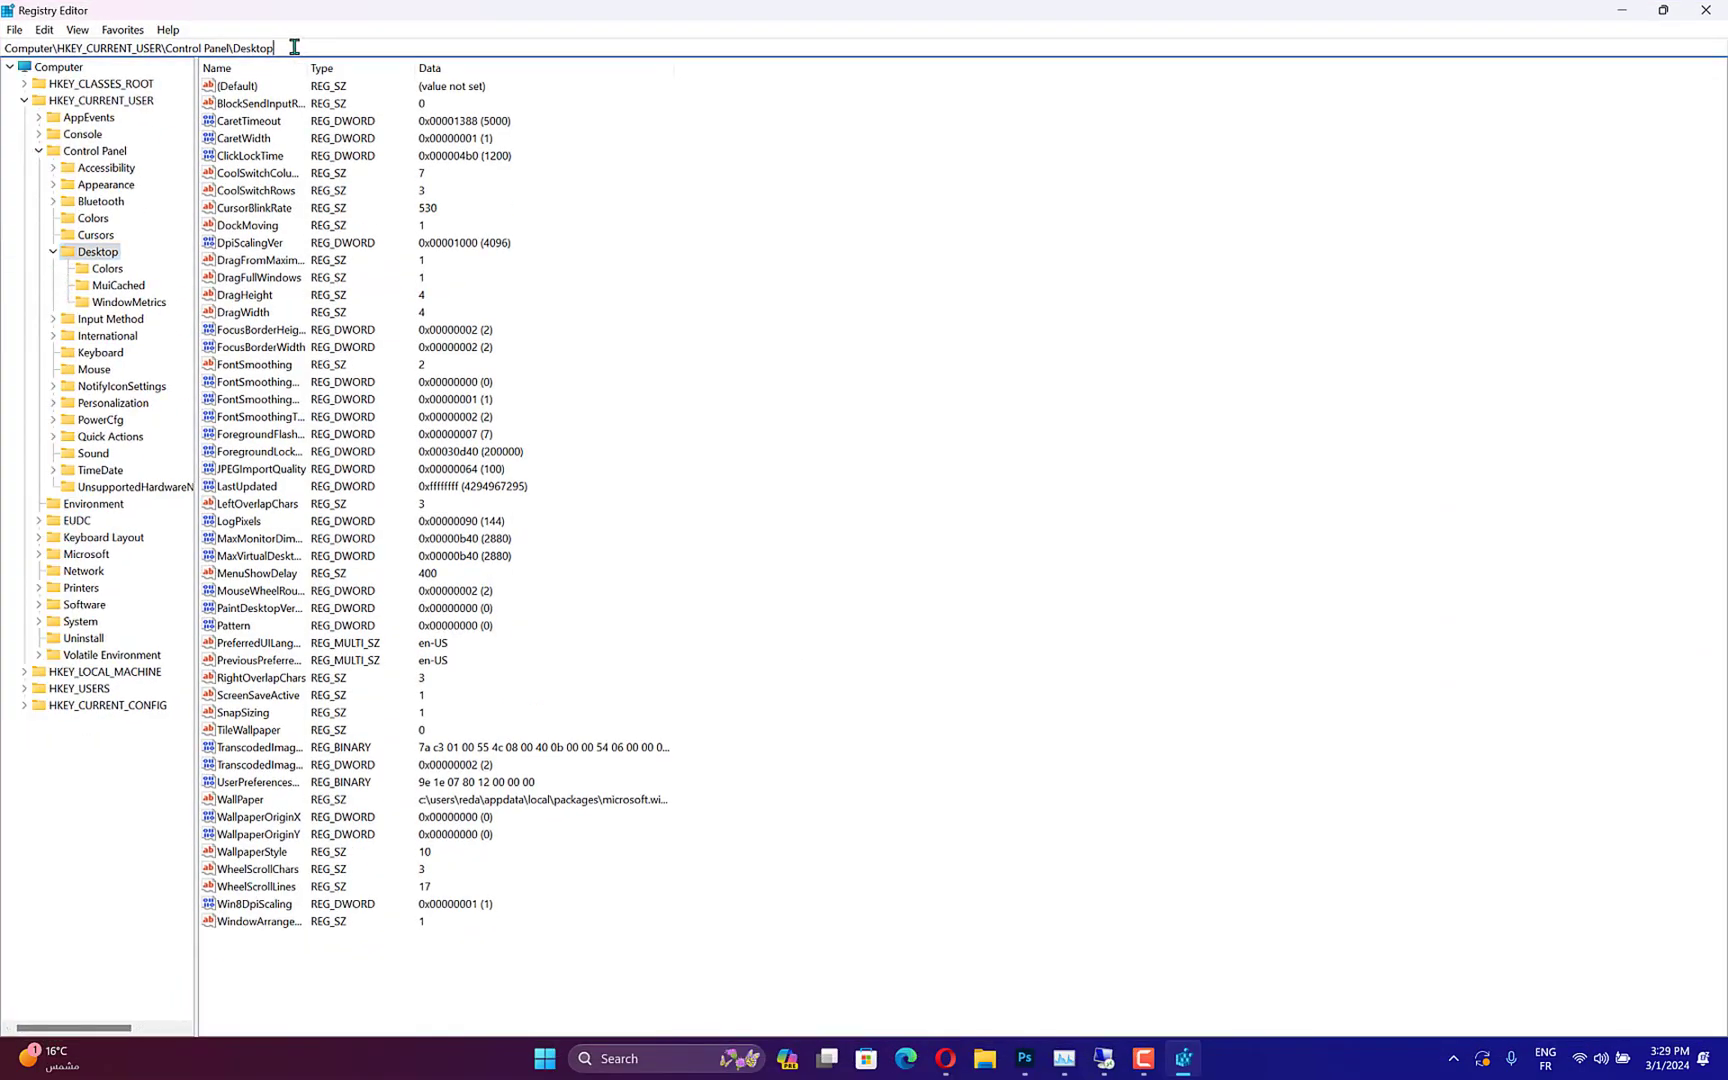
Navigate to HKEY_LOCAL_MACHINE\SOFTWARE\Policies\Microsoft\Windows Defender\Policy Manager via the address bar
triple_click(165, 47)
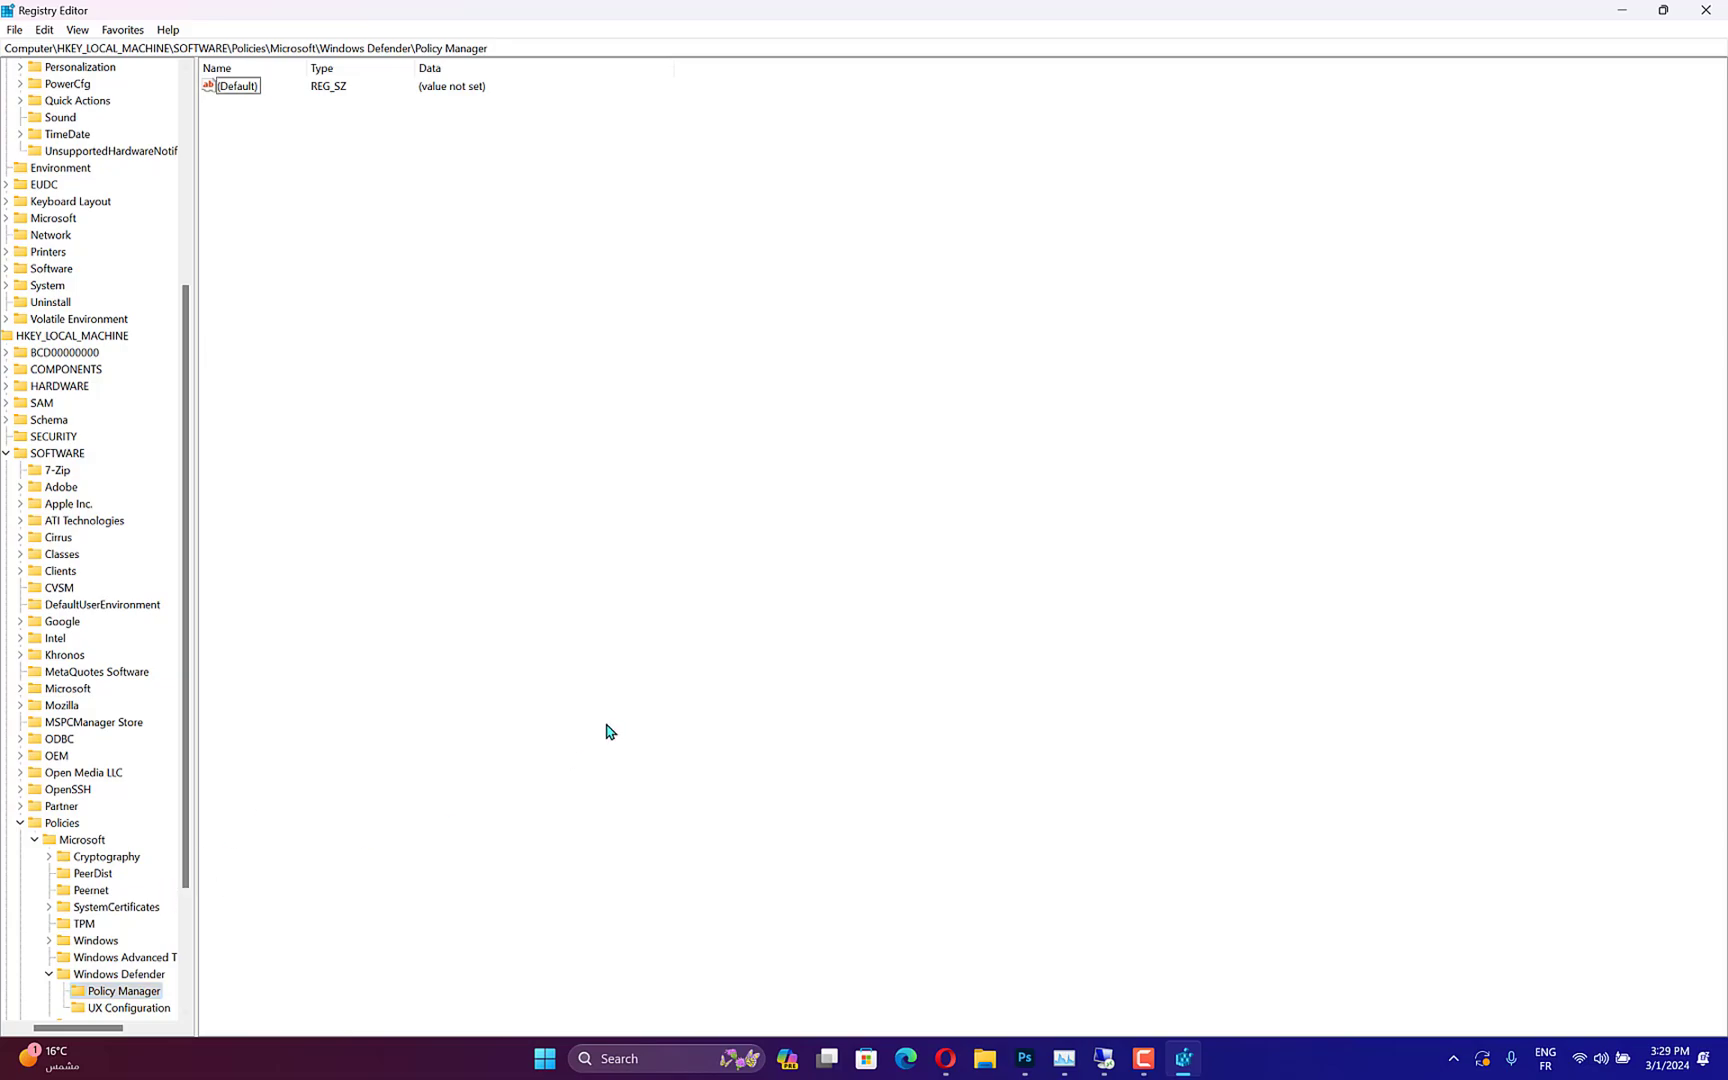
mouse_move(605, 691)
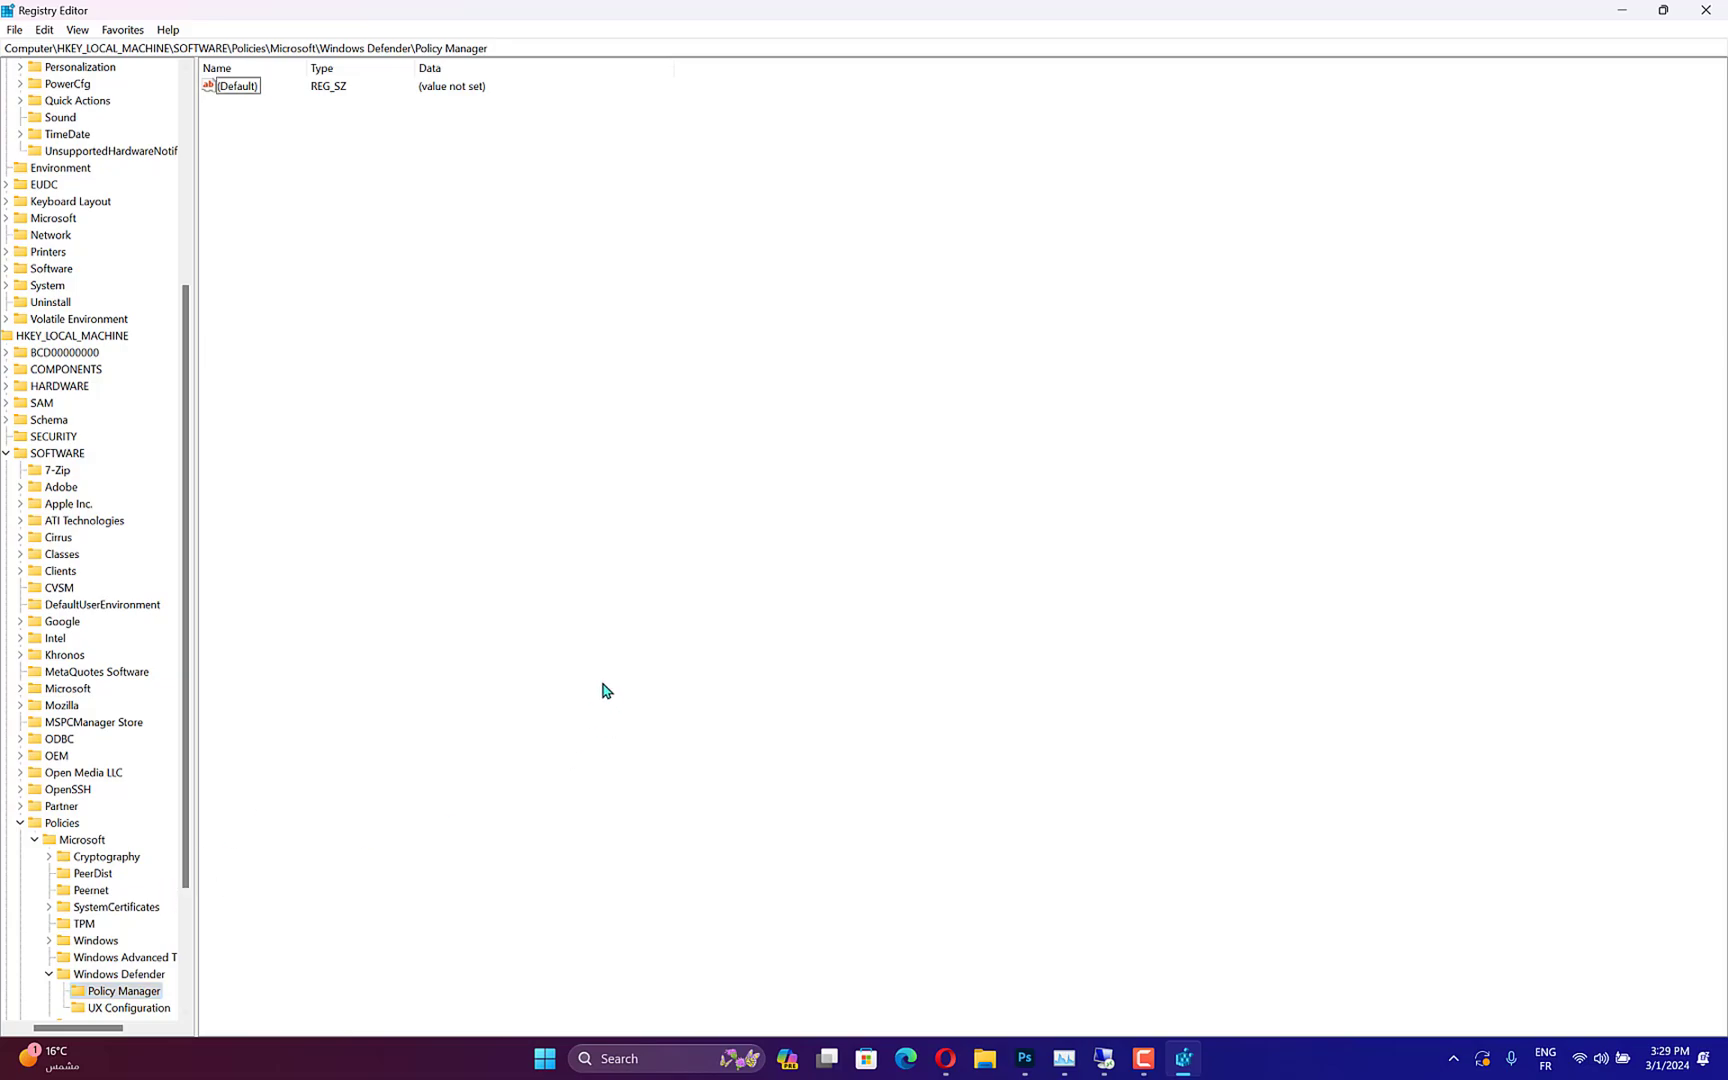
click(231, 86)
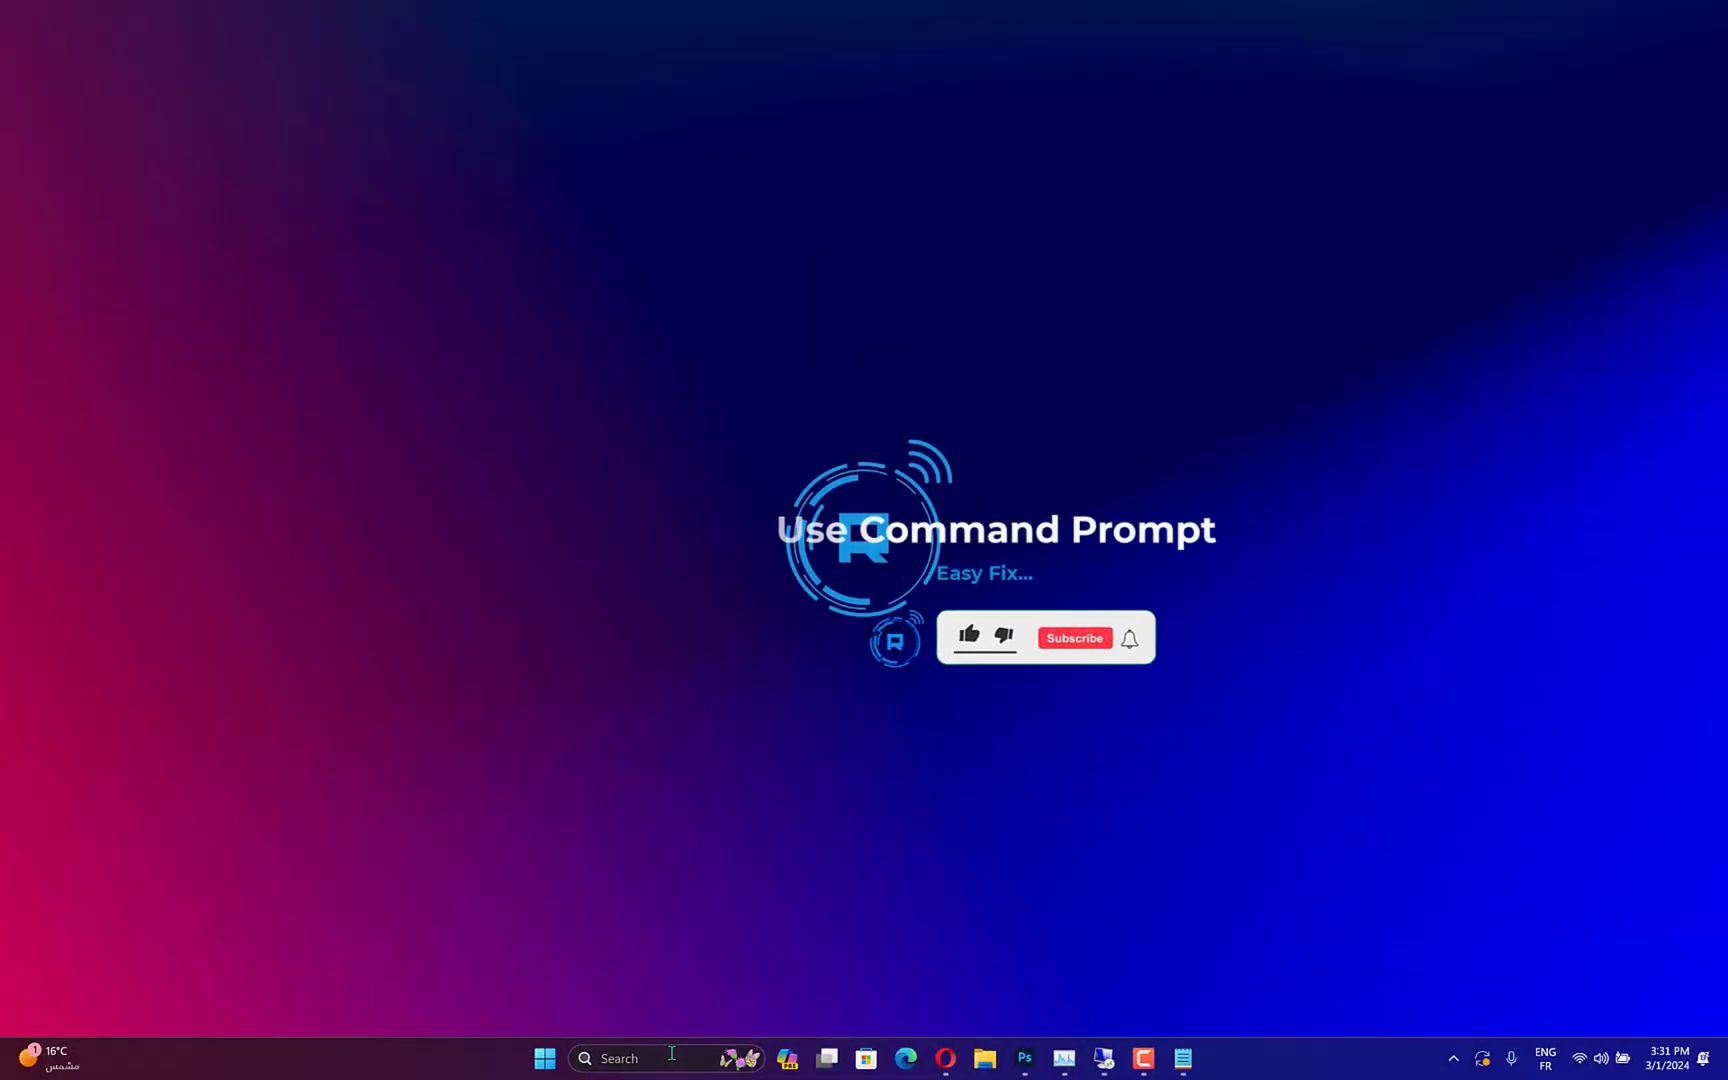
Search for cmd and launch Command Prompt as administrator
text(cmd)
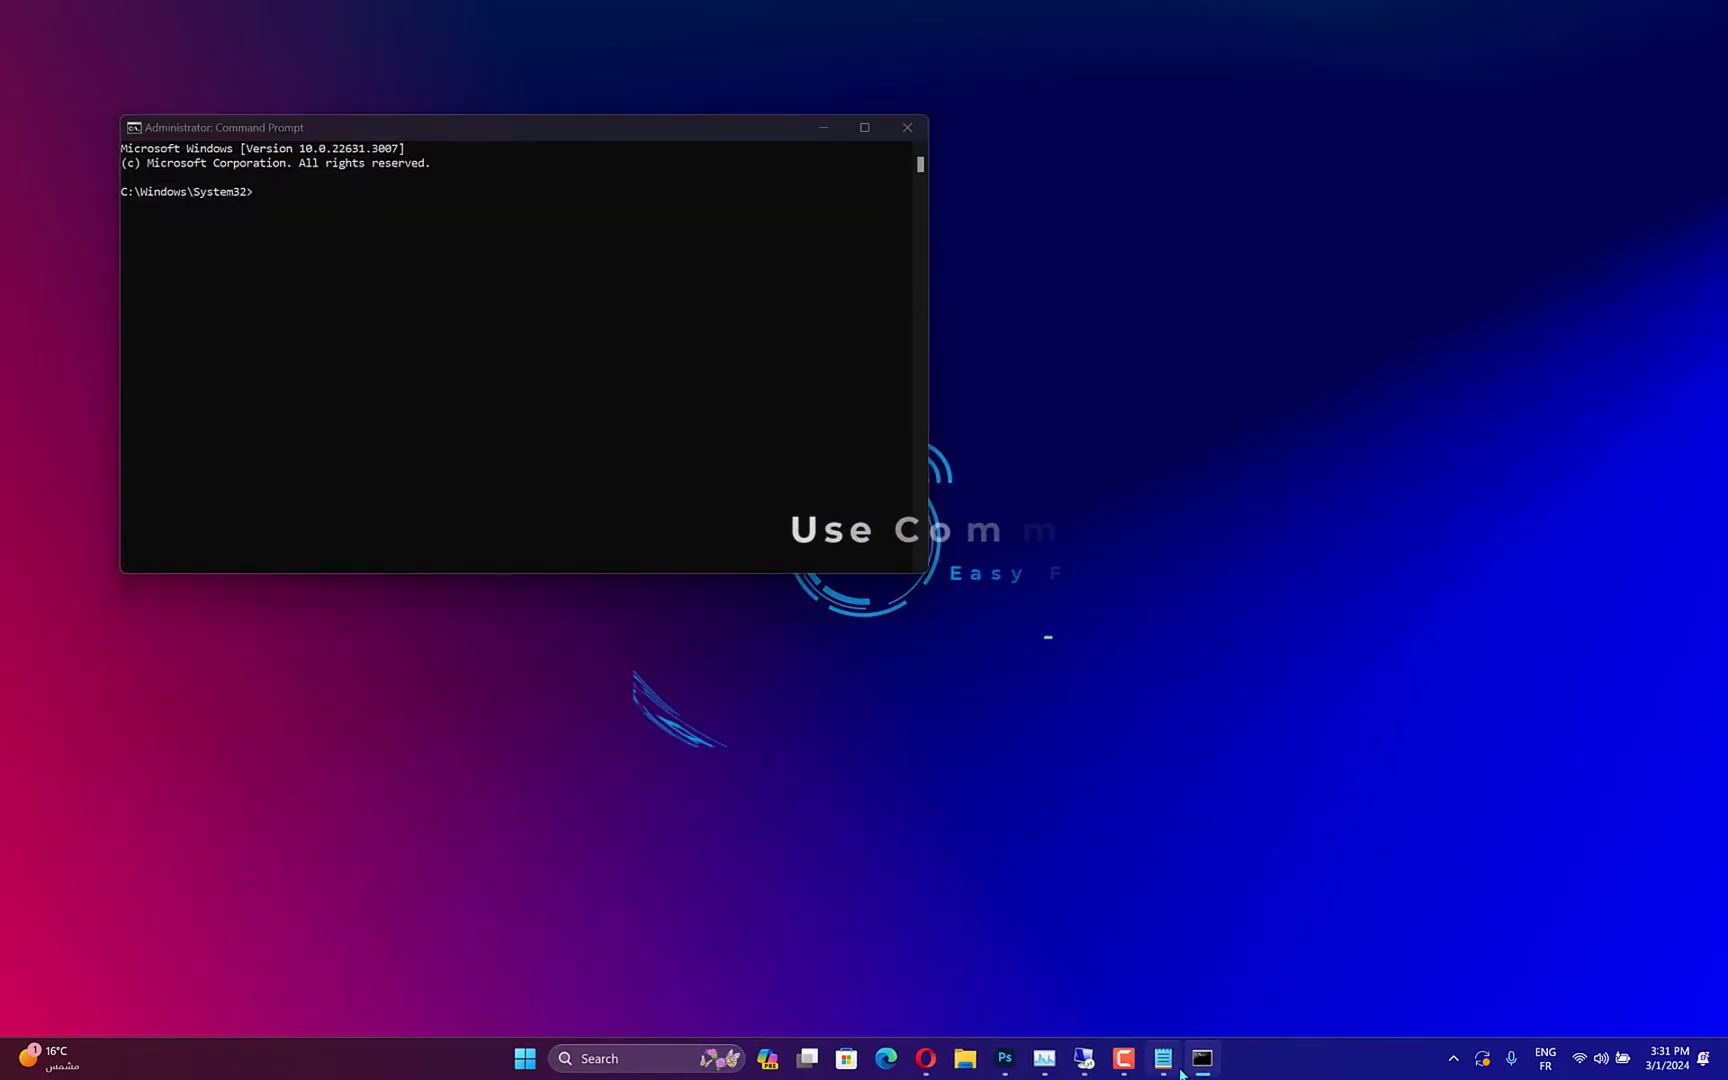
click(1163, 1058)
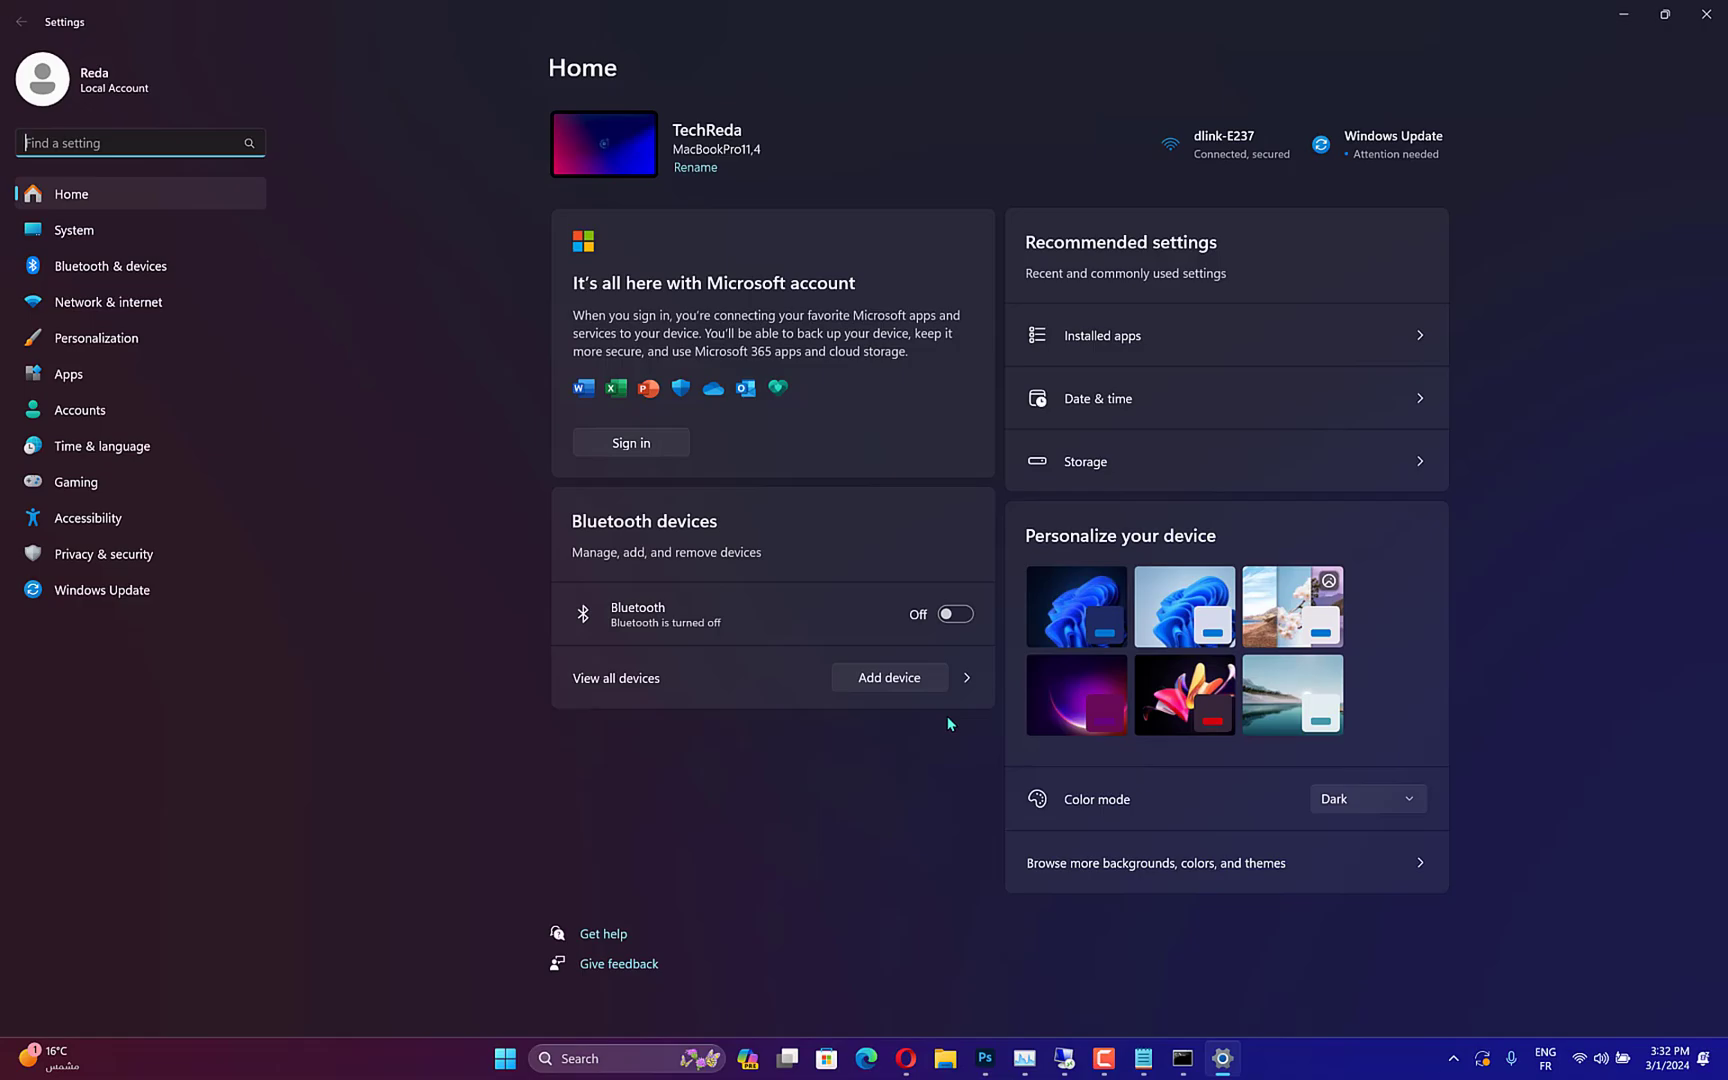
Go through Windows Update > Advanced options to reach the Recovery page
click(101, 590)
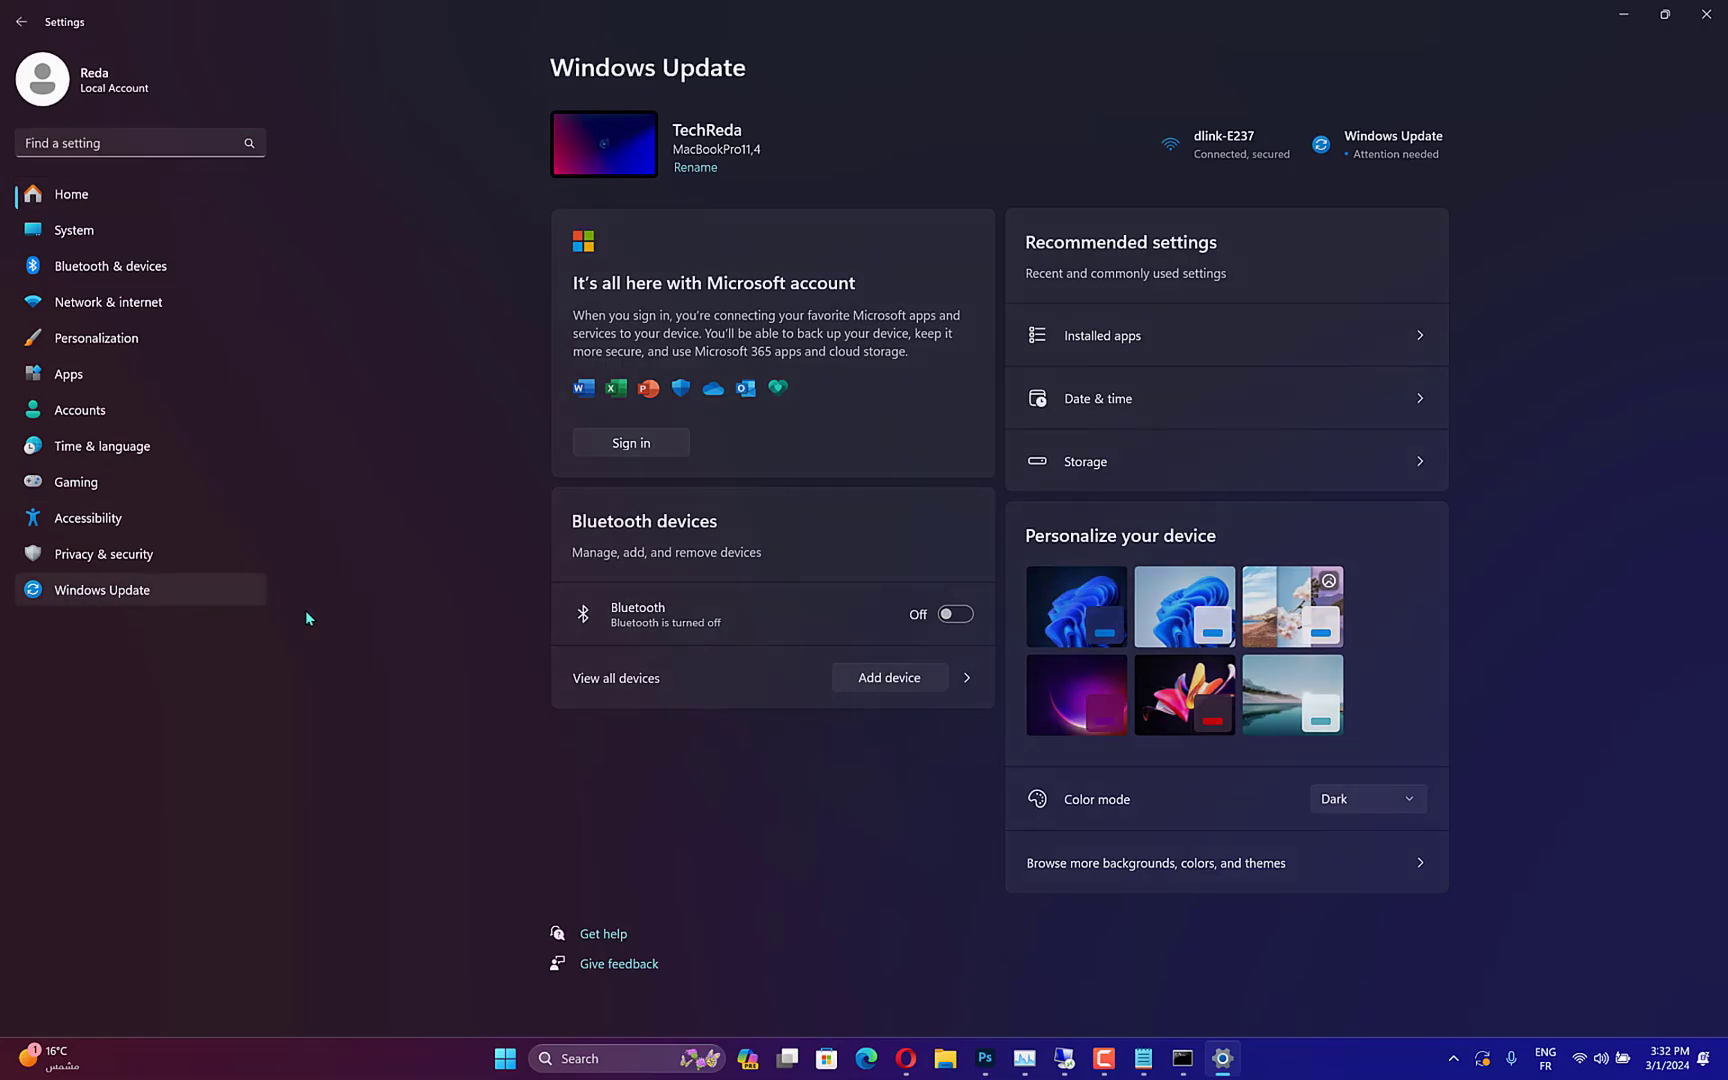
click(101, 590)
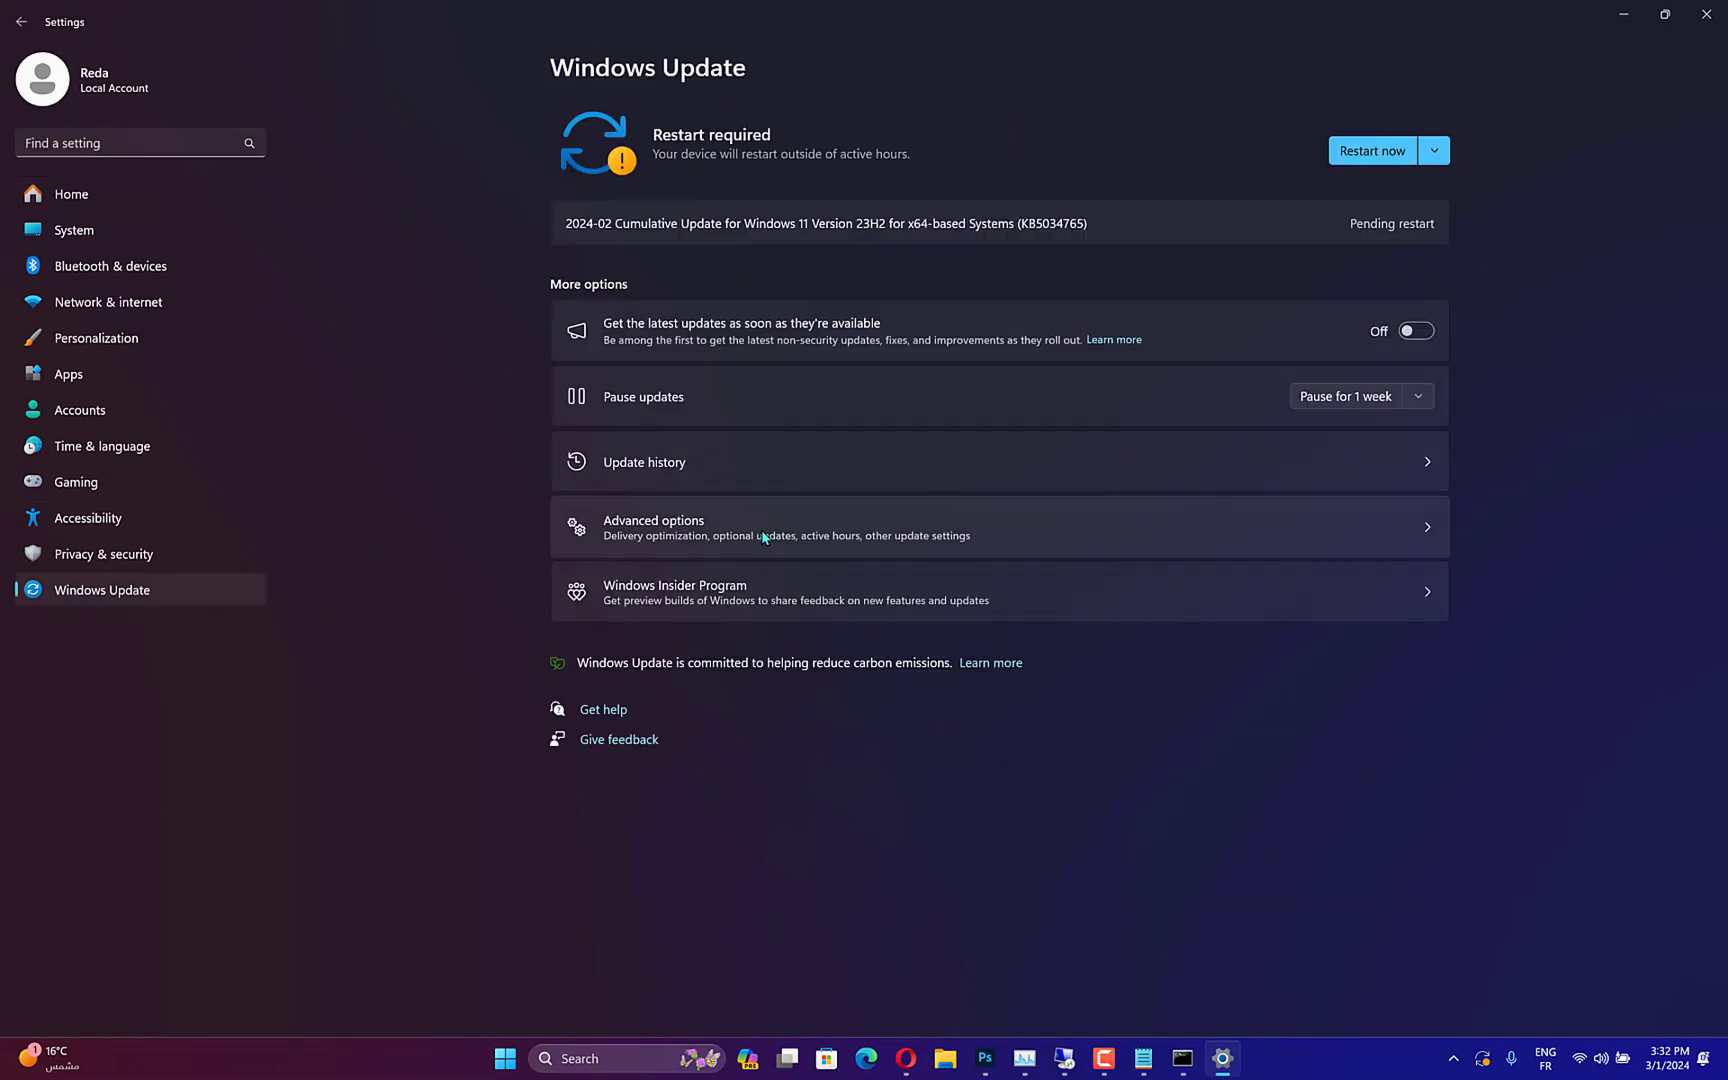
click(651, 527)
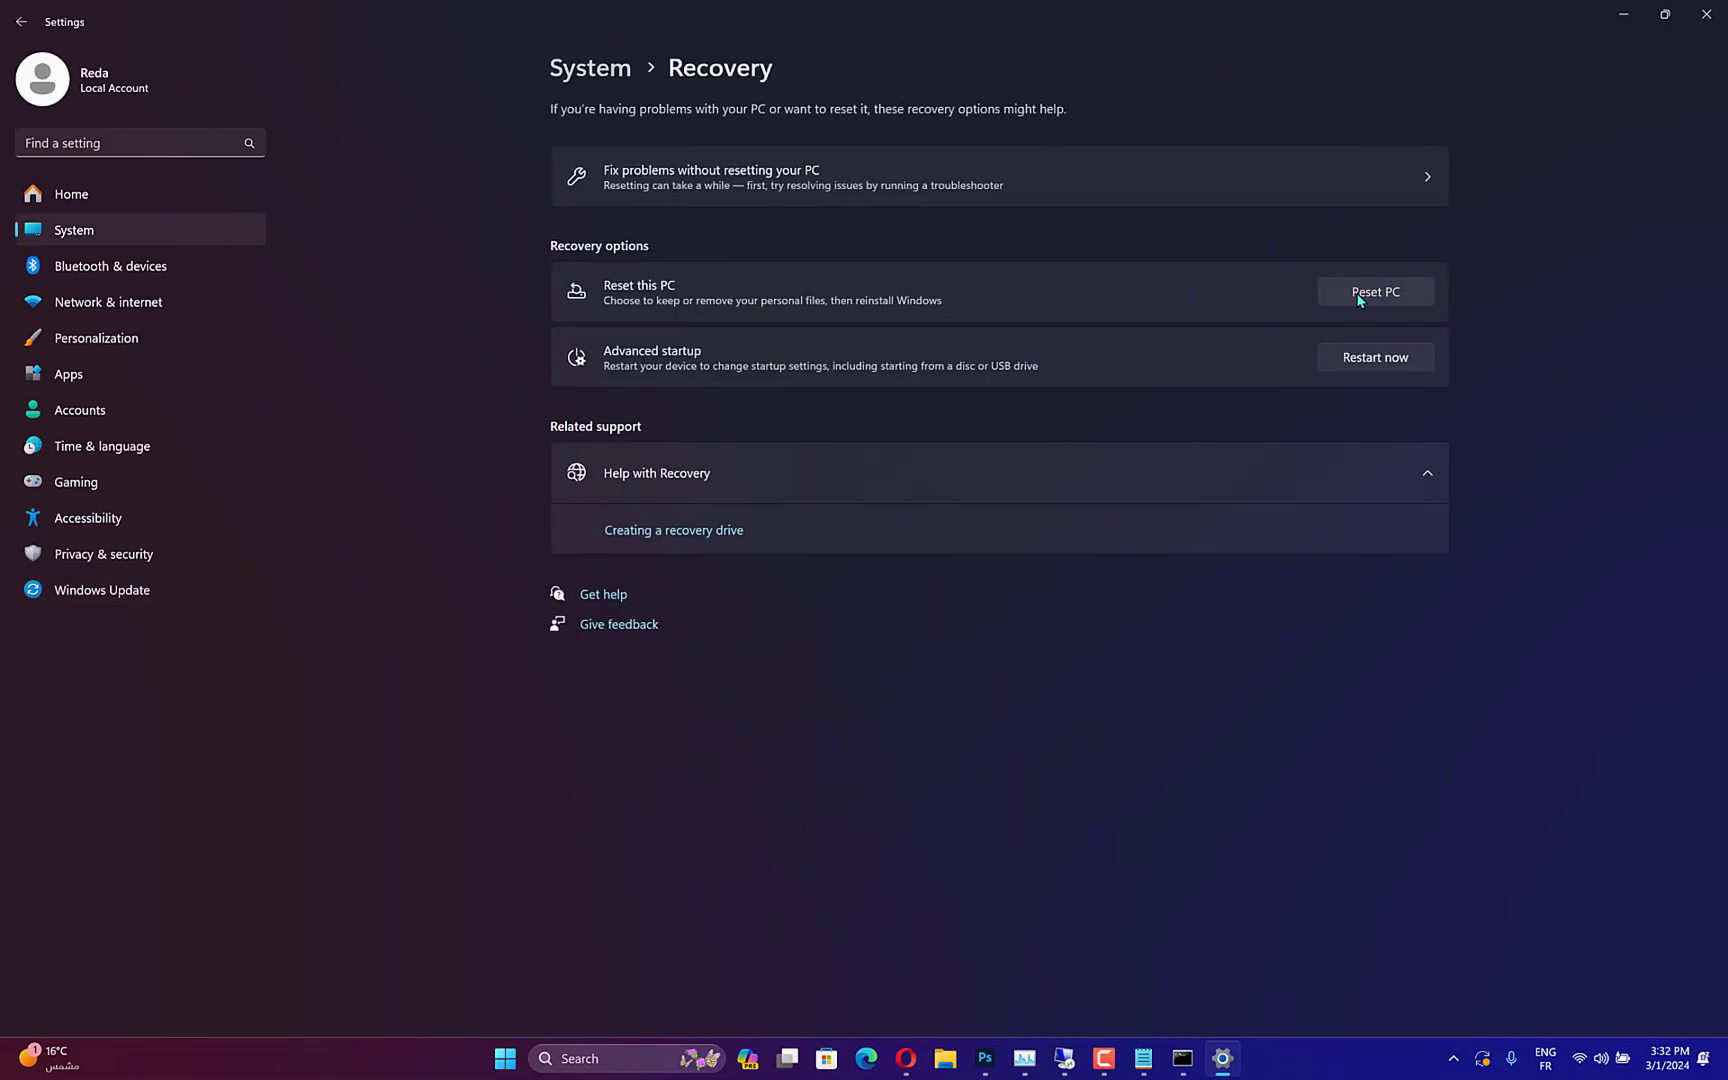
Start Reset this PC so the keep-files or remove-everything choice appears
click(1374, 291)
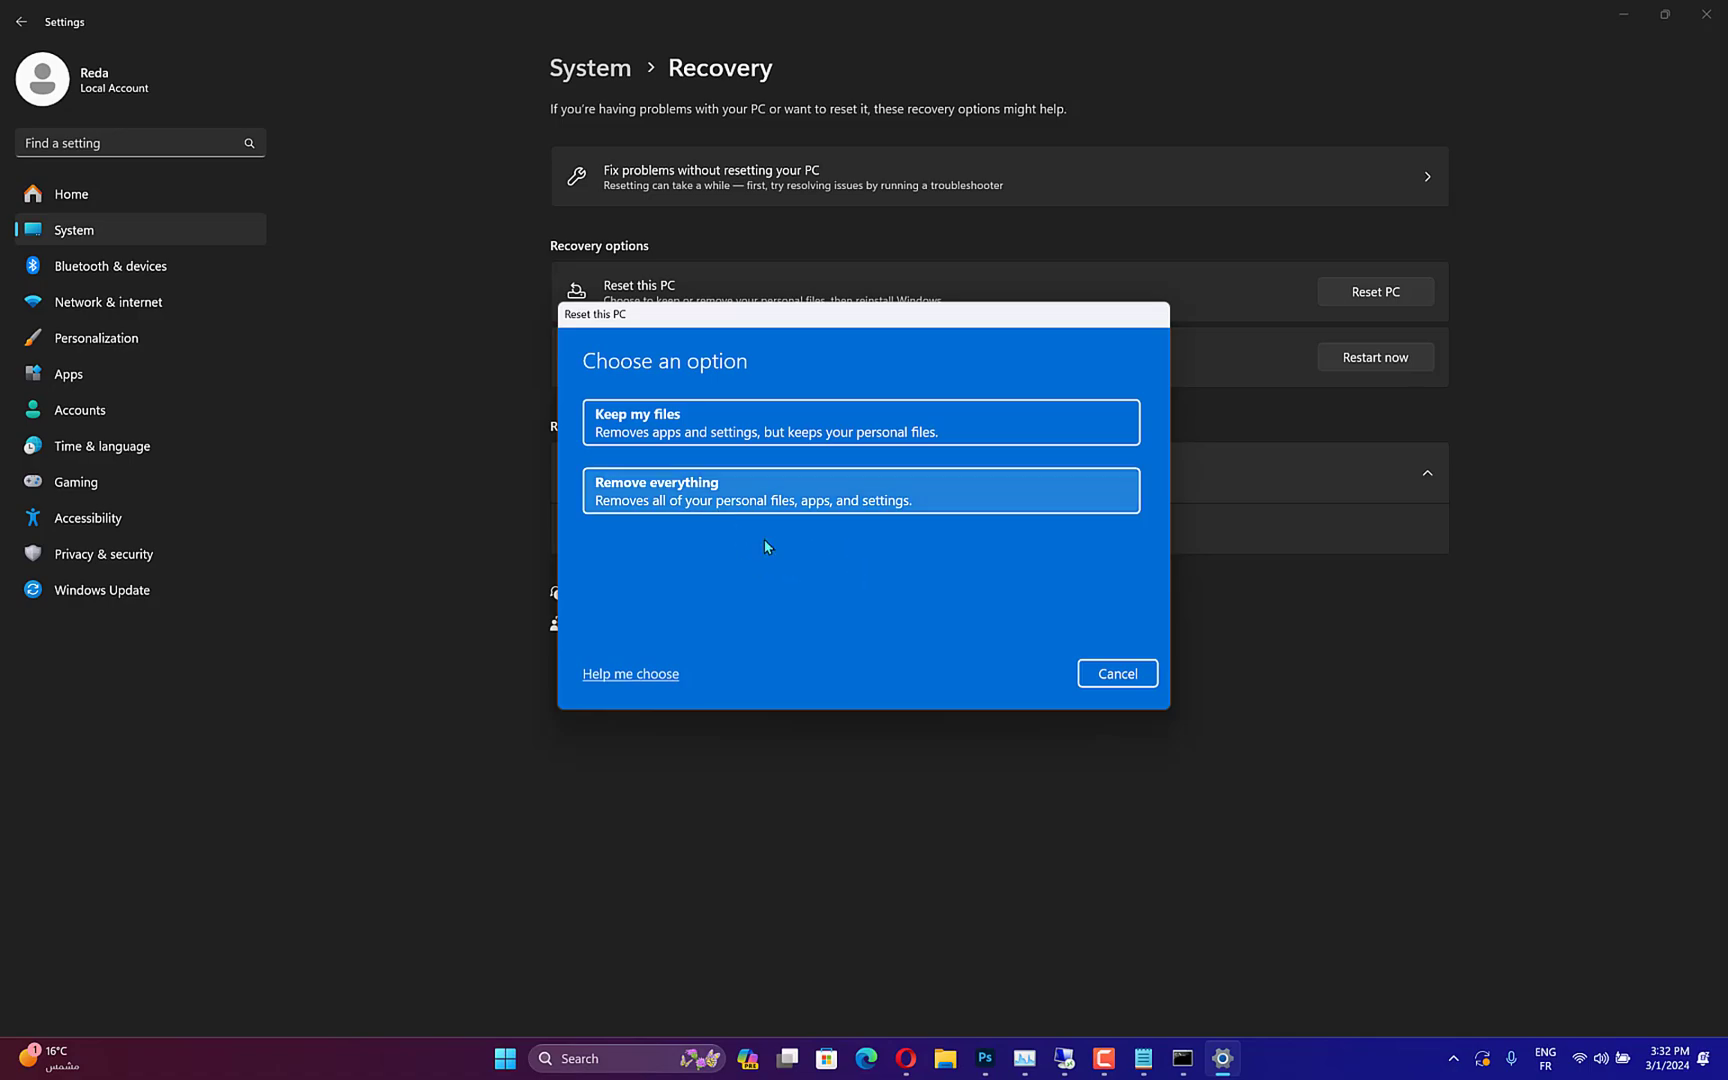
mouse_move(714, 430)
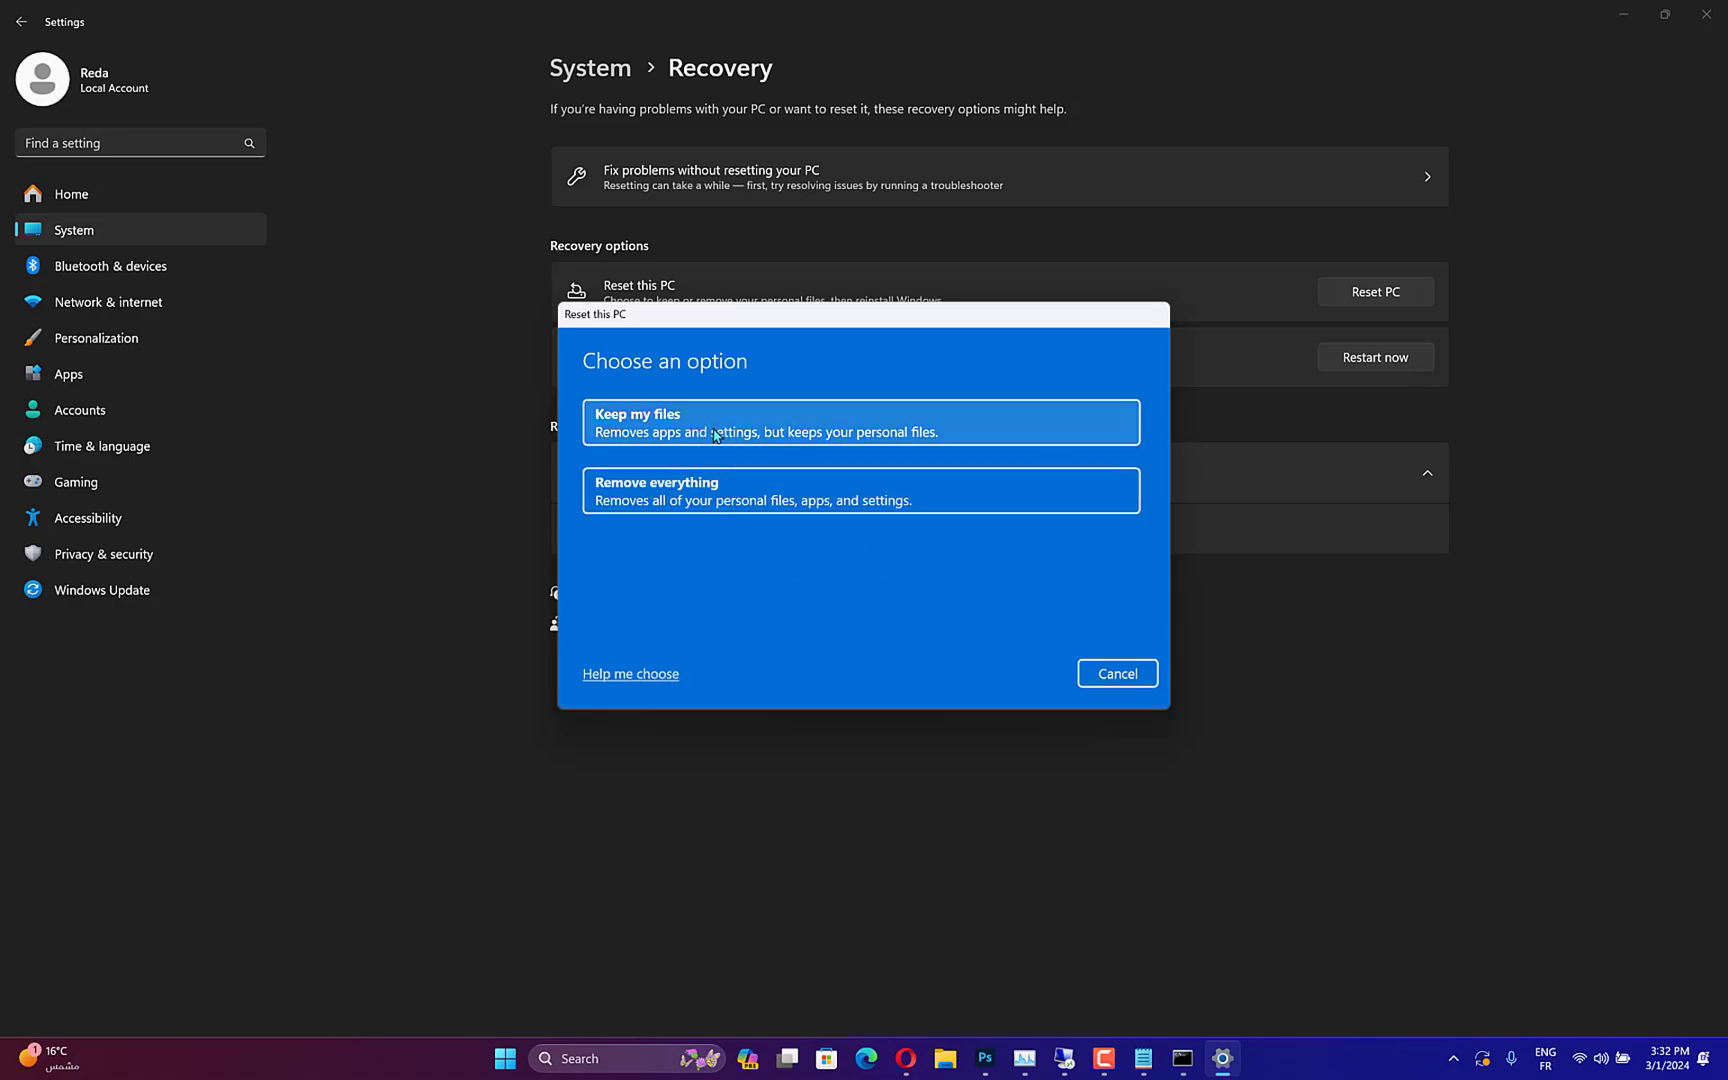